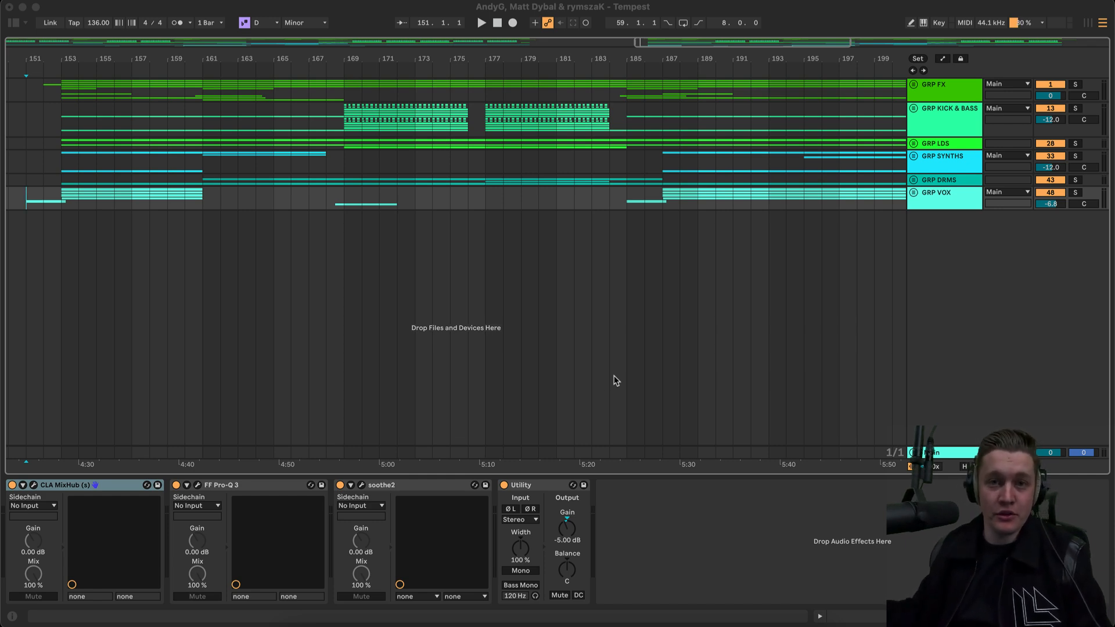
mouse_move(610, 381)
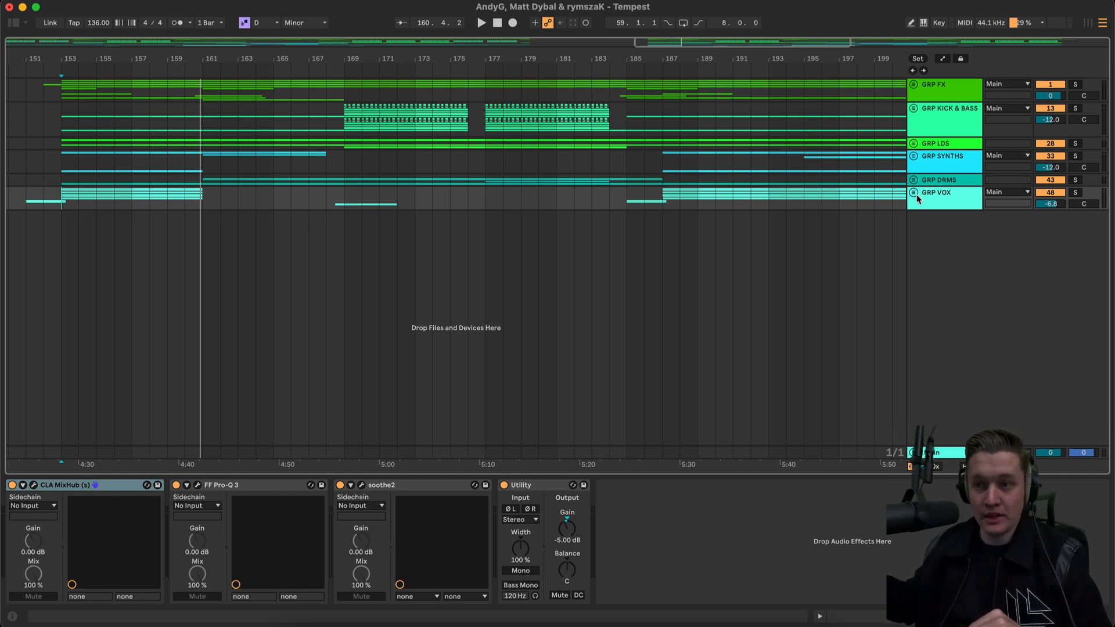
- Unfold GRP SYNTHS, select Reese Bass and bring up its FF Pro-Q 3 equalizer
click(914, 156)
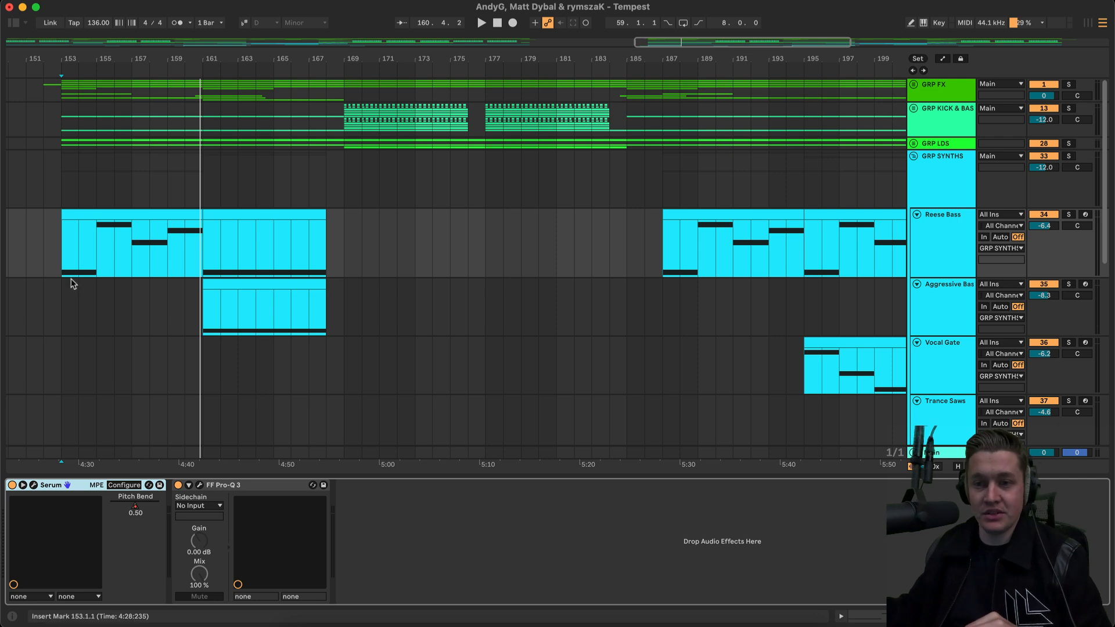
click(481, 22)
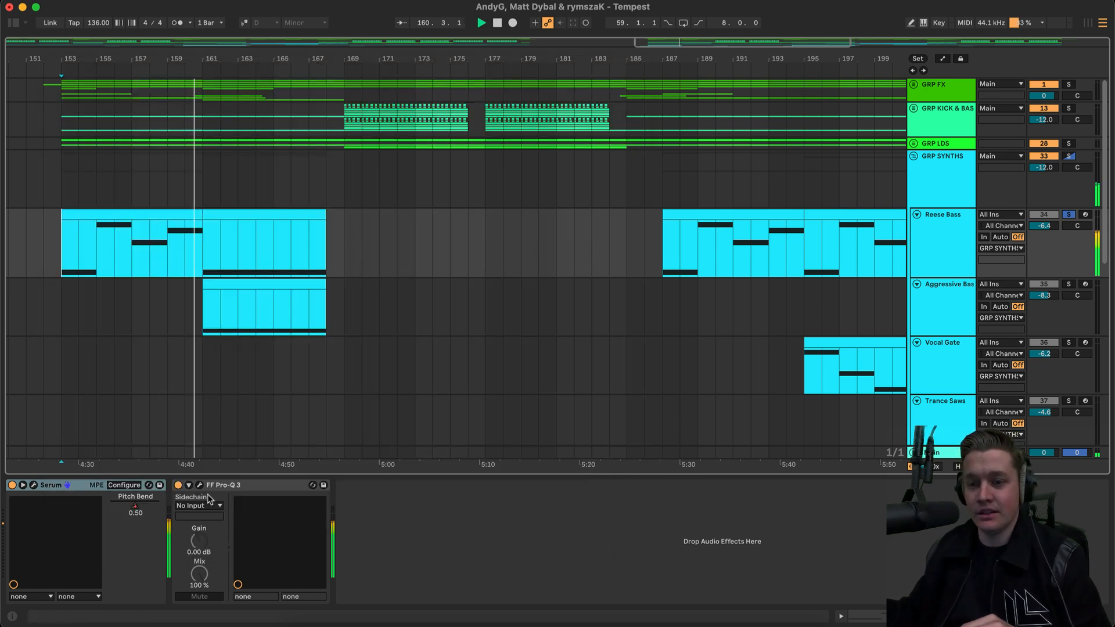
click(202, 484)
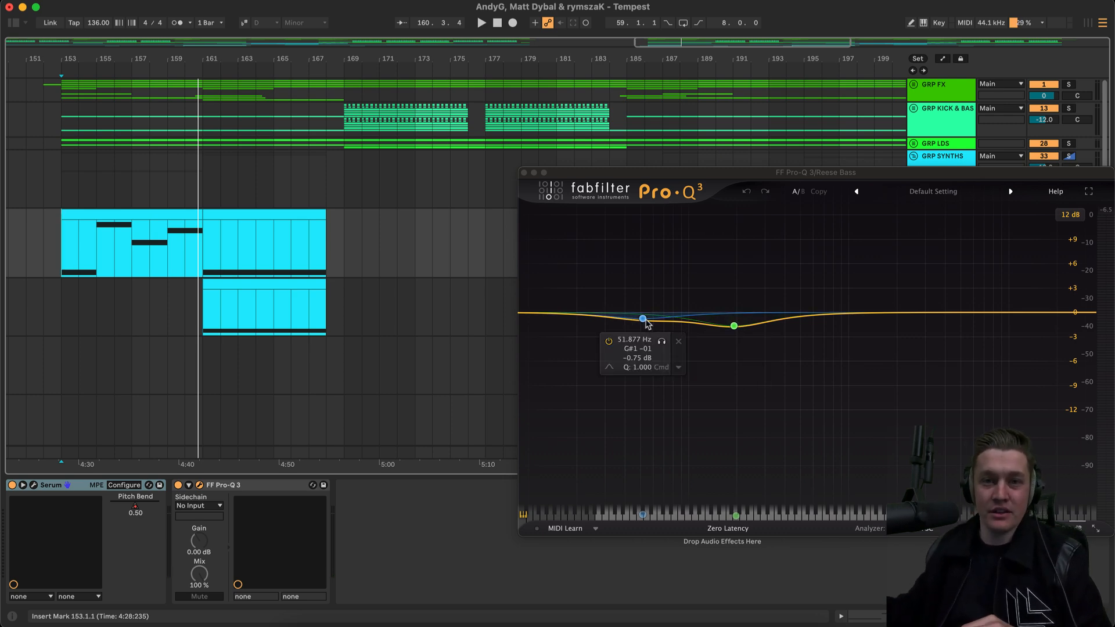
mouse_move(607, 289)
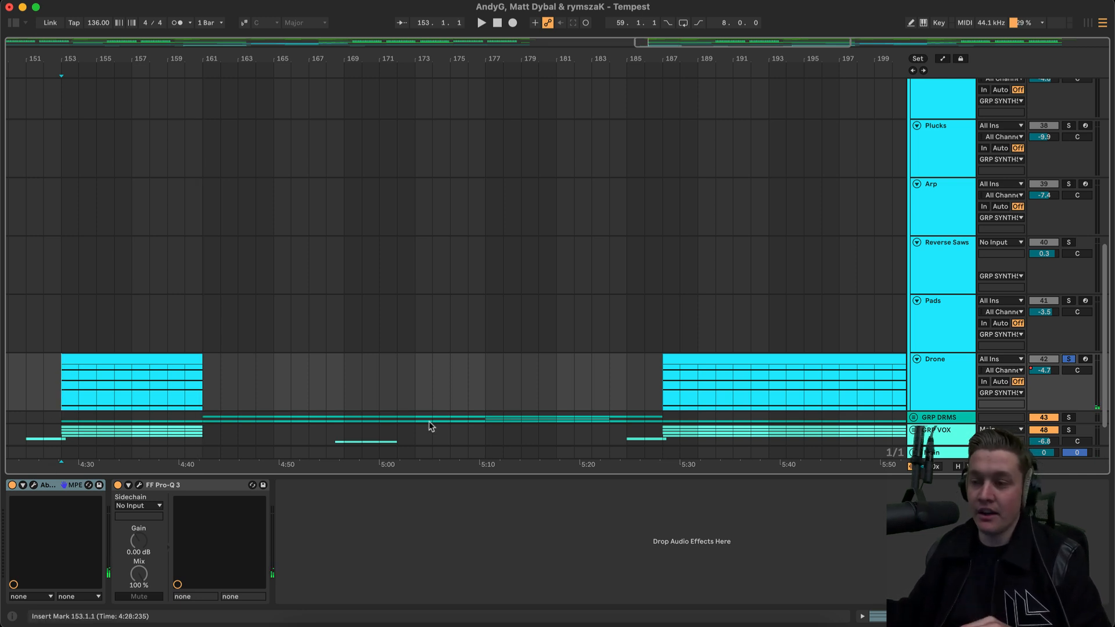
mouse_move(24, 449)
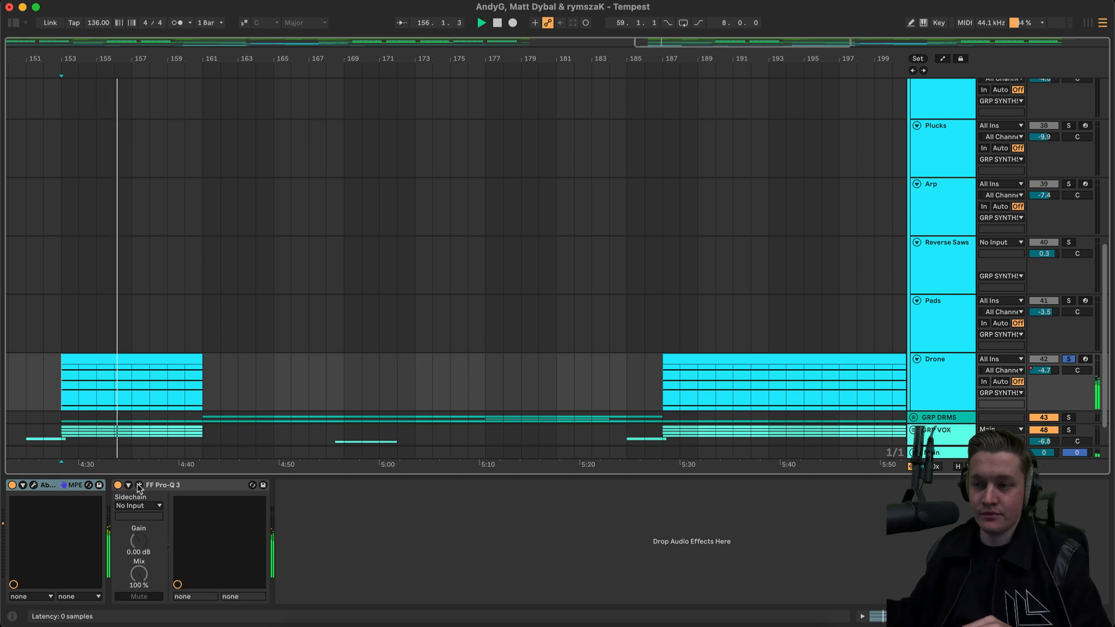
- Select the Drone track to show its Abyss and Pro-Q 3 device chain
click(511, 22)
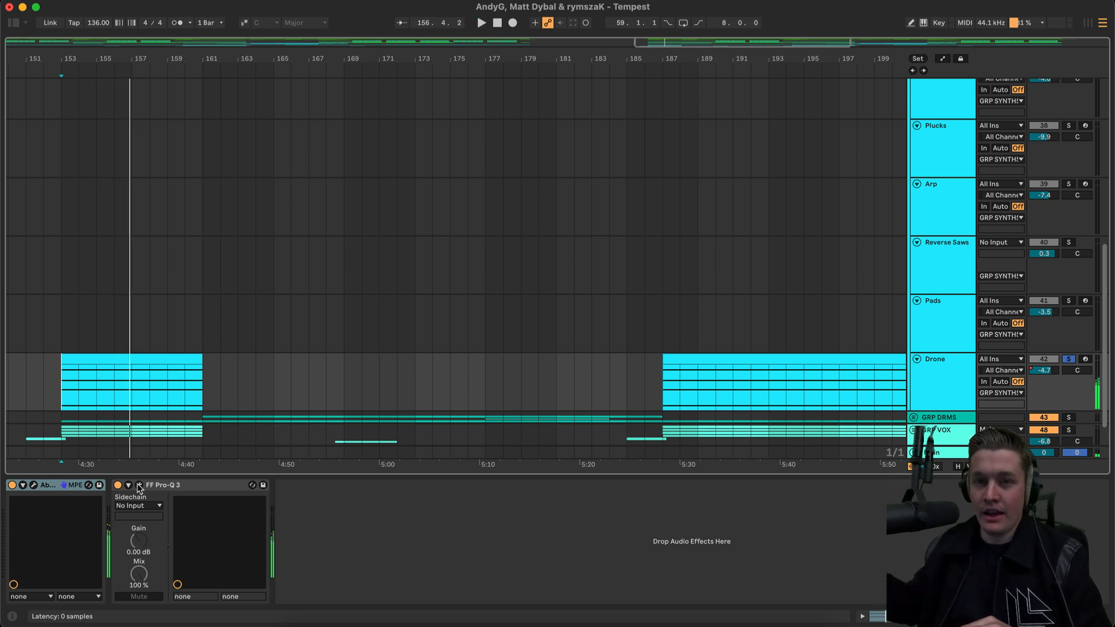
mouse_move(1055, 368)
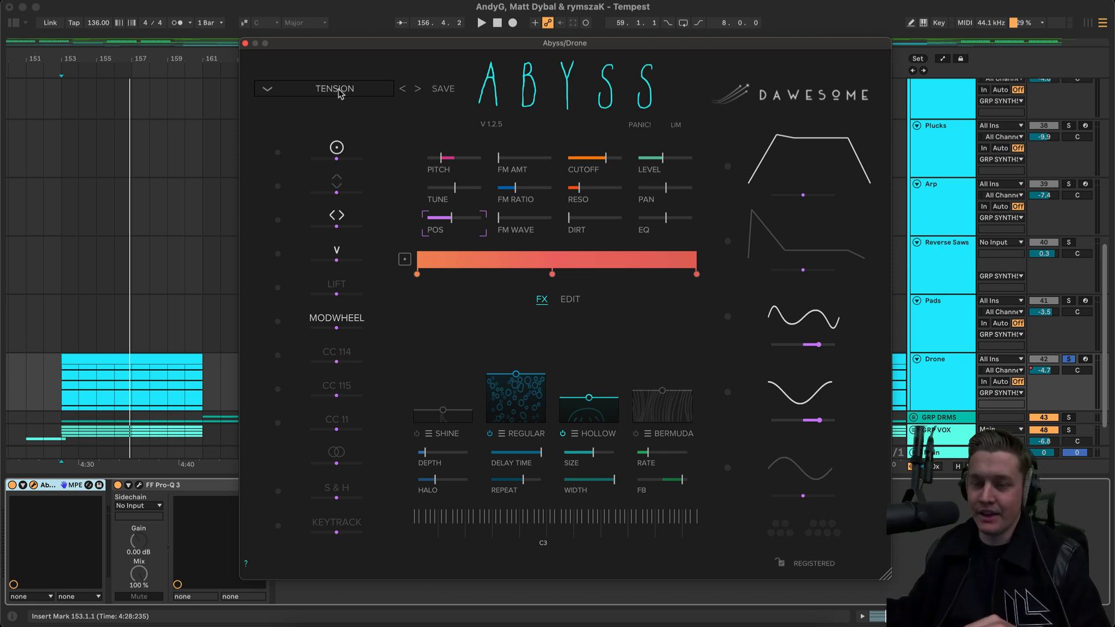
mouse_move(305, 85)
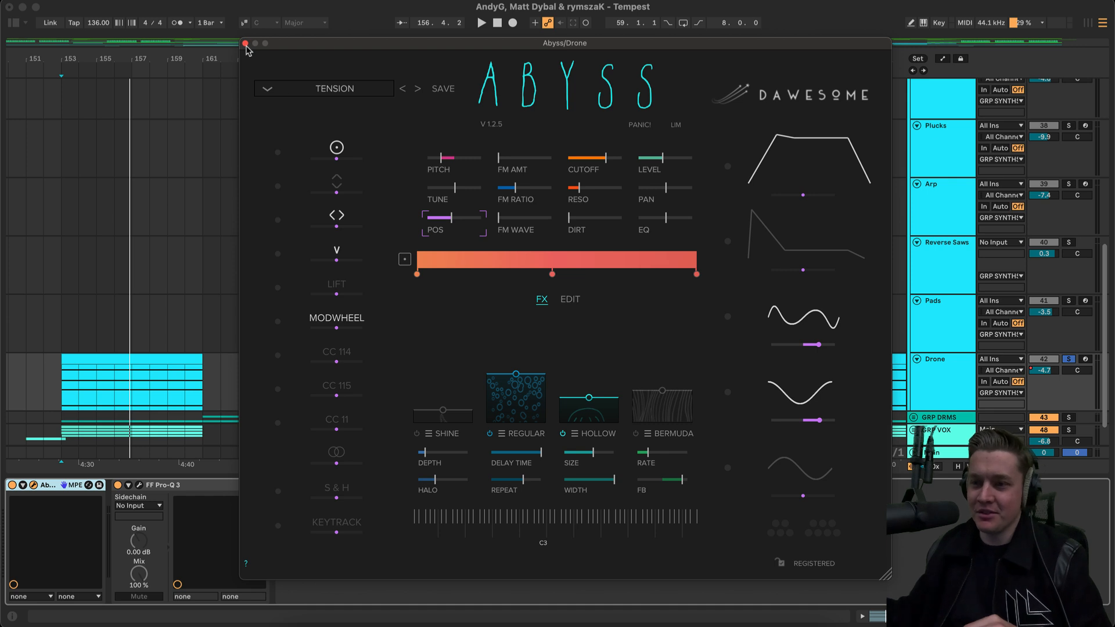
mouse_move(490, 340)
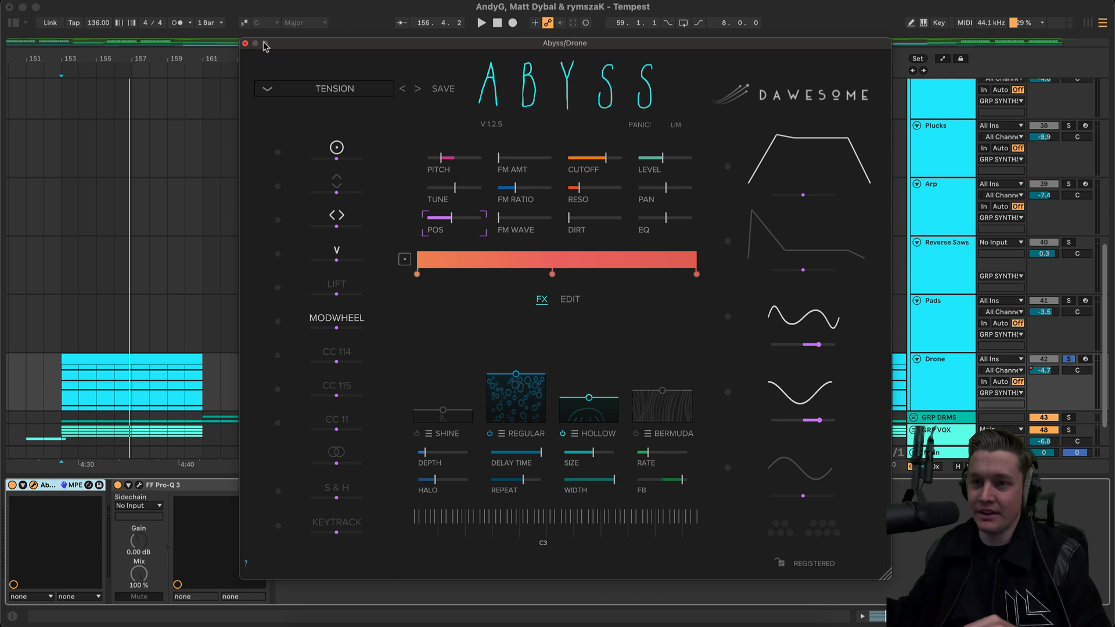
- Close the Drone's Abyss plugin window to return to the arrangement
click(244, 43)
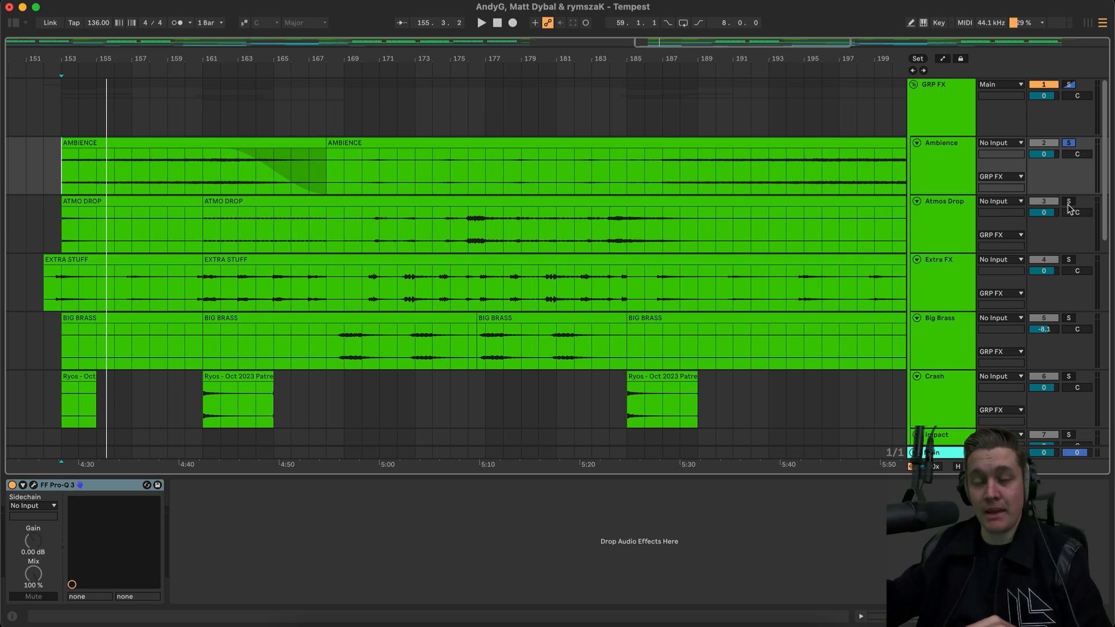
- Solo Atmos Drop and Extra FX in turn, select the EXTRA STUFF clip, then scroll through the FX layers
click(1068, 201)
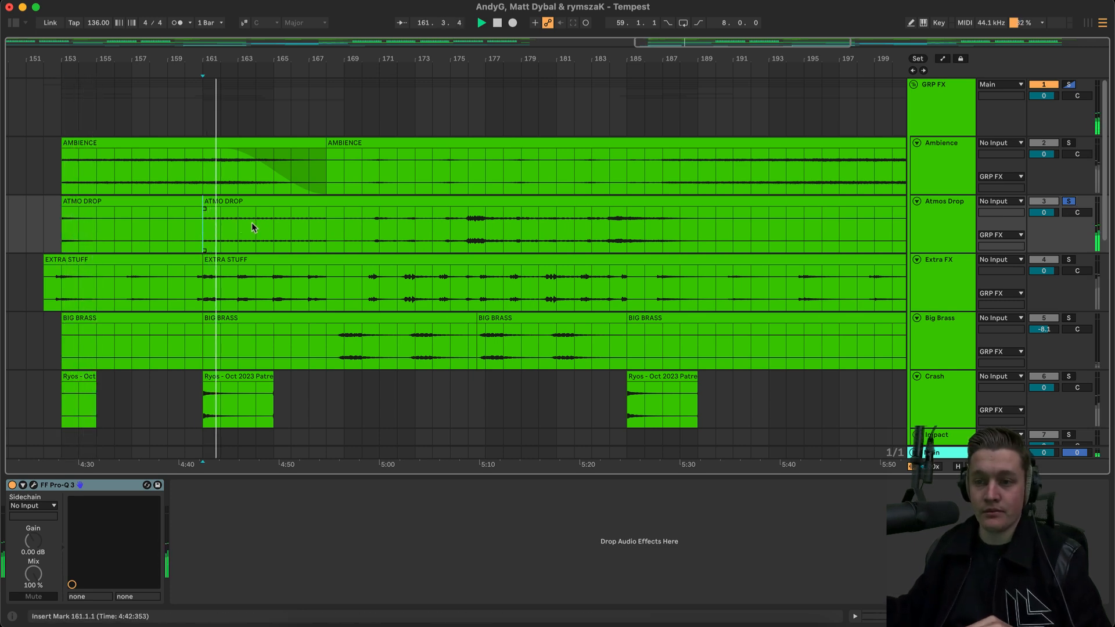
click(496, 22)
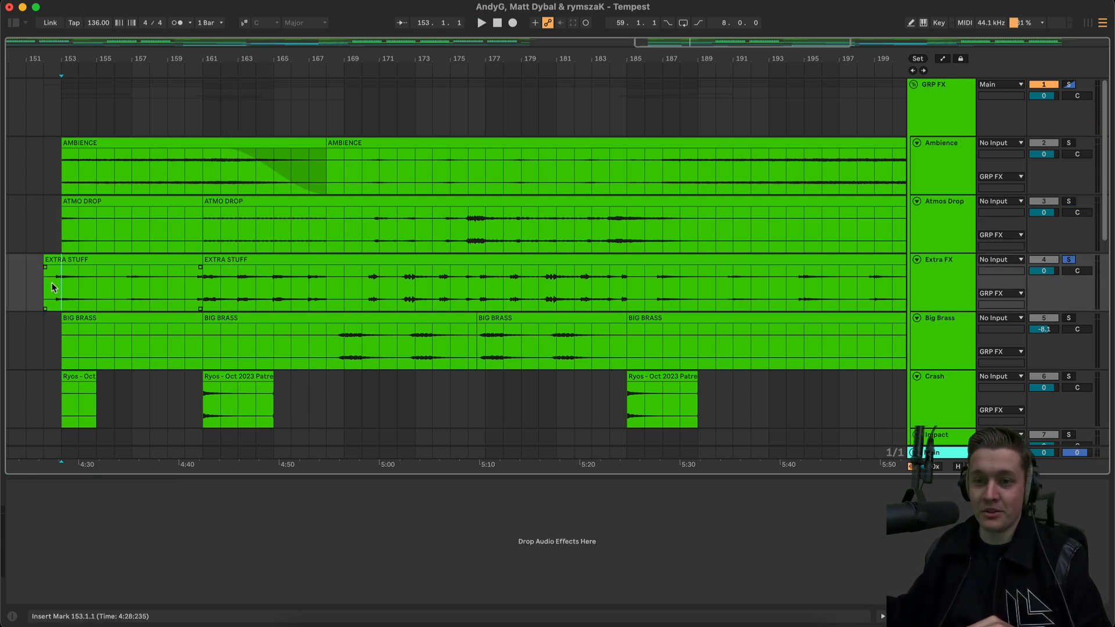
click(480, 22)
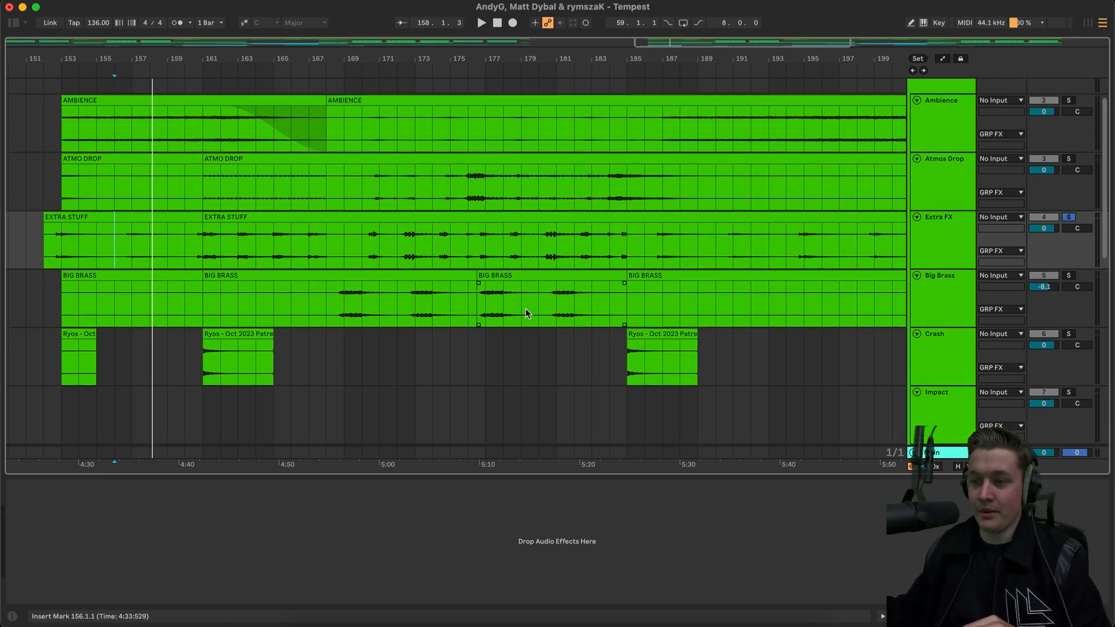
scroll(down, 3)
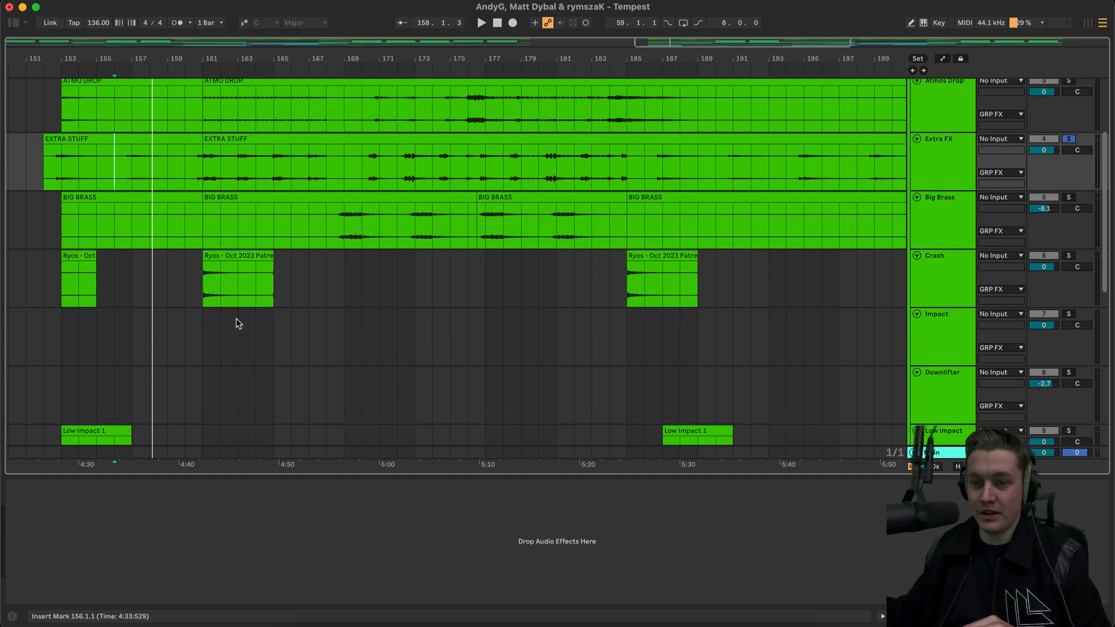
scroll(down, 3)
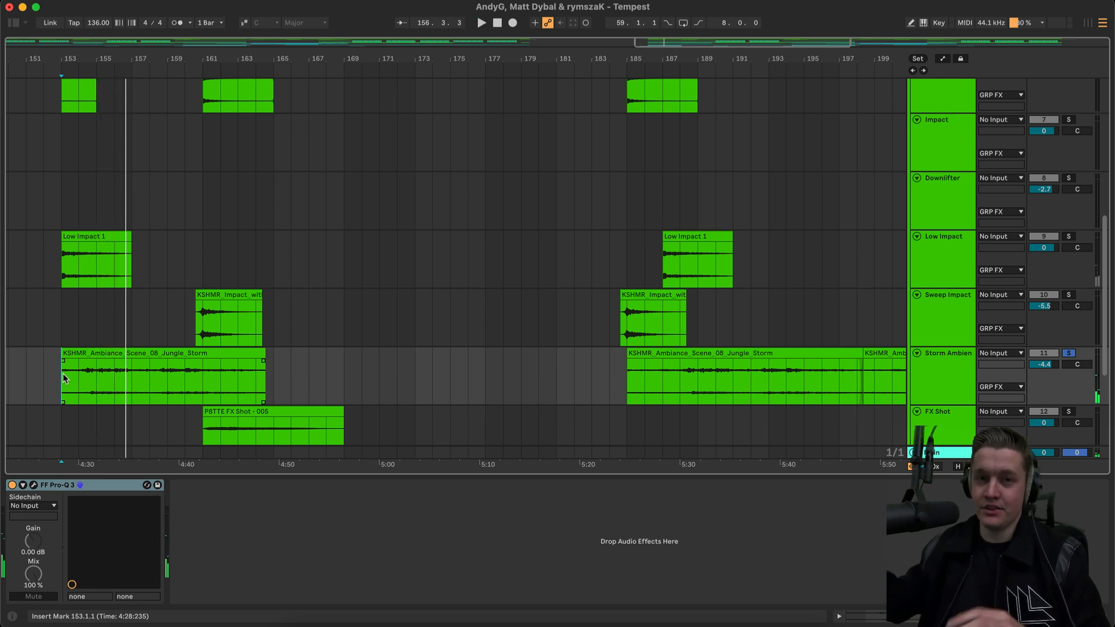
scroll(down, 3)
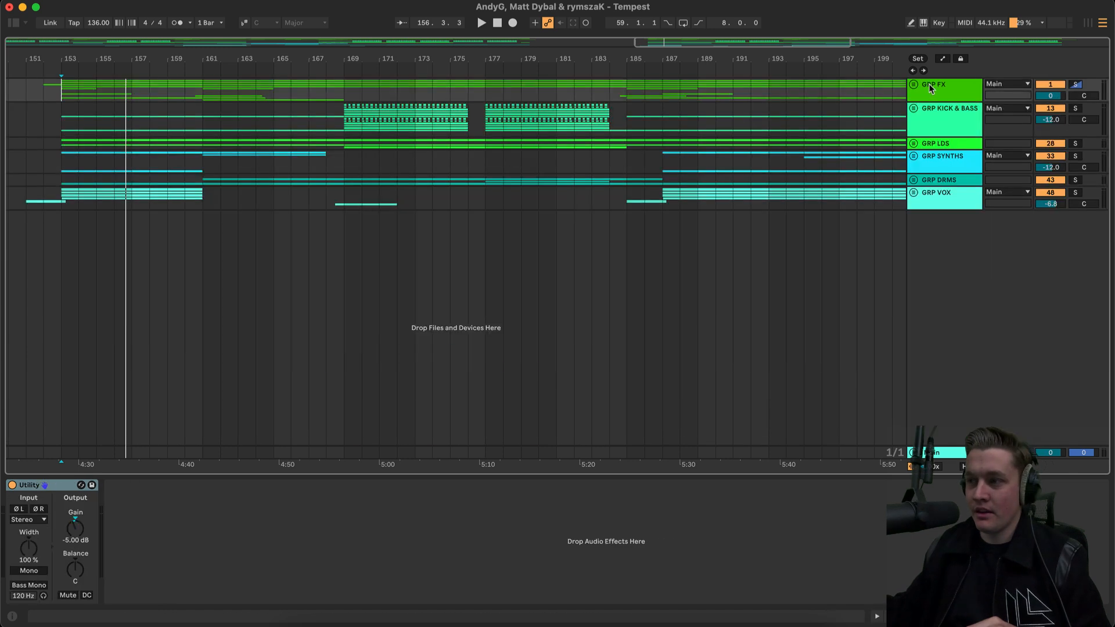
- Unfold GRP KICK & BASS and its Clean Kick & Bass sub-group
click(913, 112)
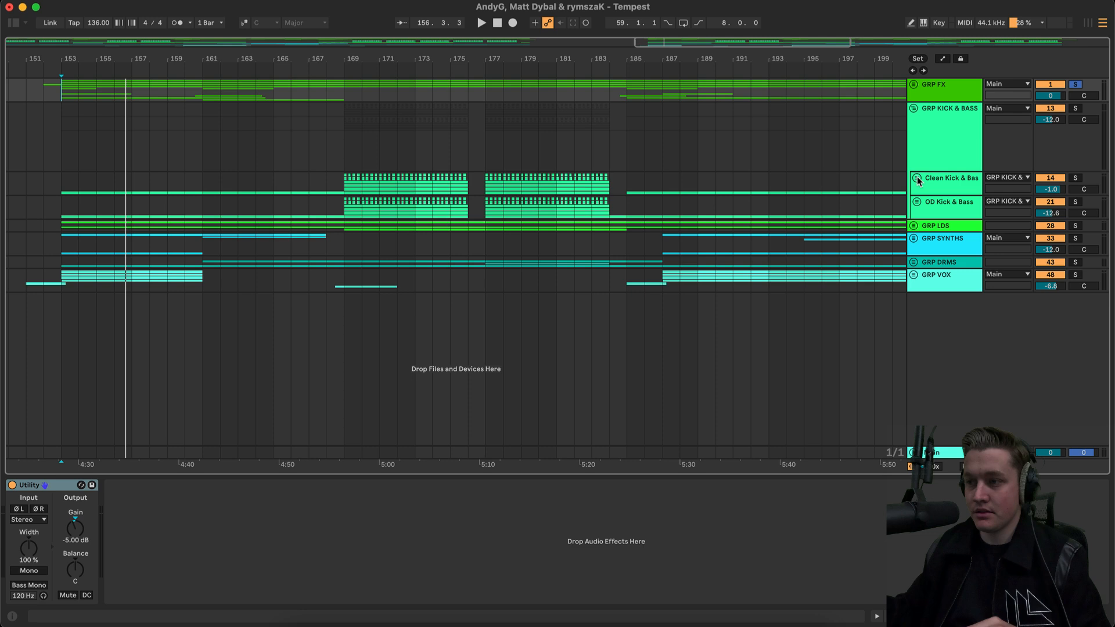
click(912, 108)
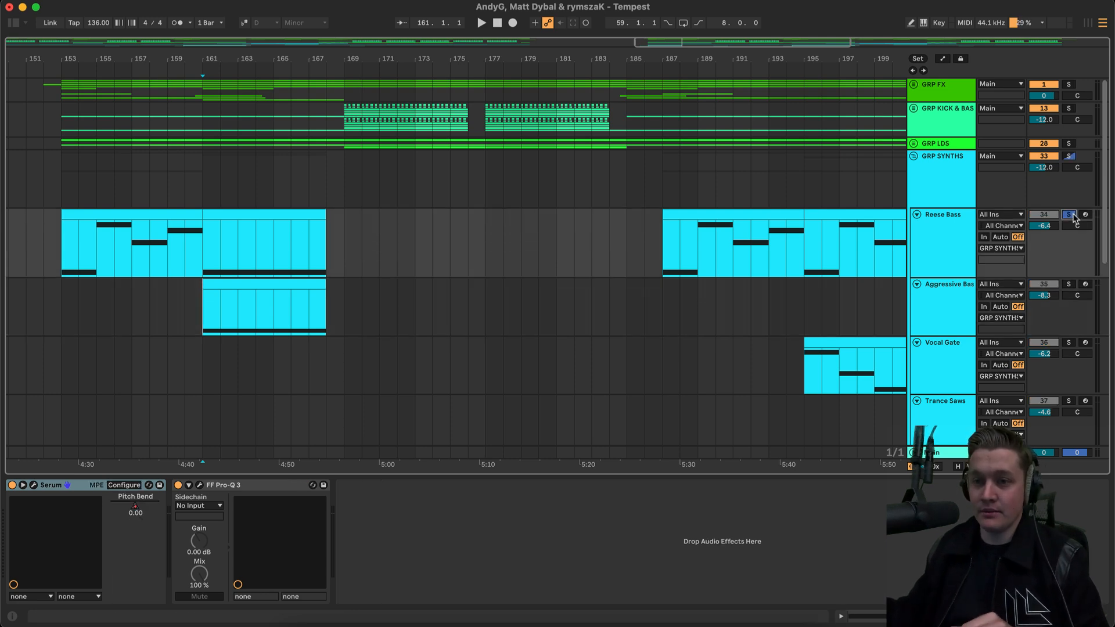
- Solo Reese Bass, then show Aggressive Bass's Nexus preset librarian and close the Nexus window
click(481, 22)
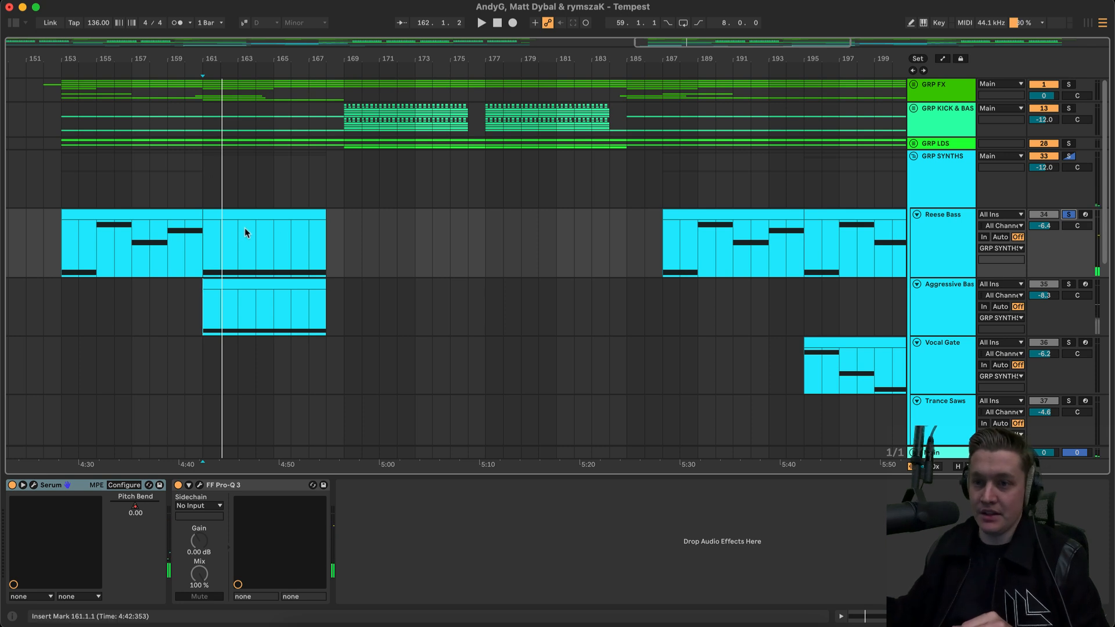
click(481, 22)
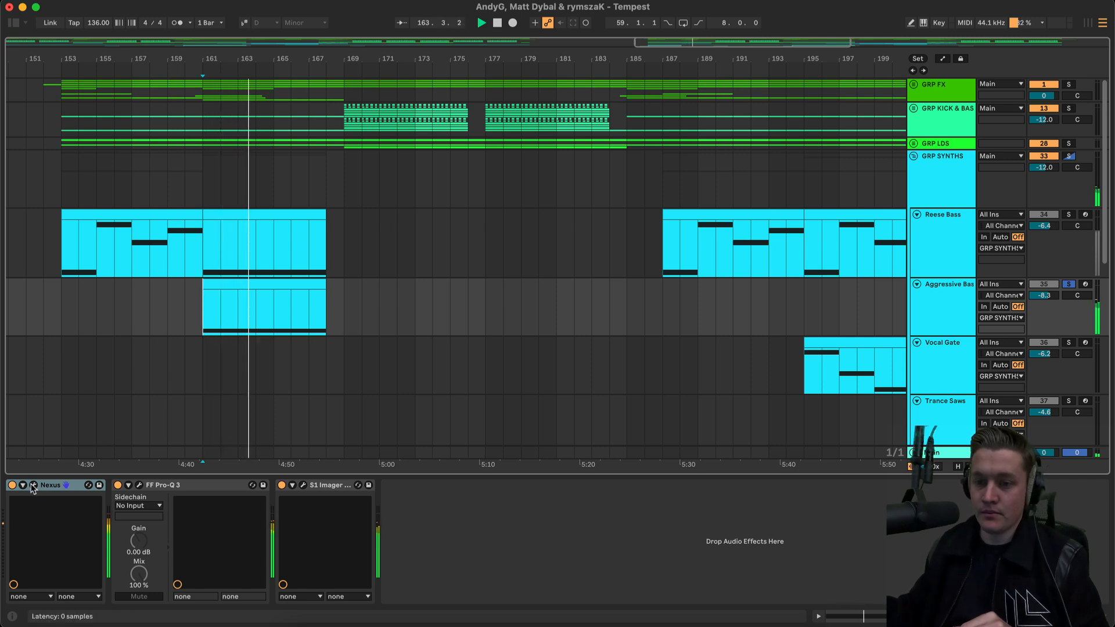
click(23, 486)
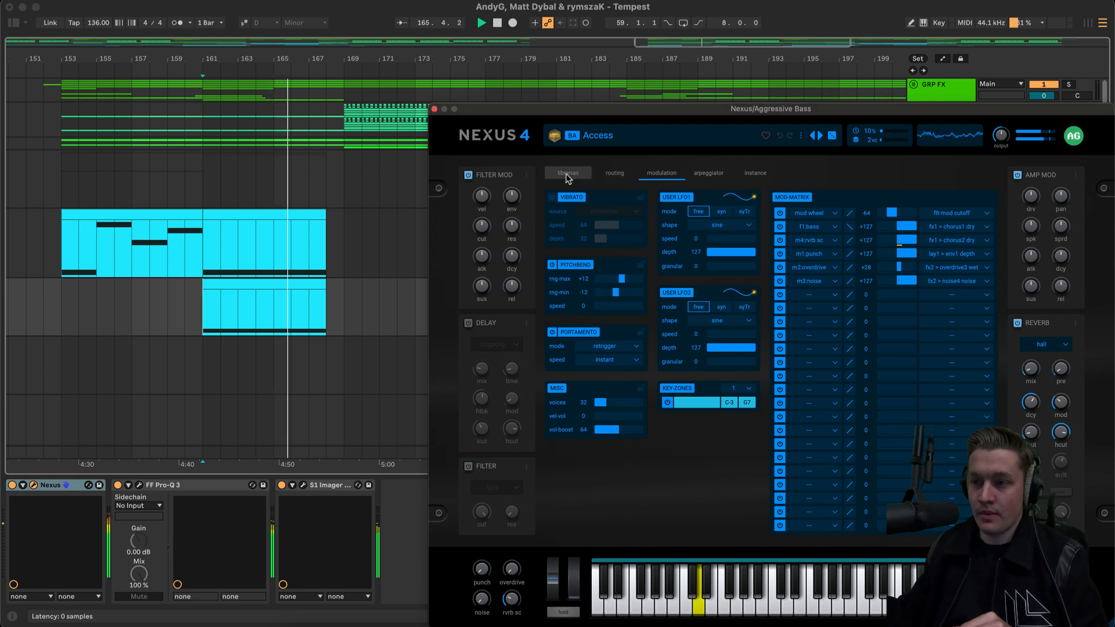
click(567, 173)
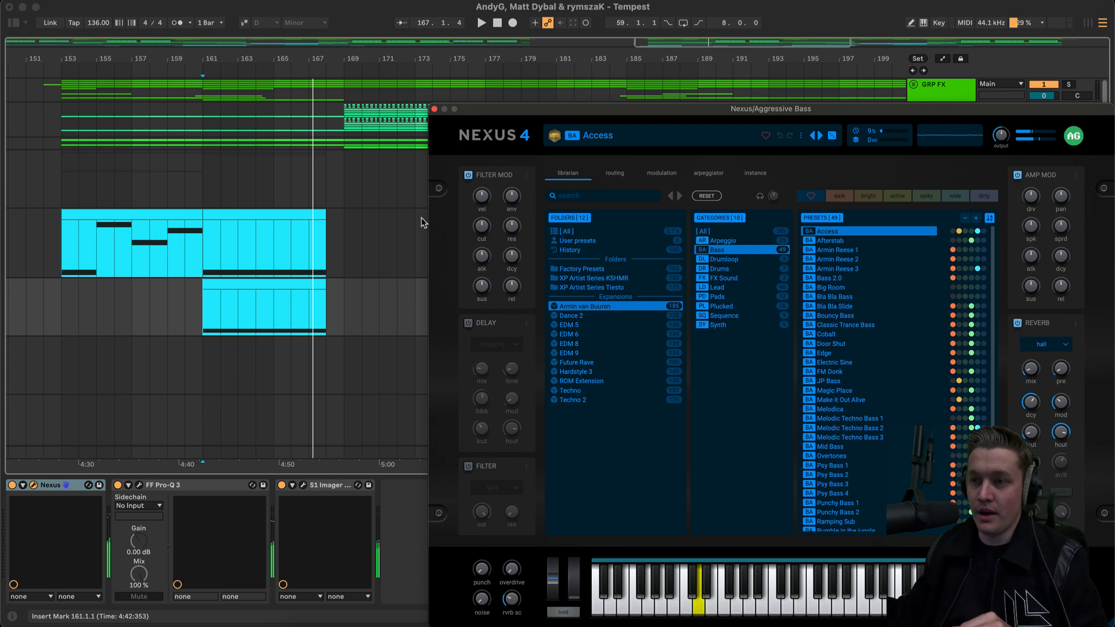
mouse_move(421, 225)
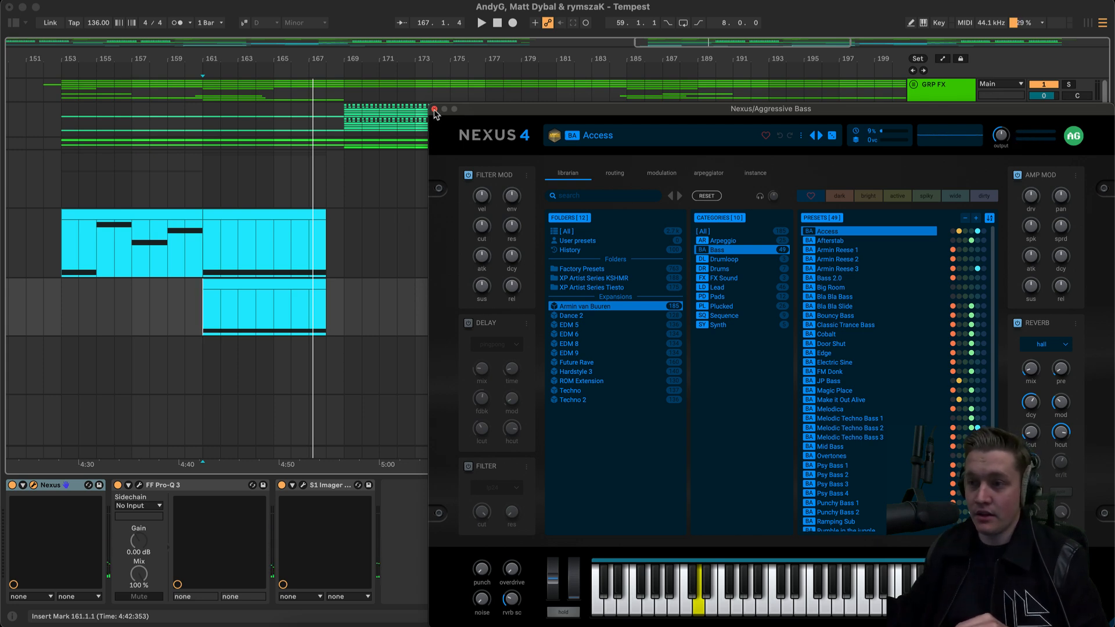
click(434, 109)
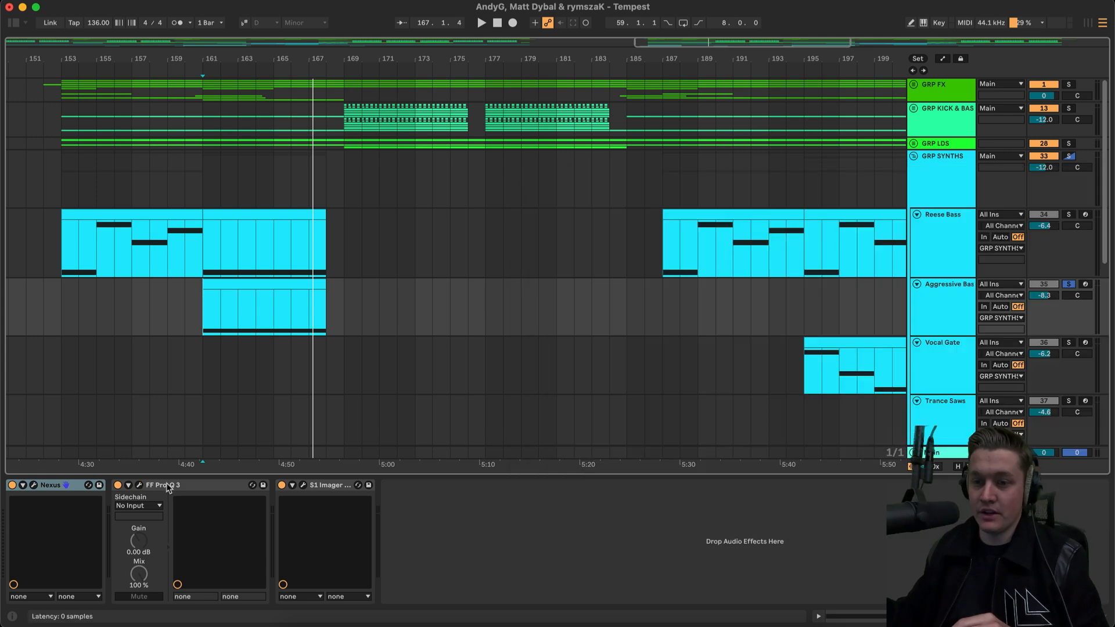
- Solo the Extra FX track inside the unfolded FX group
click(481, 23)
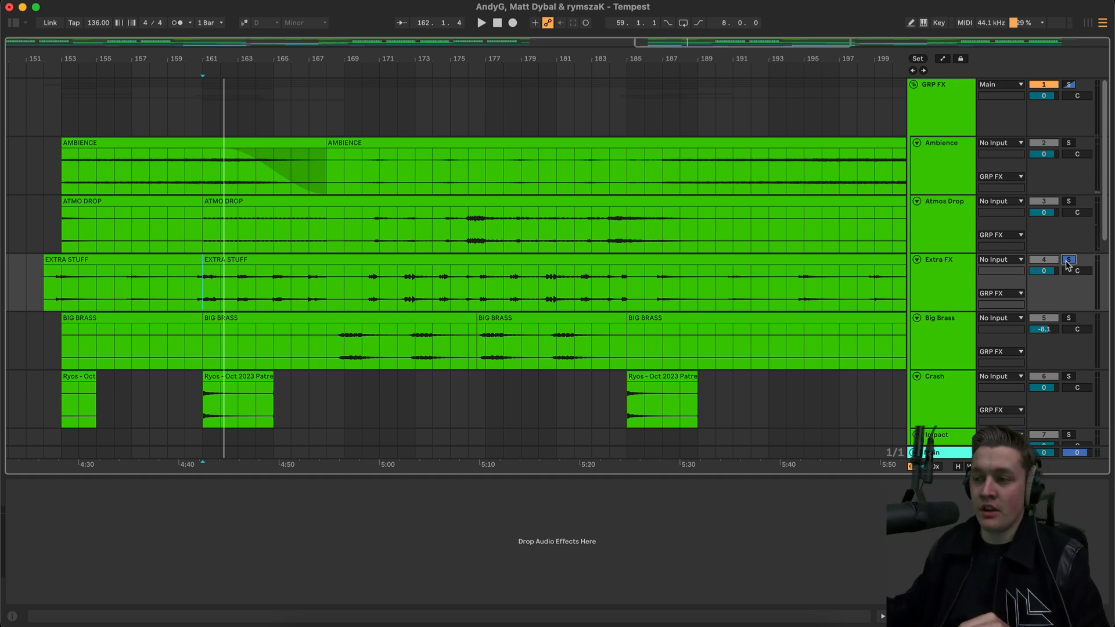
- Solo Snares and Risers, pick out the hat loop clip, and move down to the FX impact tracks
scroll(down, 3)
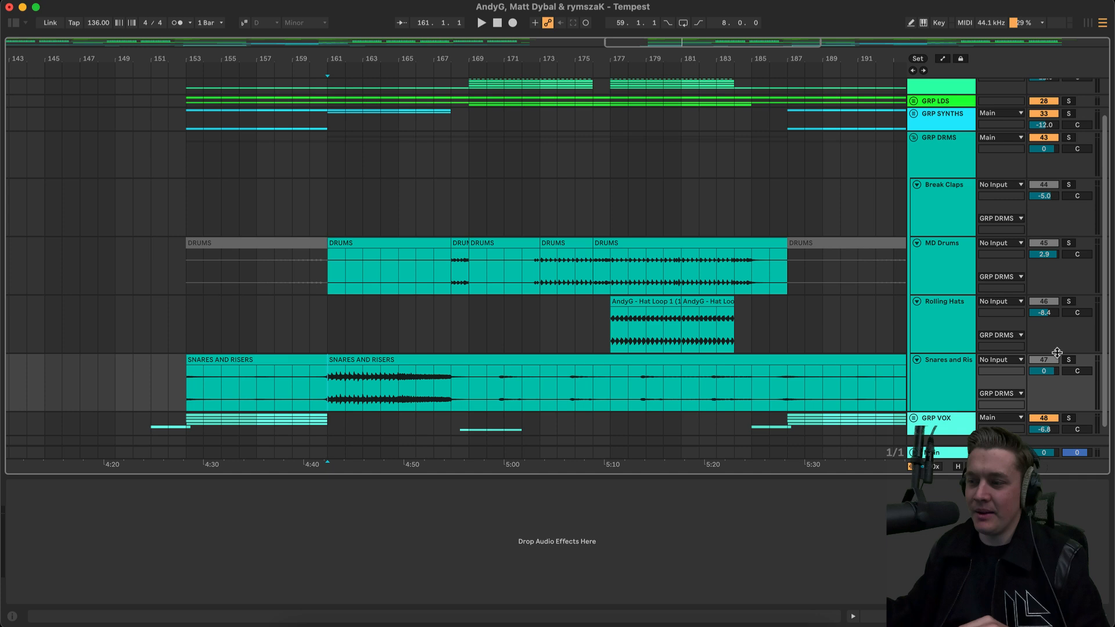
click(1069, 360)
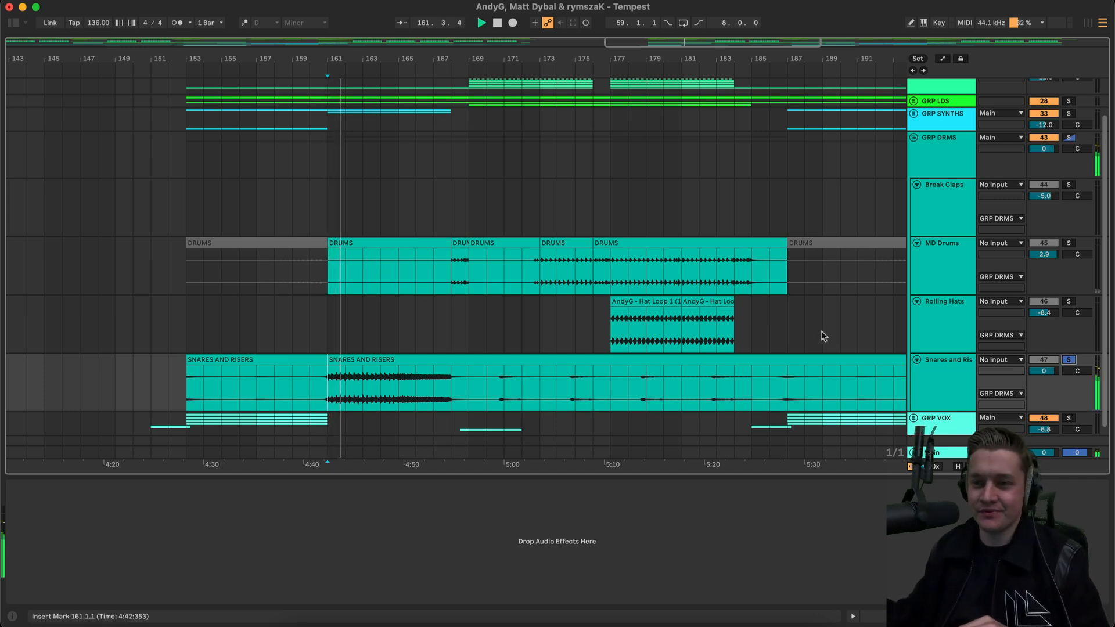
click(651, 323)
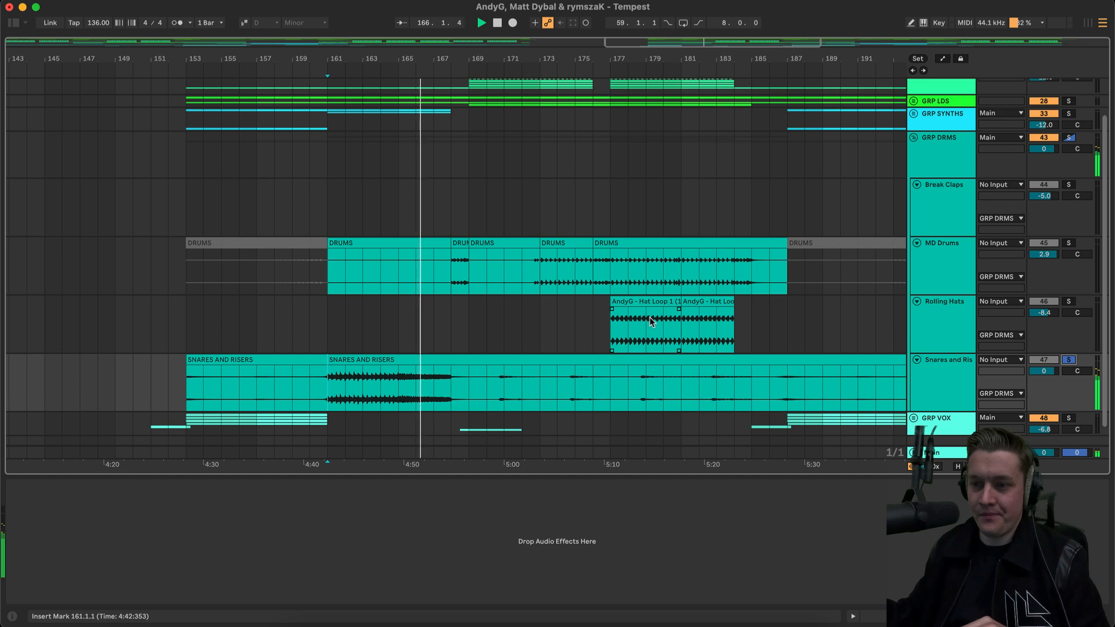
click(481, 22)
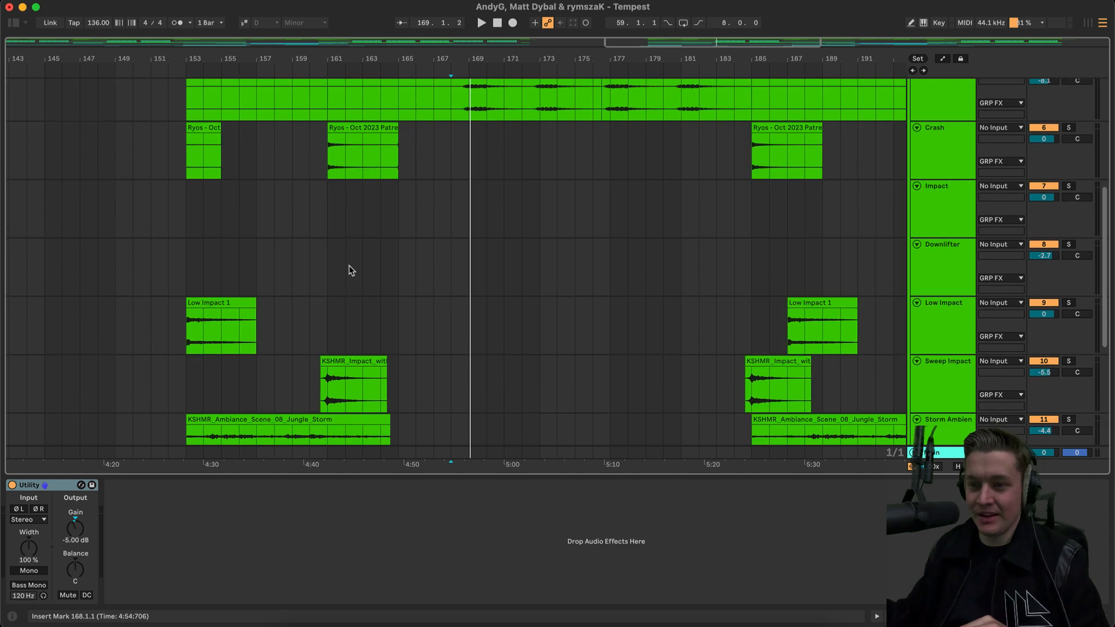
- Scroll down and solo the Let's GO vocal track
scroll(down, 3)
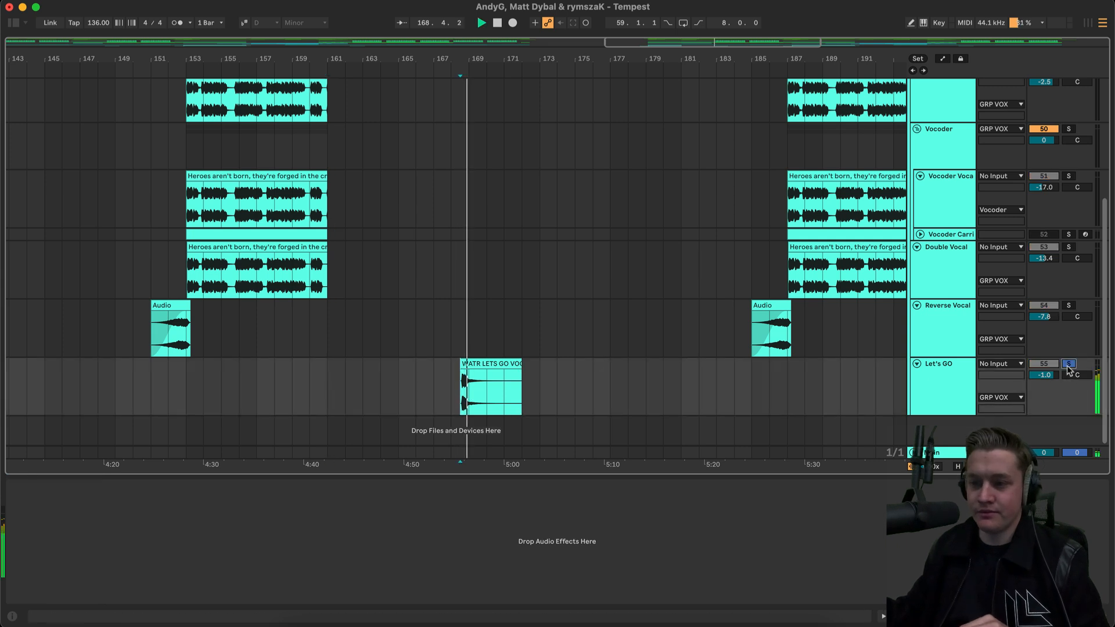
click(481, 22)
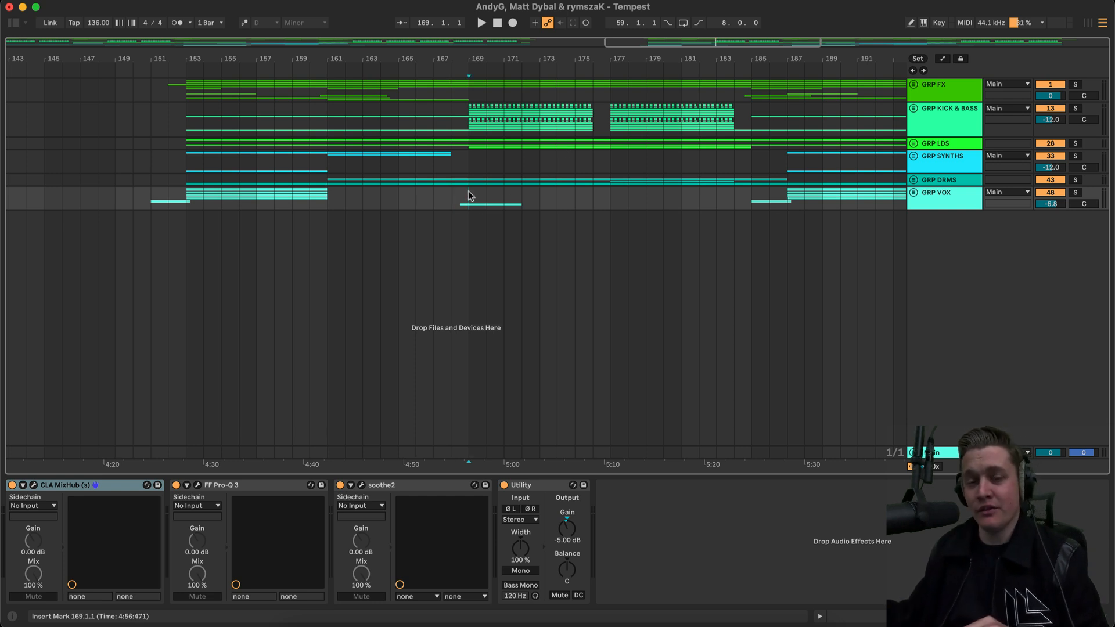
- Select GRP KICK & BASS and unfold it to reveal the Clean and OD sub-groups
click(480, 22)
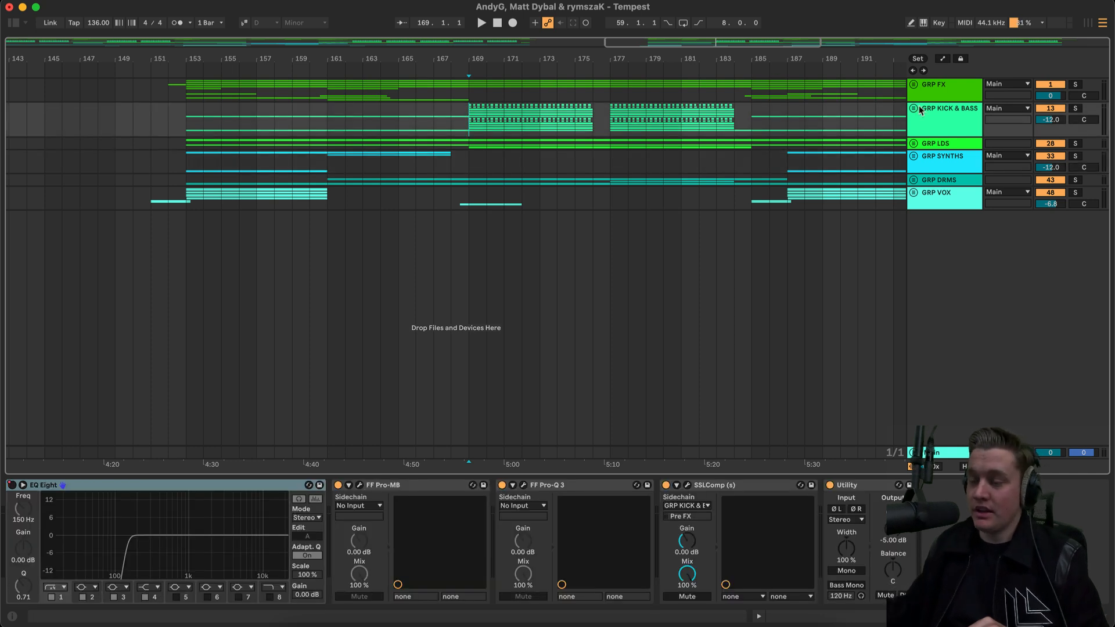
click(913, 108)
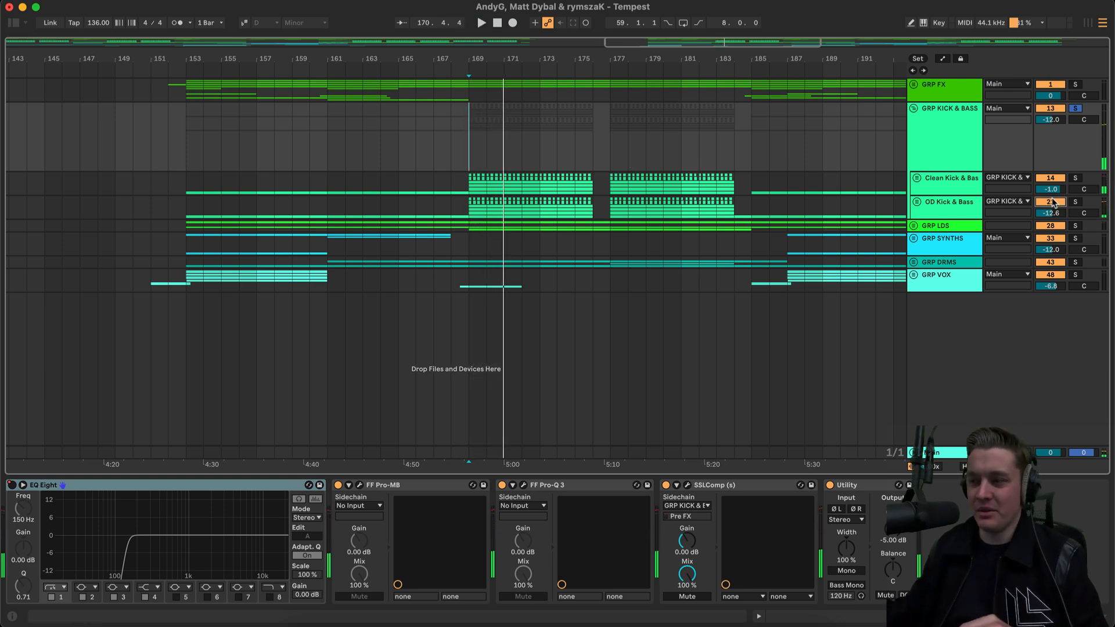
- Expand Clean Kick & Bass to show Low Kick, Mid Kick, Top Kick, Rolling Bass and Rumble Psy's chain
click(917, 177)
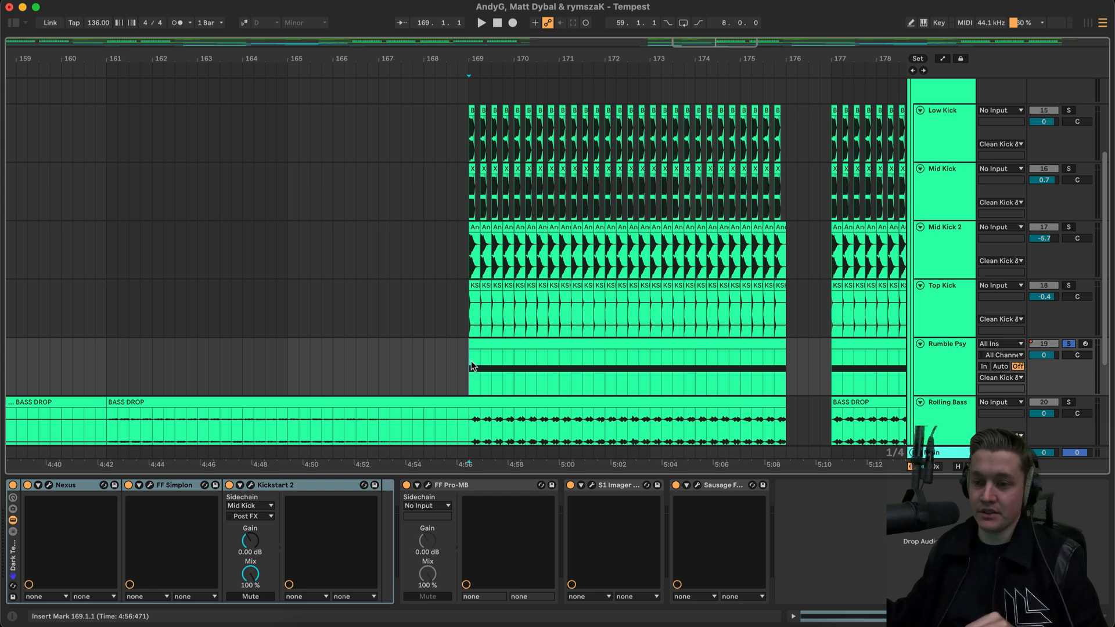
- Show Rumble Psy's FabFilter Pro-MB with its Clean-Low-End preset cutting the lows
click(481, 22)
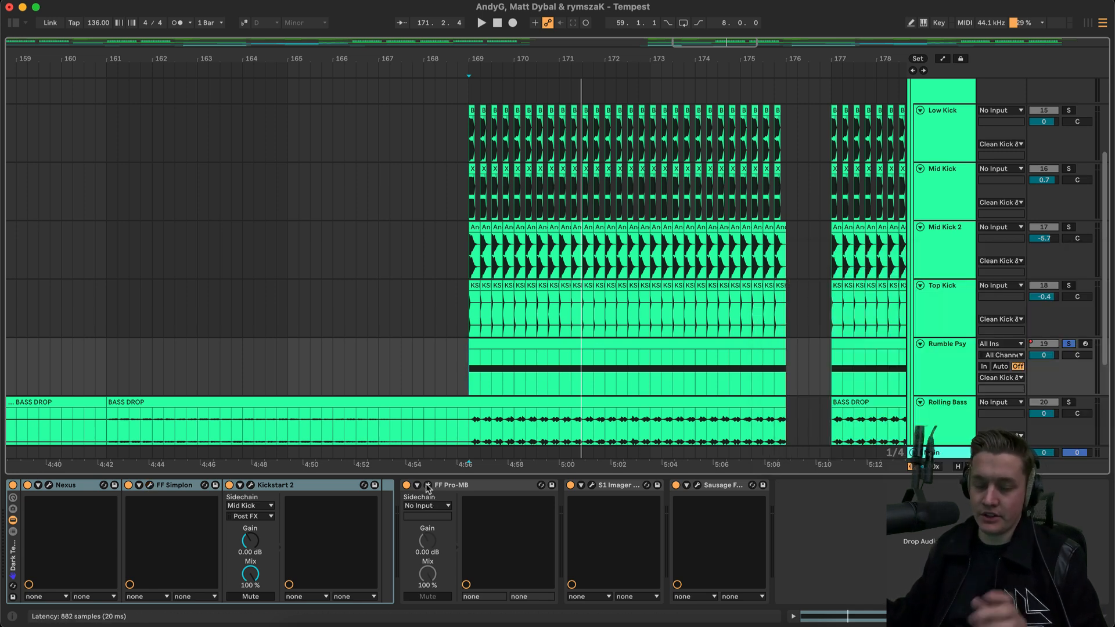
click(429, 485)
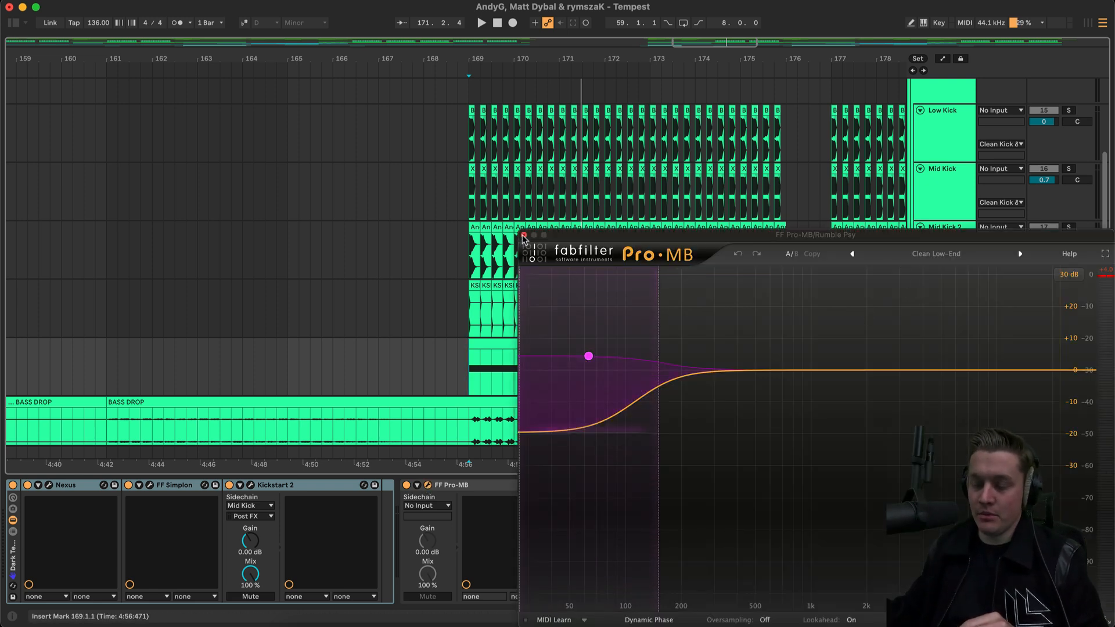
- Swap the Pro-MB window for Rumble Psy's Sausage Fattener showing its Fatness control
click(620, 486)
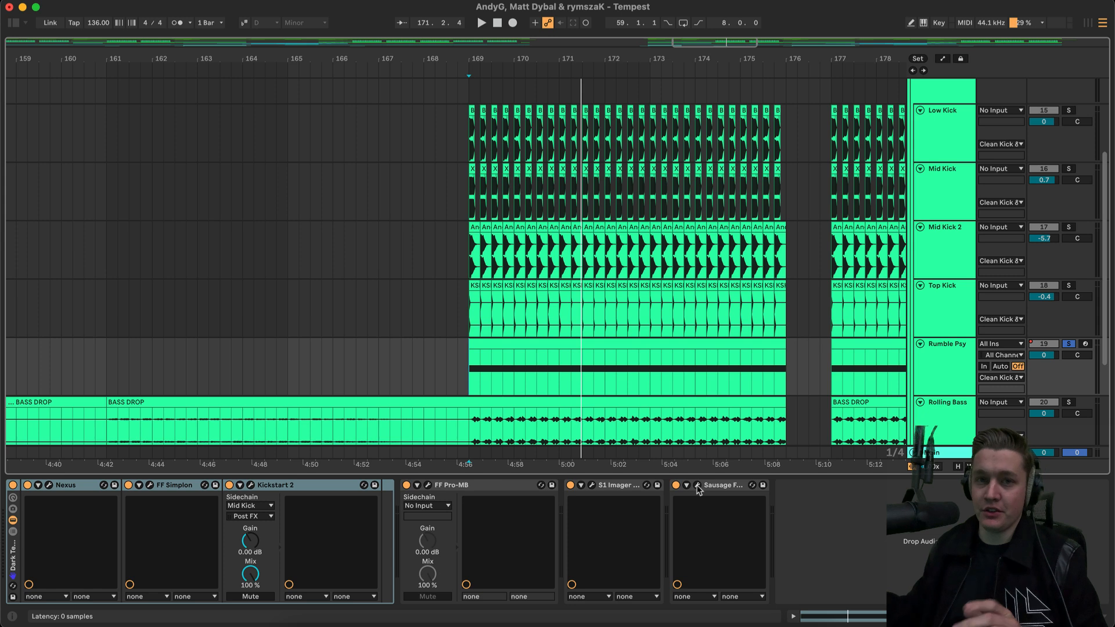
click(723, 486)
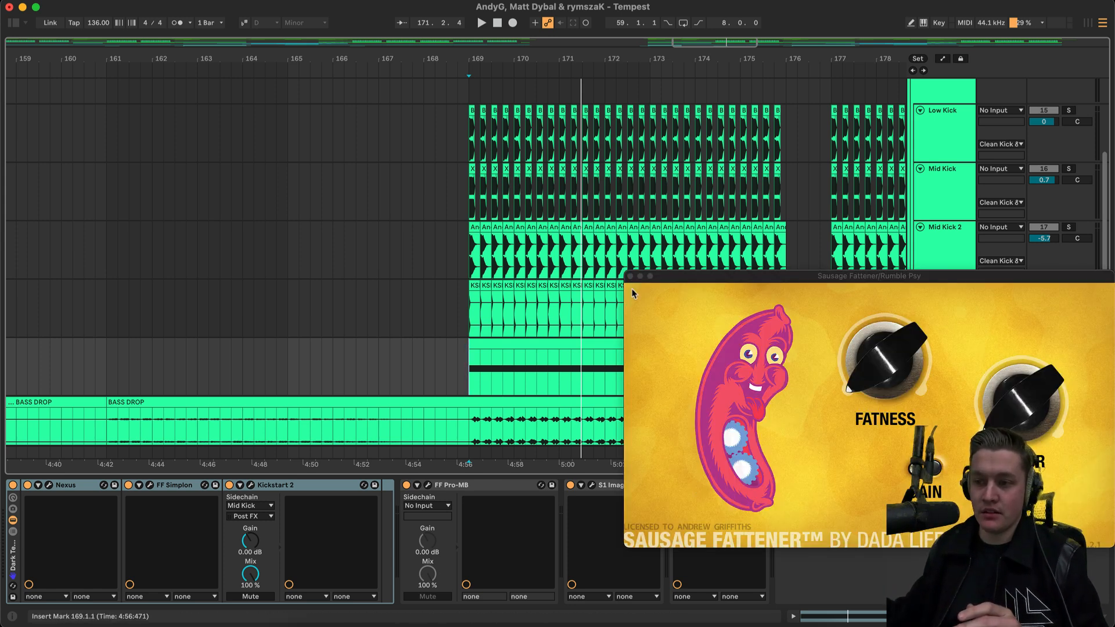
- Close Sausage Fattener, leaving the Clean and OD Kick & Bass sub-groups visible
click(630, 276)
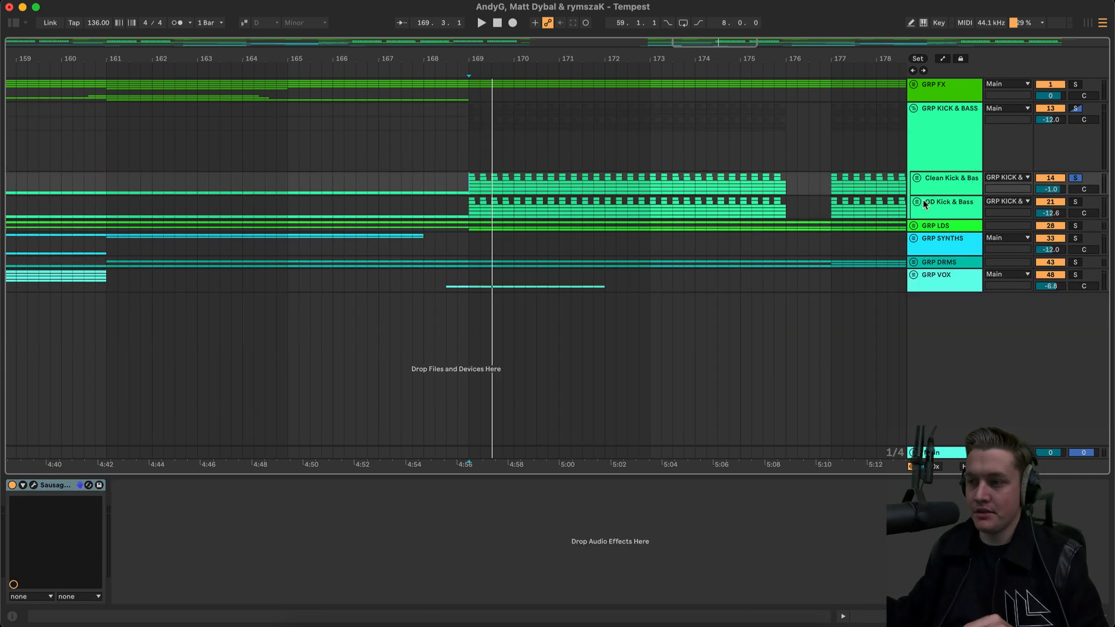
- Show OD Kick & Bass's Overdrive chain, then AndyG Stab's Lethal-and-RaveGenerator rack in the leads group
click(945, 203)
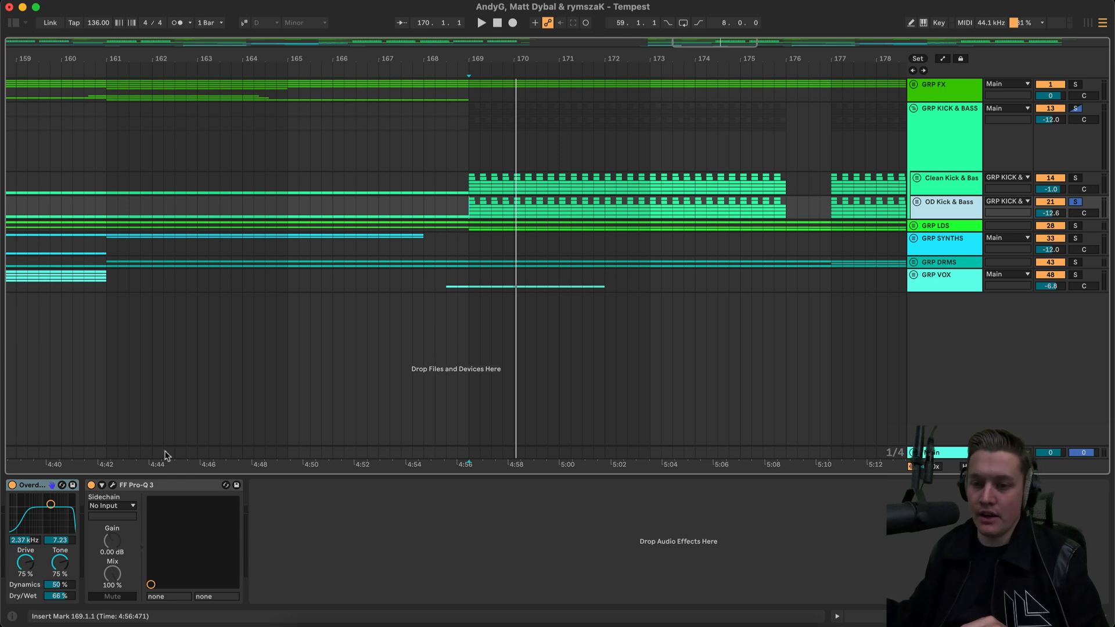
click(112, 485)
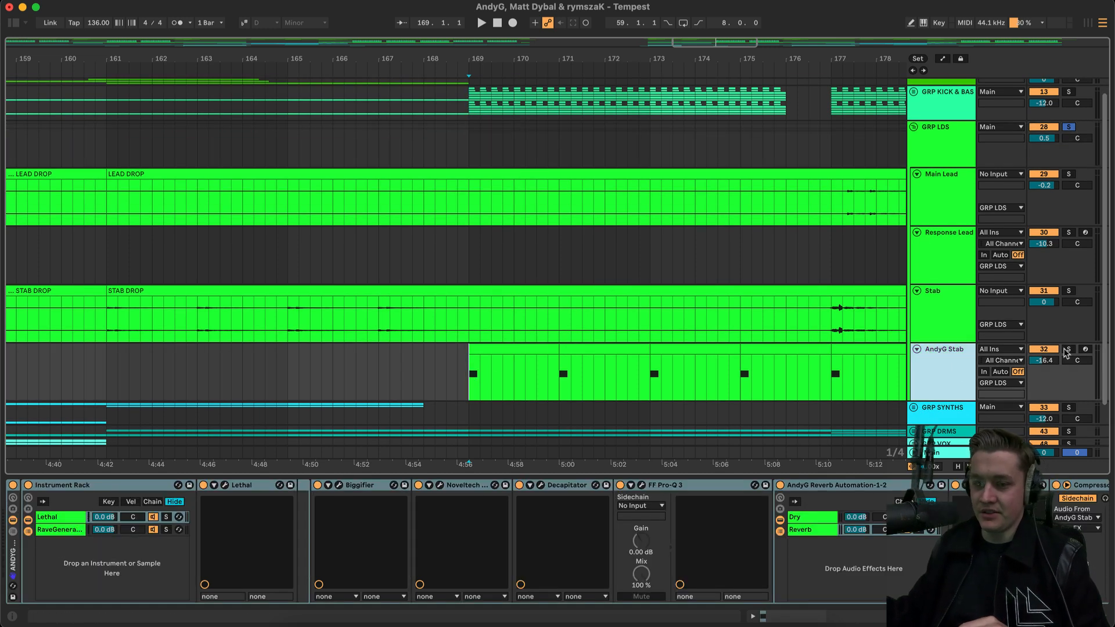
- Solo AndyG Stab, play the lead drop from bar 177, then unfold GRP DRMS to its drum tracks
click(1068, 349)
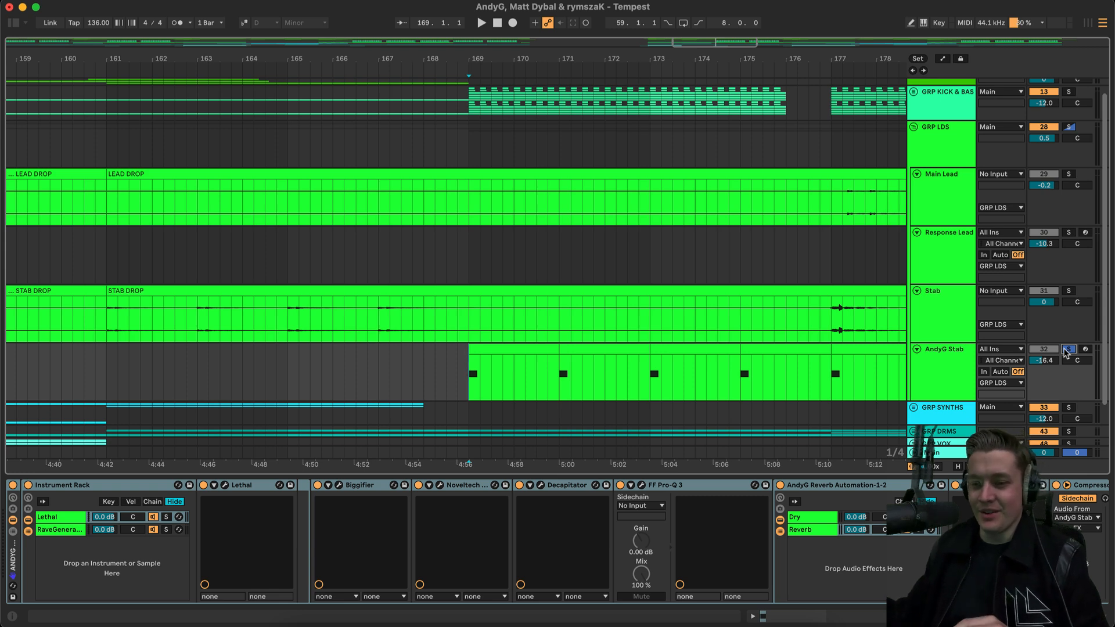
click(480, 22)
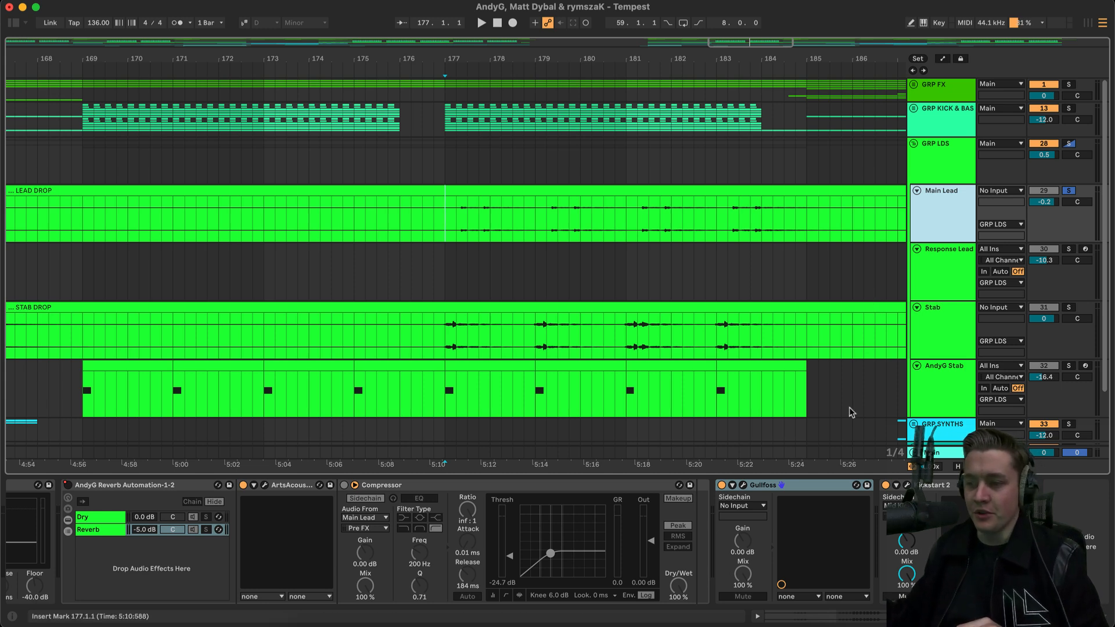
mouse_move(399, 300)
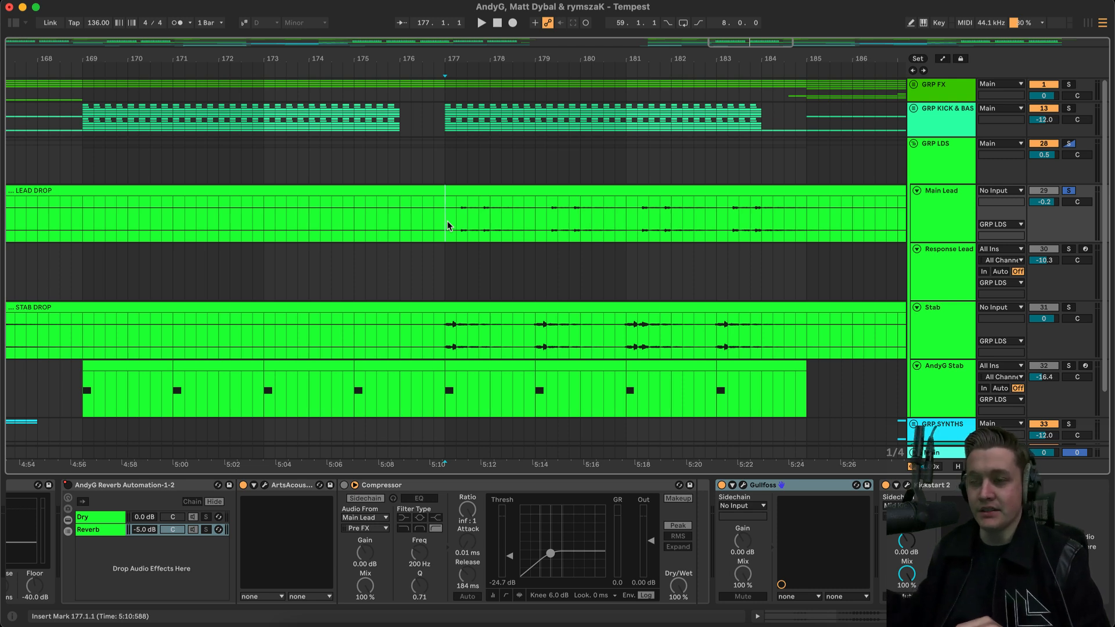
click(480, 22)
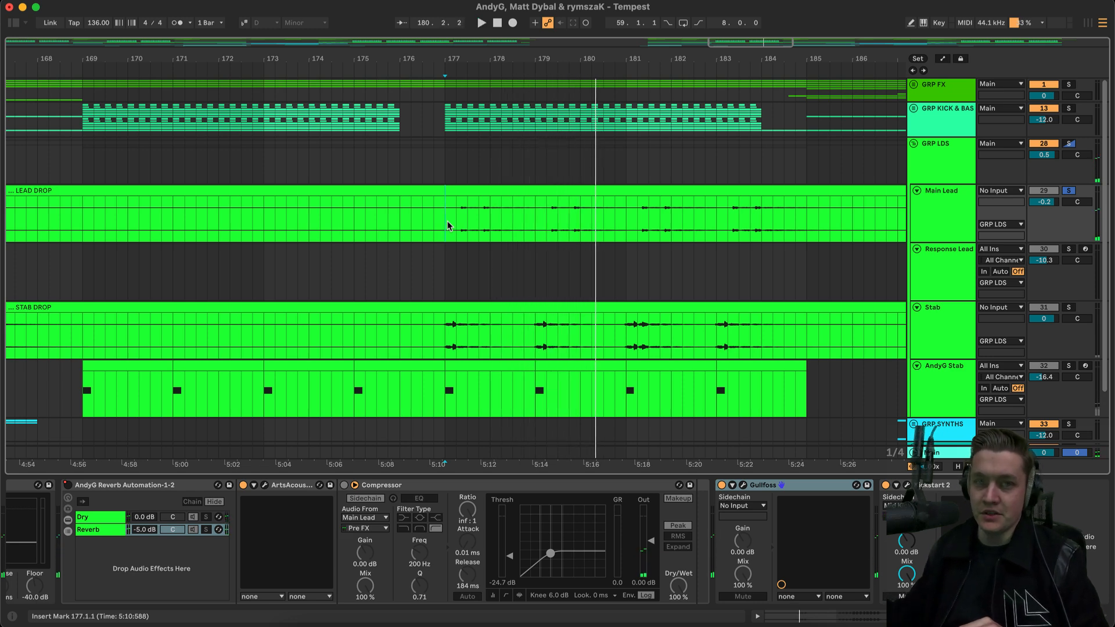
mouse_move(460, 224)
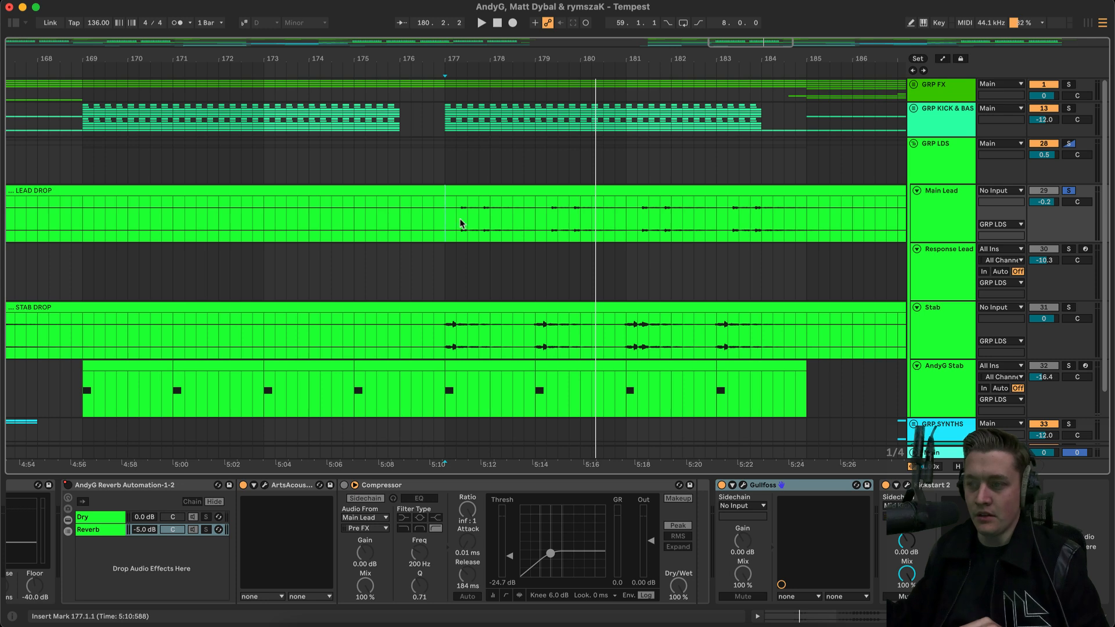
click(1068, 143)
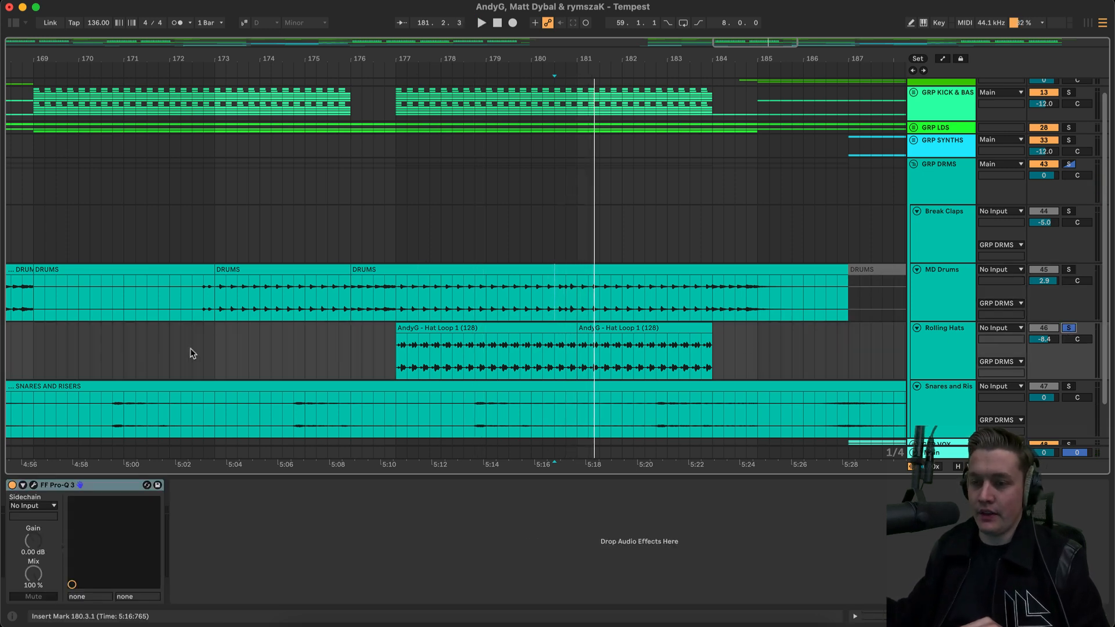
- Unfold GRP SYNTHS to show Reese Bass, Aggressive Bass, Vocal Gate and Trance Saws at bars 185–204
click(395, 352)
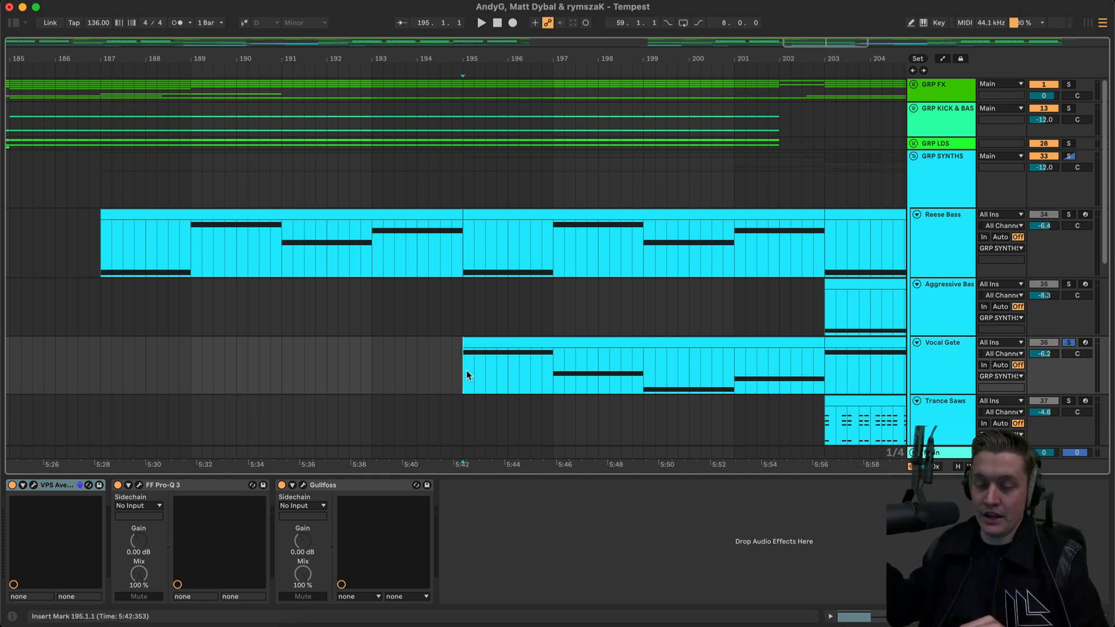
- Play from bar 195 and bring up the Main Vocal's reverb-and-compressor chain in GRP VOX
click(481, 22)
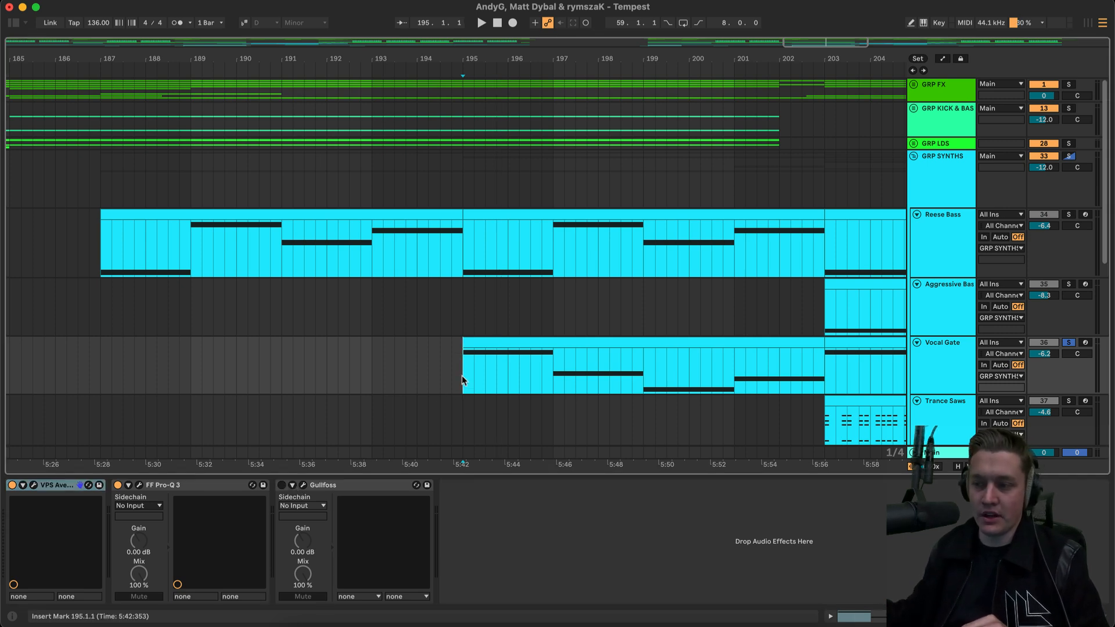
click(481, 22)
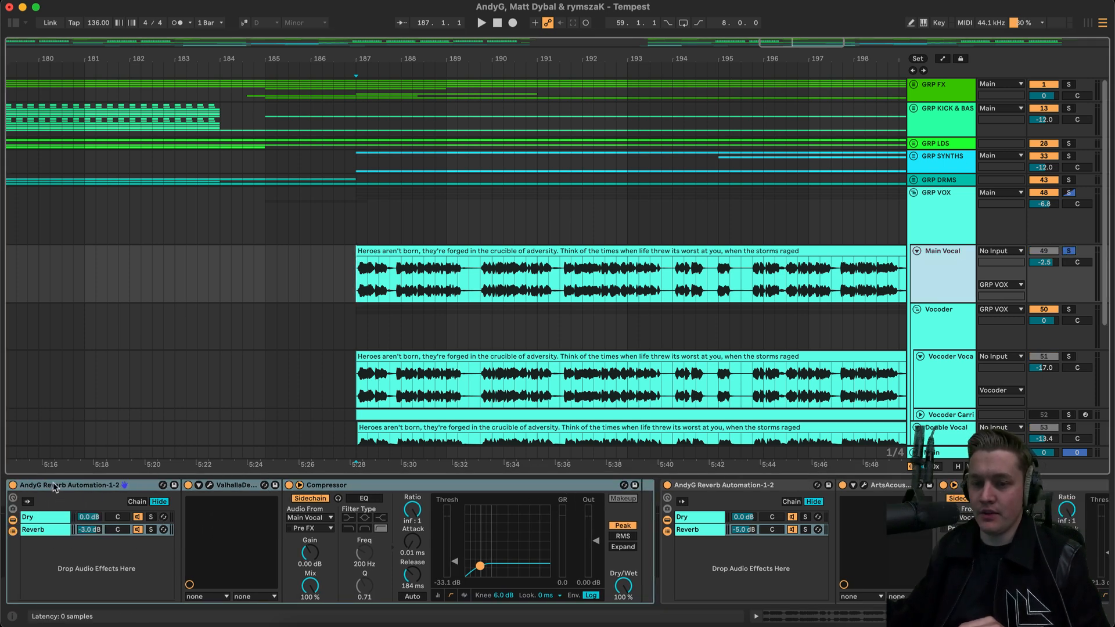
- Review Main Vocal's Pro-Q 3 curve around the 305 Hz band, then show Double Vocal's chain
click(481, 22)
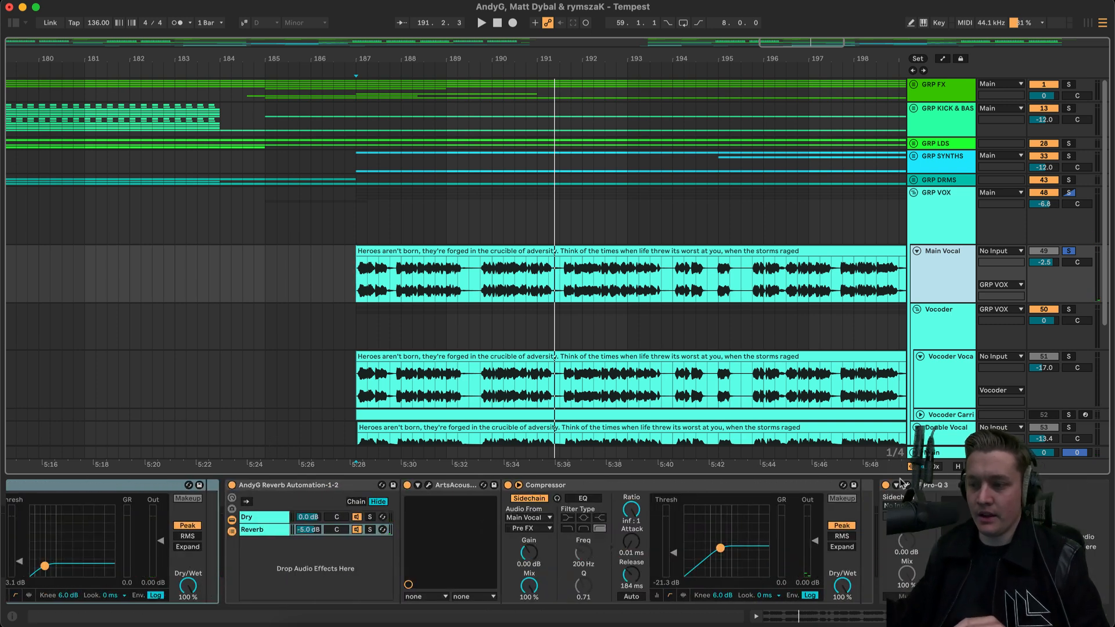
click(920, 485)
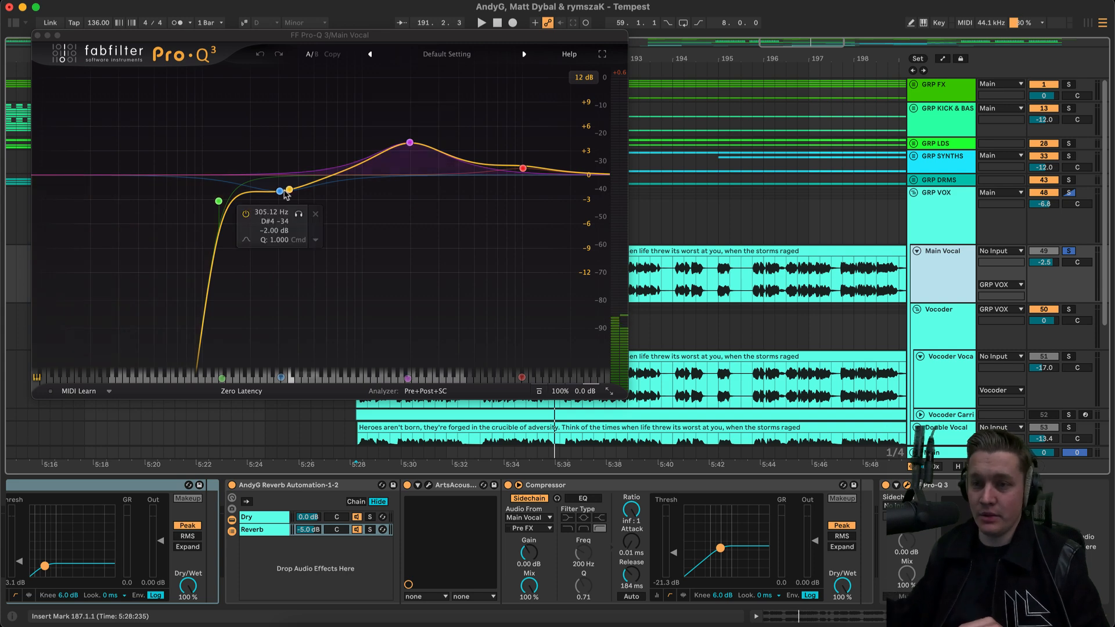
click(458, 159)
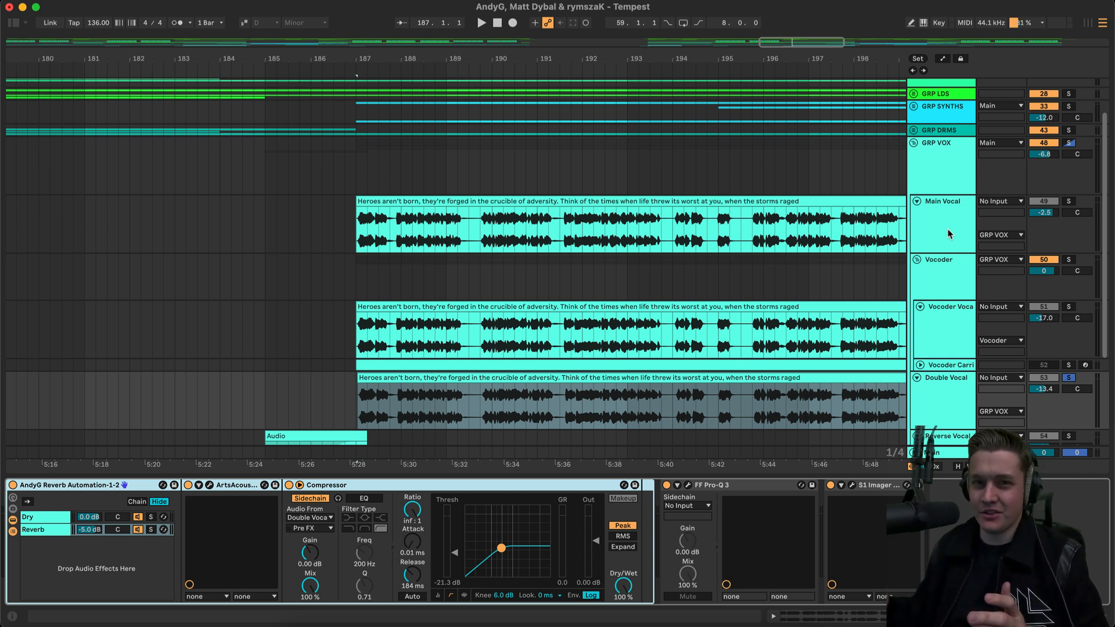
mouse_move(1075, 207)
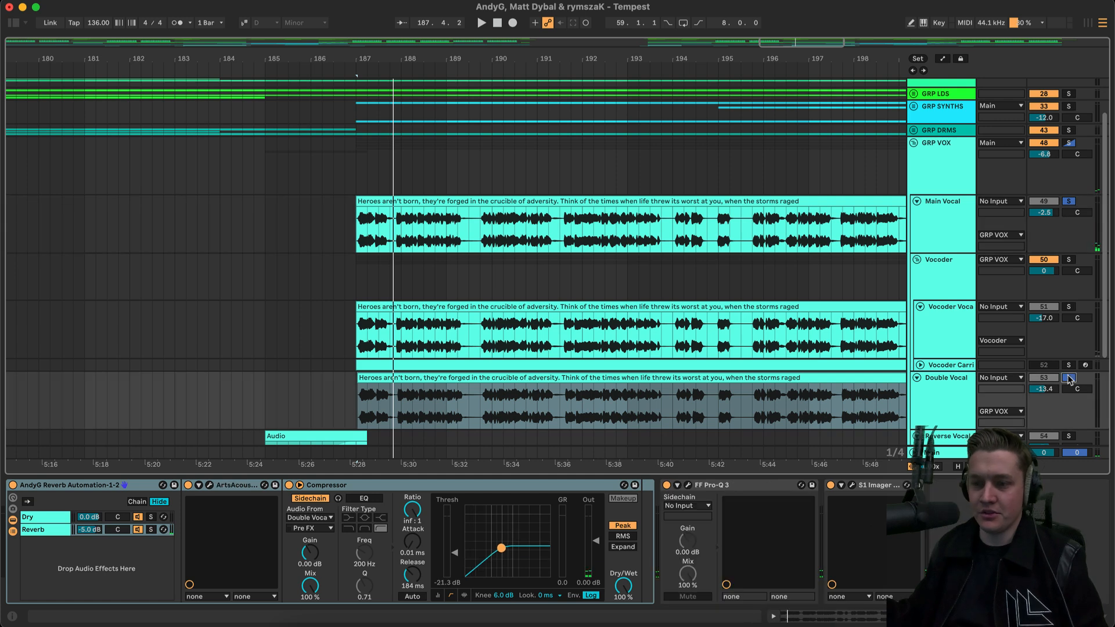
- Select Vocoder Vocal to show its Vocoder, AndyG Reverb, ValhallaDelay and Compressor chain
click(481, 22)
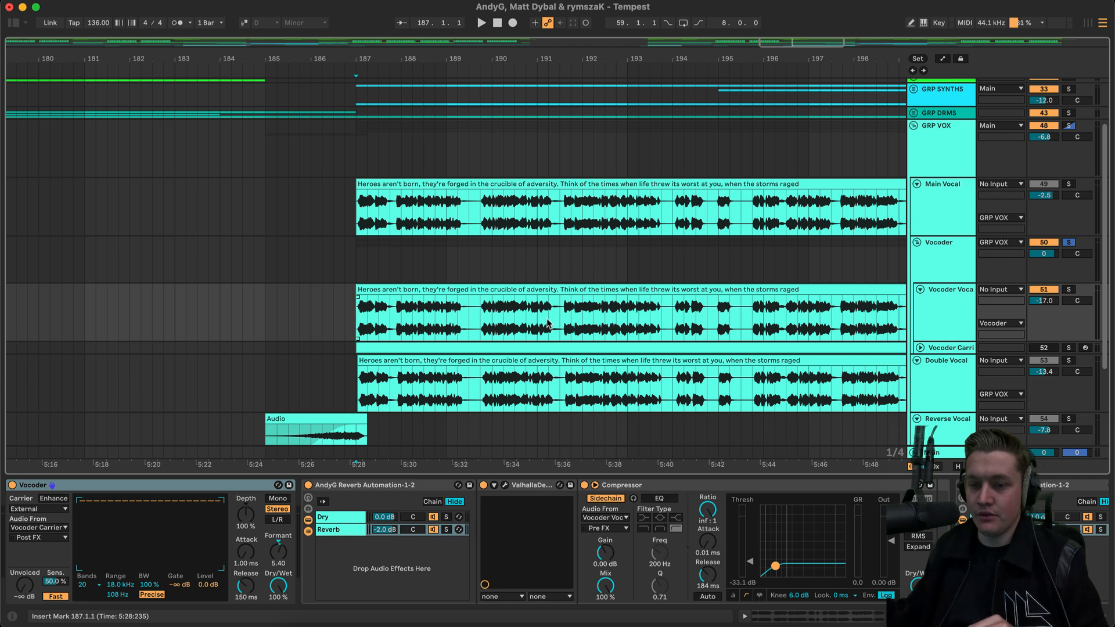
- Play the vocoder section, fold GRP VOX and bring up its CLA MixHub plugin window
click(480, 23)
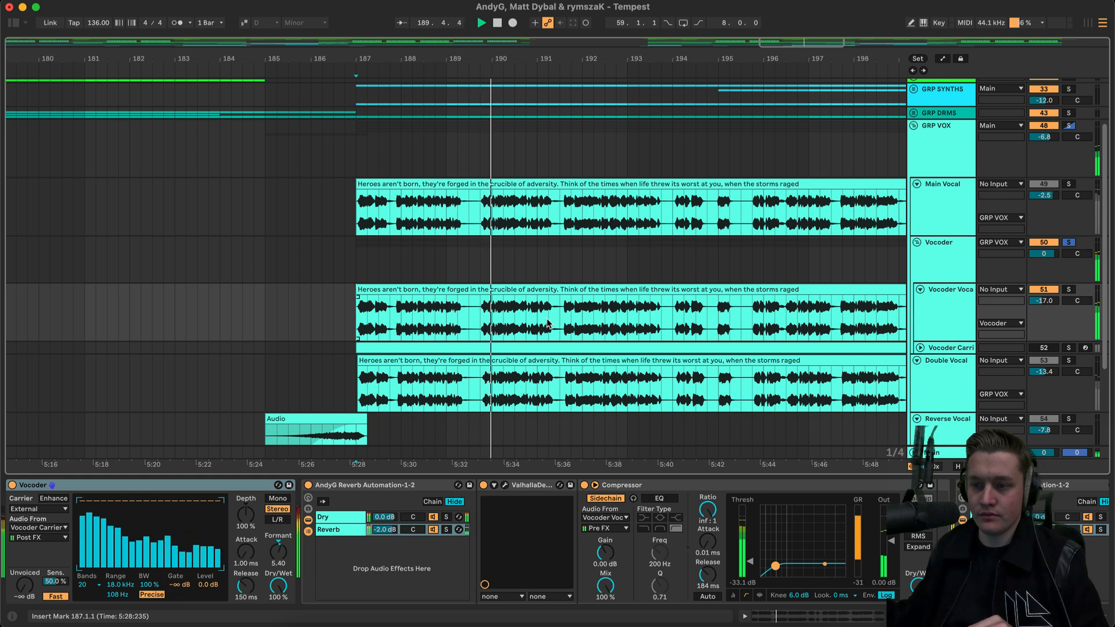
click(496, 22)
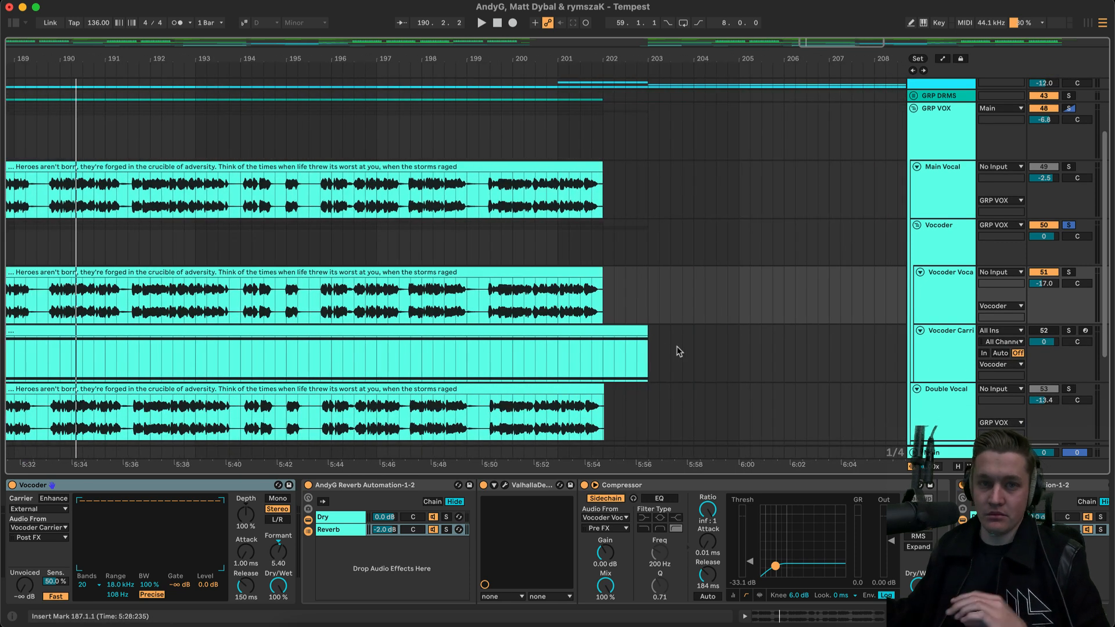
scroll(left, 3)
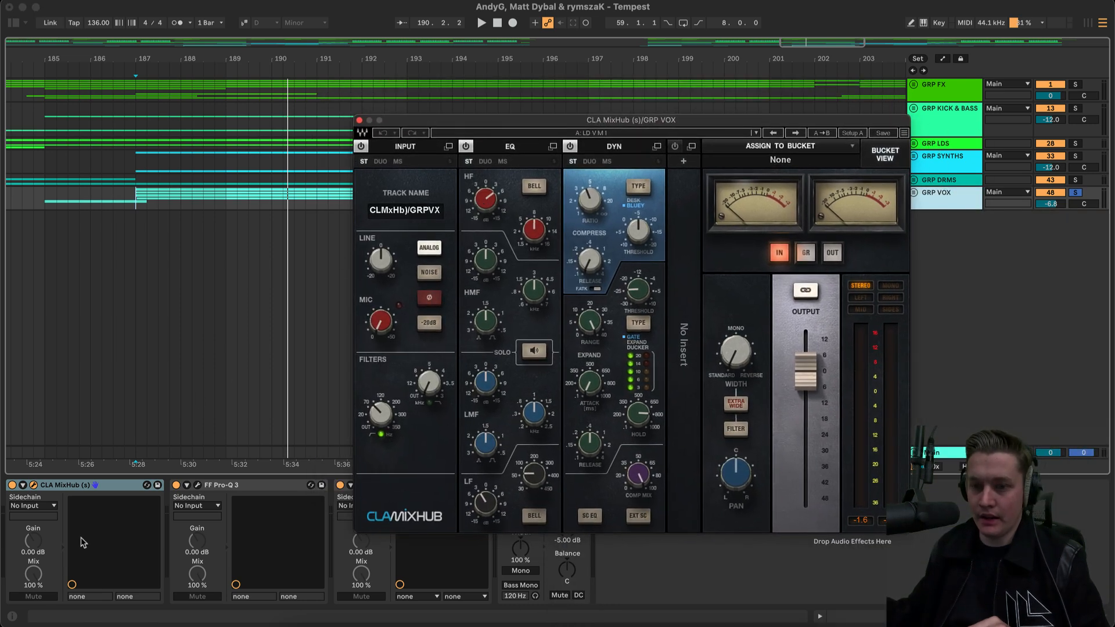
- Dismiss MixHub, select GRP SYNTHS to show FF Simplon and Utility, and scroll to bar 196
click(359, 120)
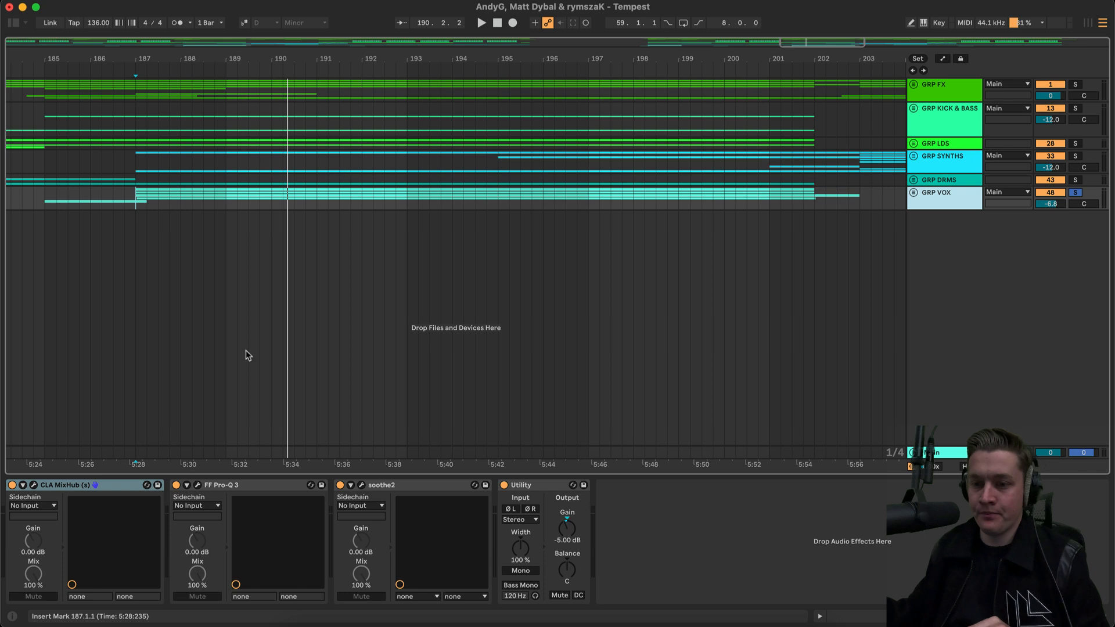
click(219, 485)
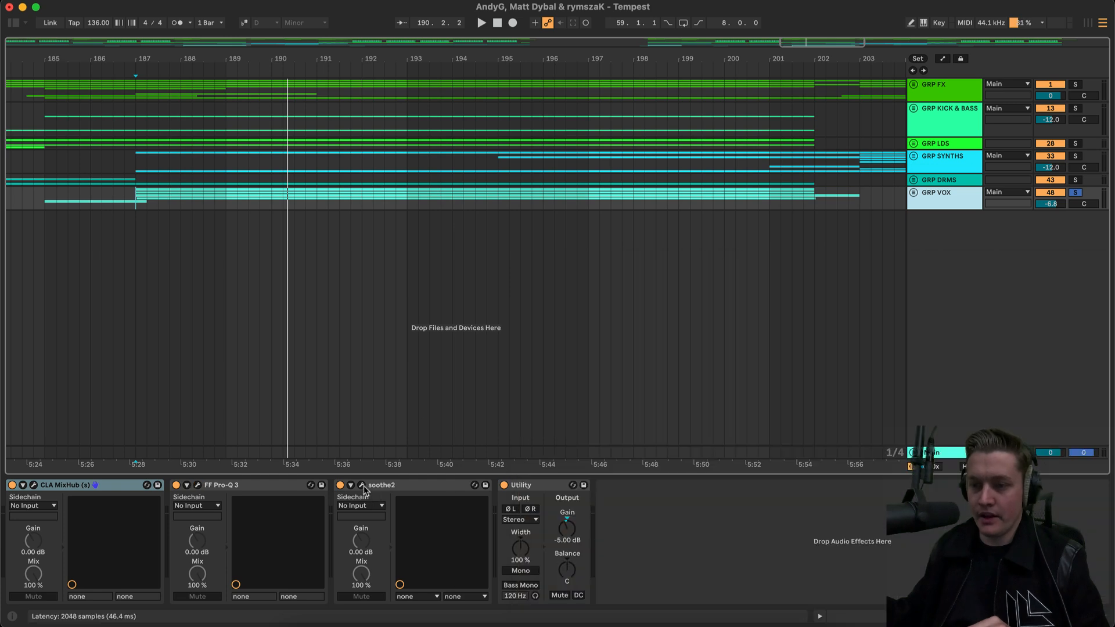
click(362, 485)
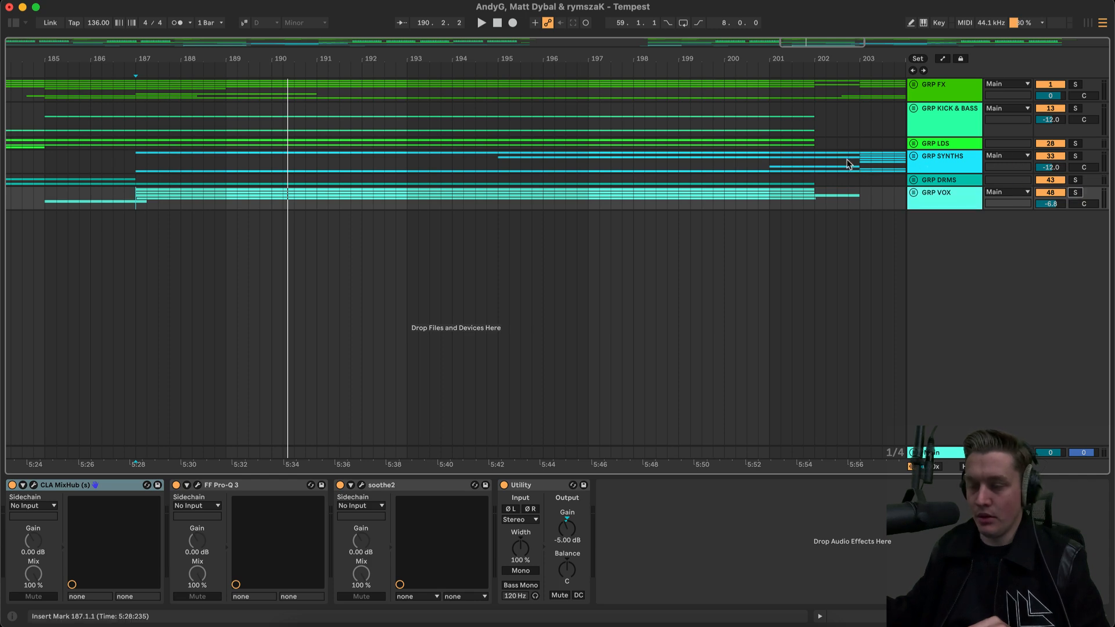
scroll(right, 3)
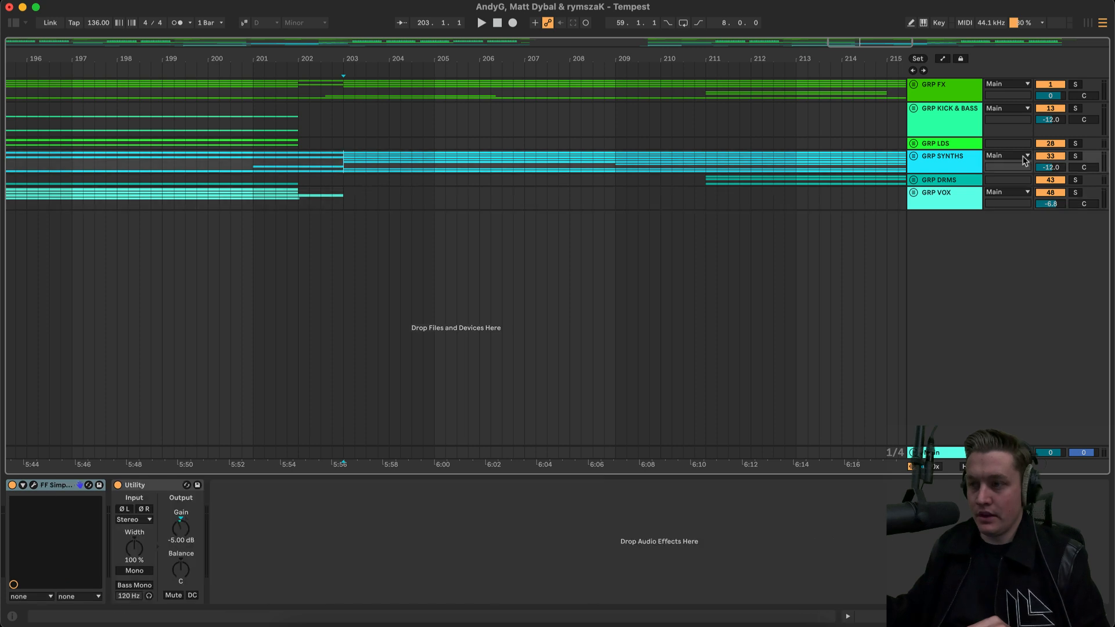
- Unfold GRP SYNTHS and scroll the track list down to the Pads and Drone tracks
click(914, 155)
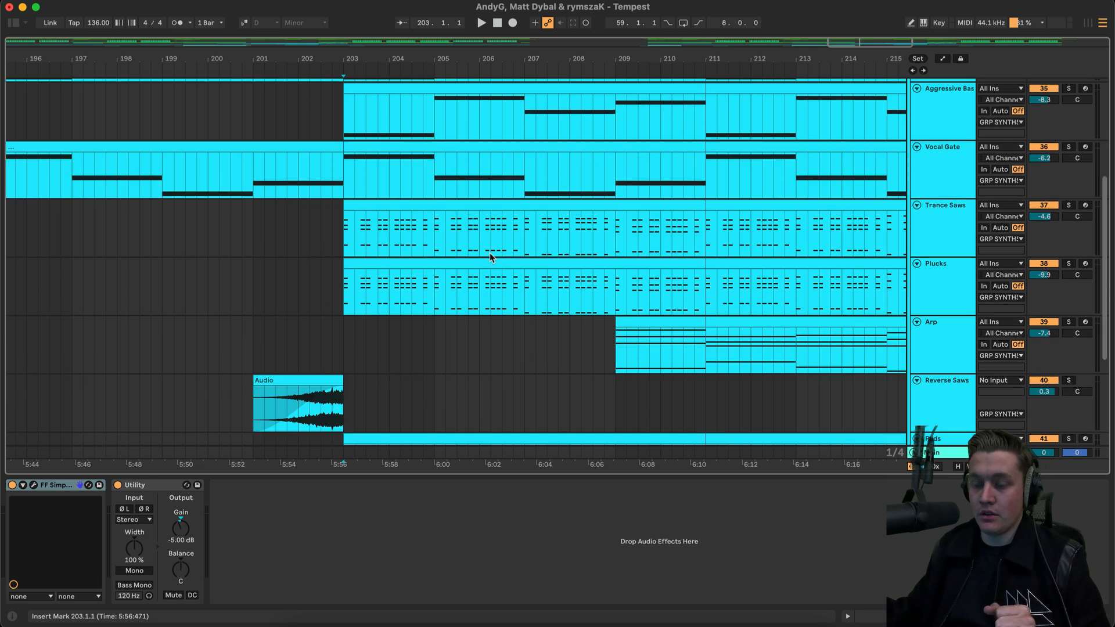
scroll(down, 3)
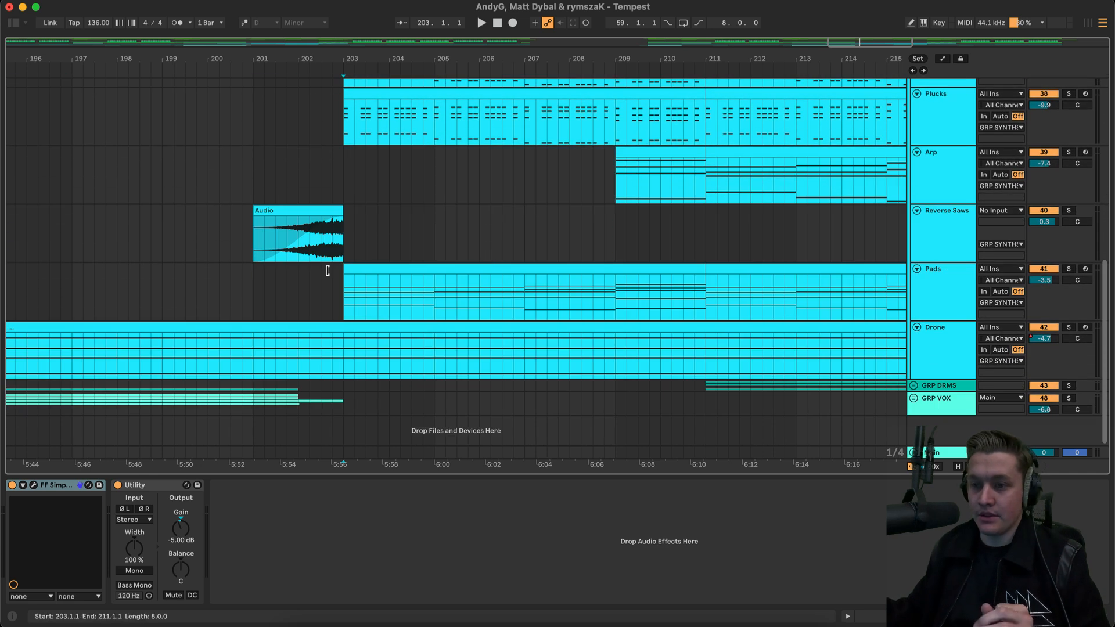
scroll(down, 3)
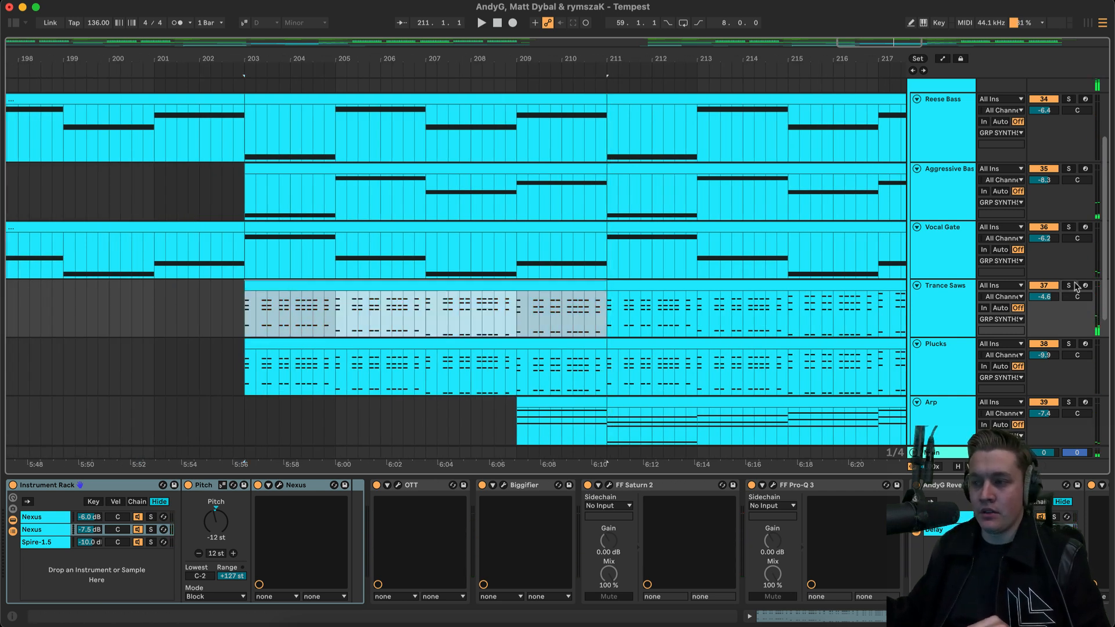
- Solo the Trance Saws track with playback running from around bar 203
click(1069, 286)
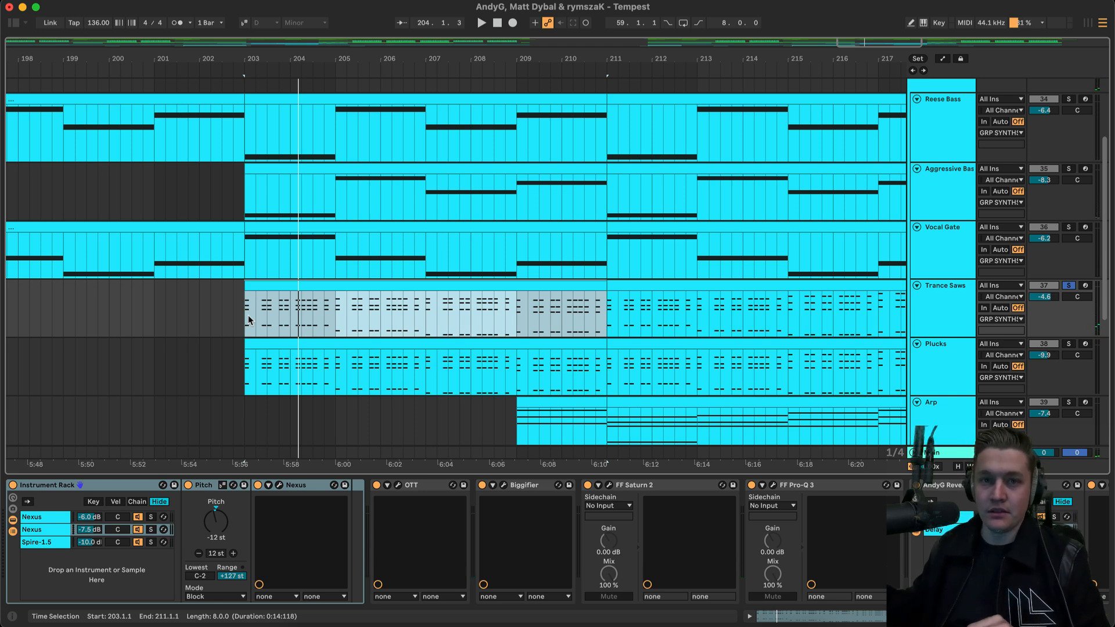
mouse_move(251, 306)
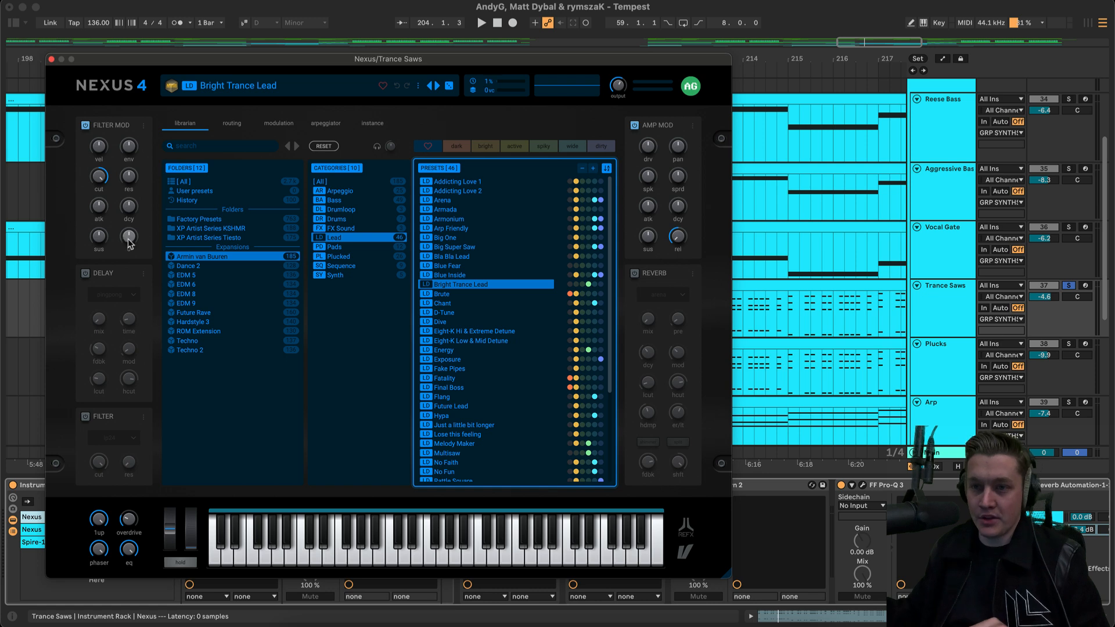
- Show the second Nexus layer's Big Saw Chords 1 preset, then close the Nexus window
click(51, 60)
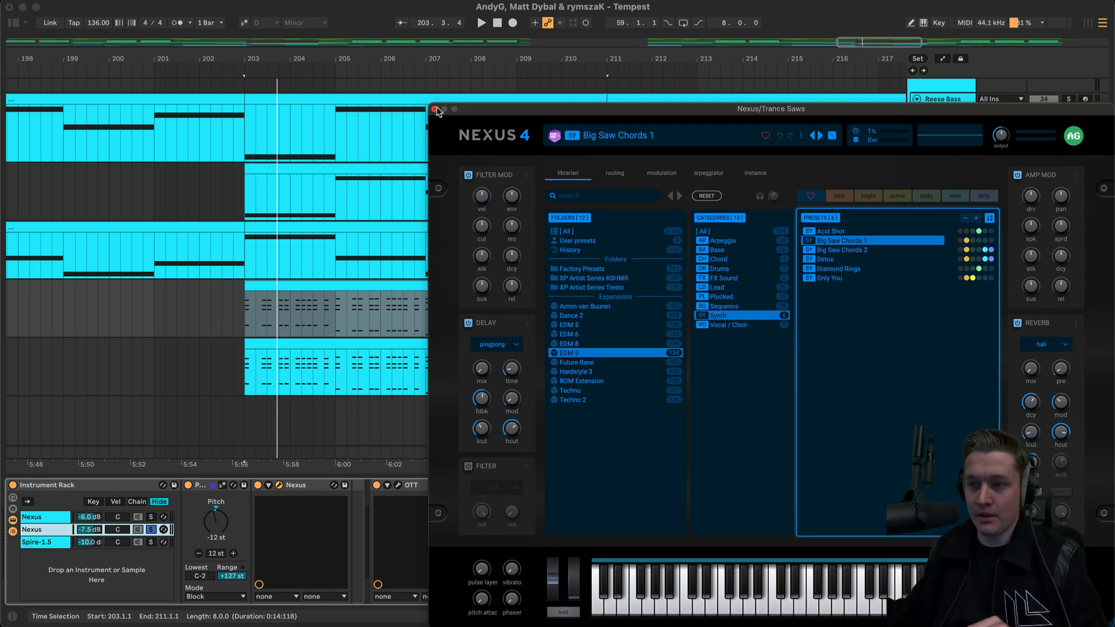
click(435, 109)
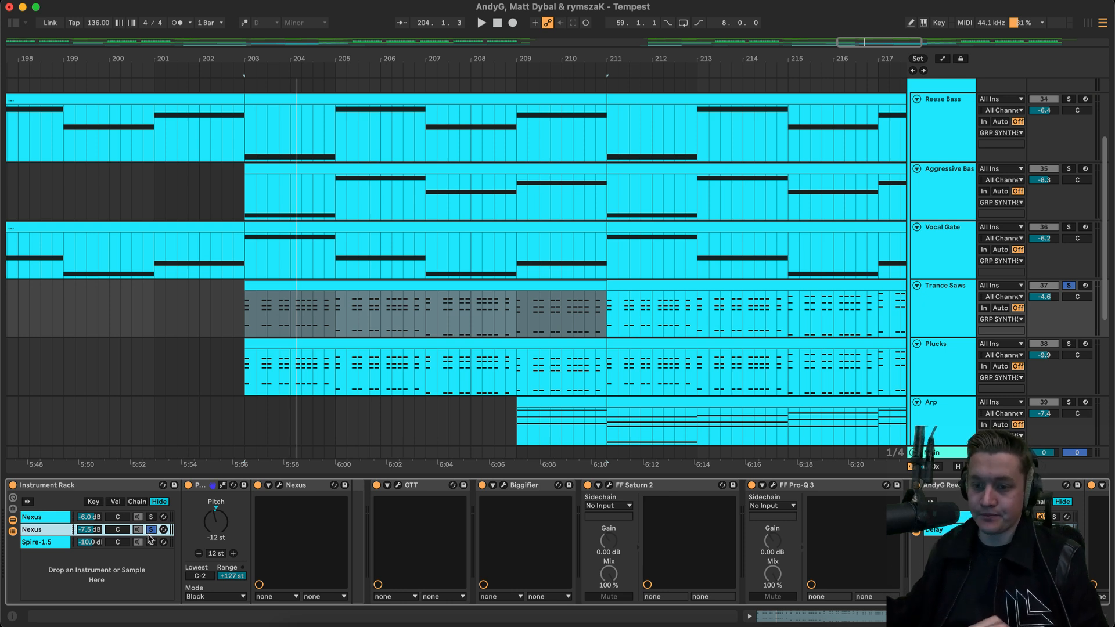
- Select the Spire-1.5 chain and open the Trance Saws clip's D minor chord notes
click(34, 542)
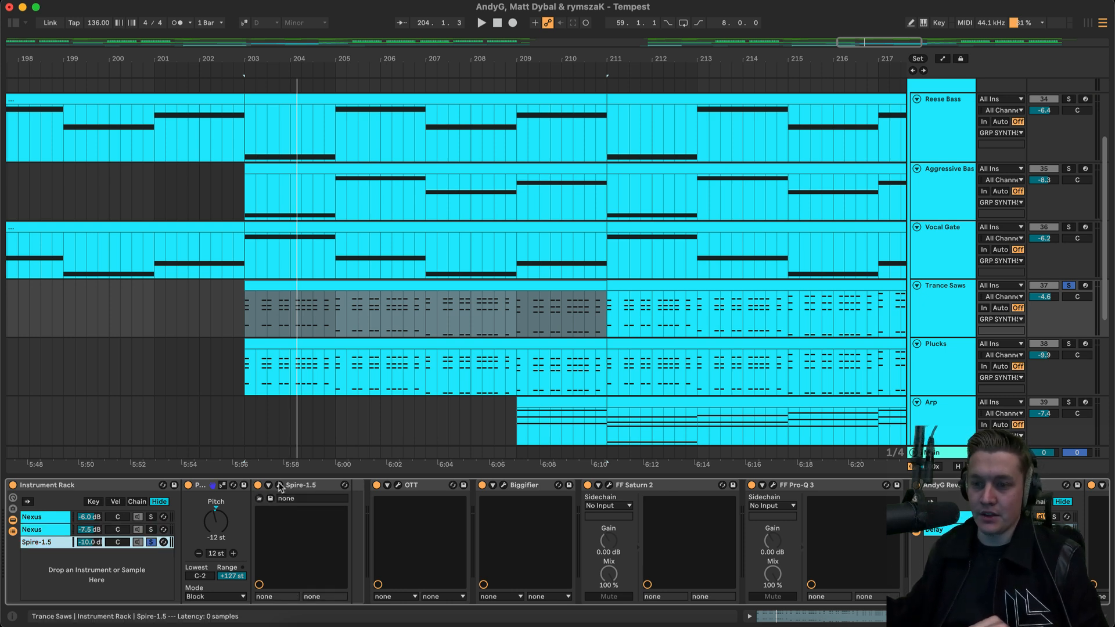
click(302, 485)
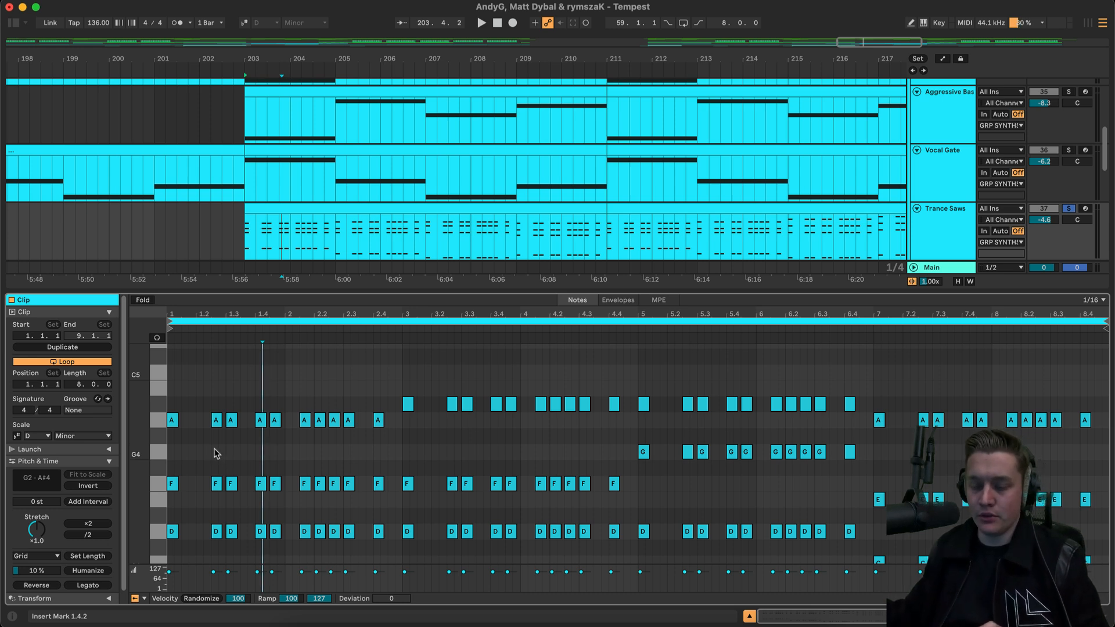
- Scroll the Trance Saws clip down to its lower C4 notes and final A–C–E chord
scroll(down, 3)
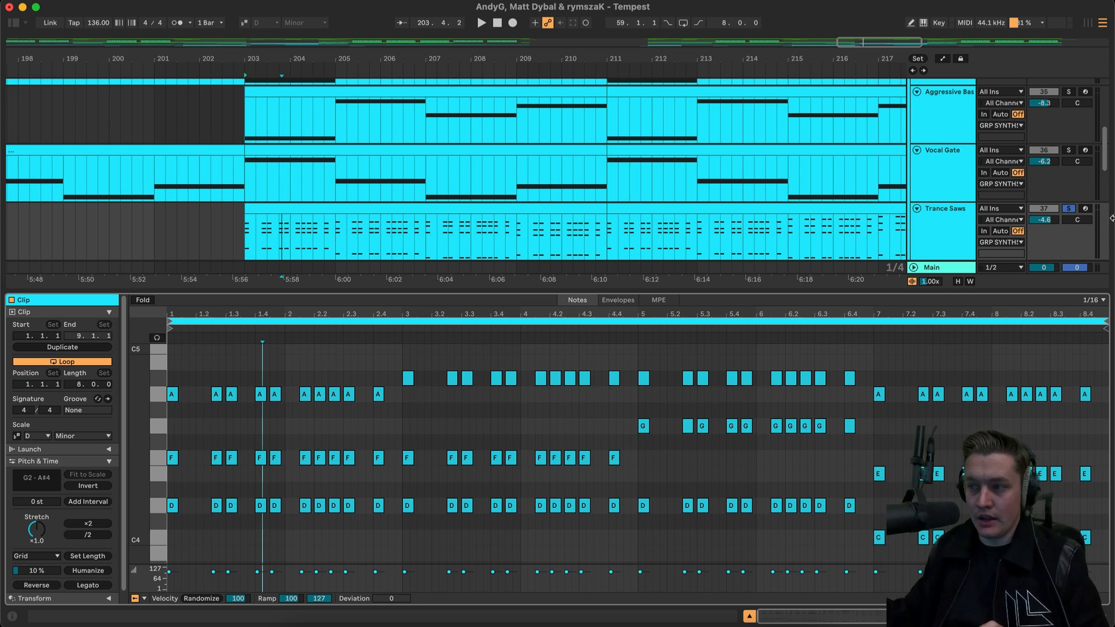
mouse_move(489, 322)
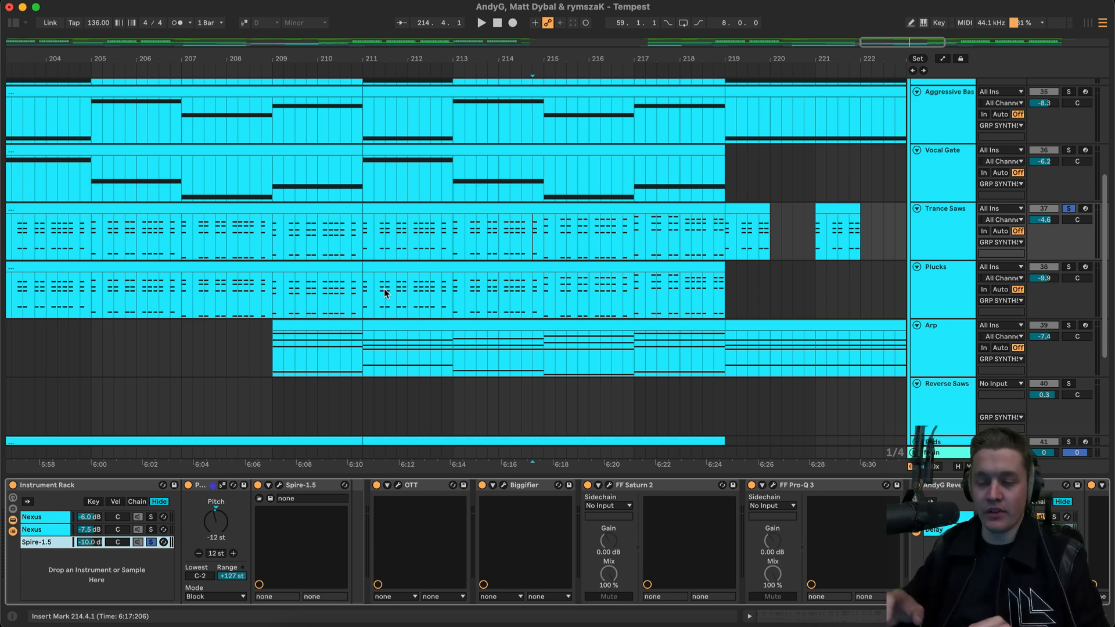
- Solo the Plucks track to reveal its Serum and Pro-Q 3 chain
click(481, 22)
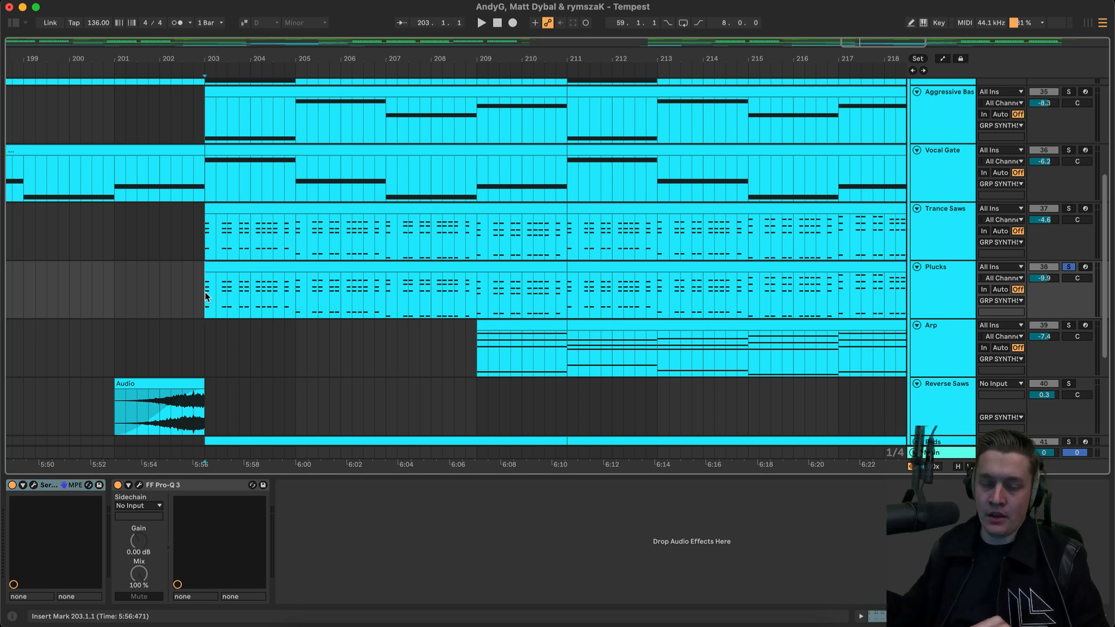
- Bring up the Plucks Serum window with the RR_PL - Adrenaline preset
click(480, 22)
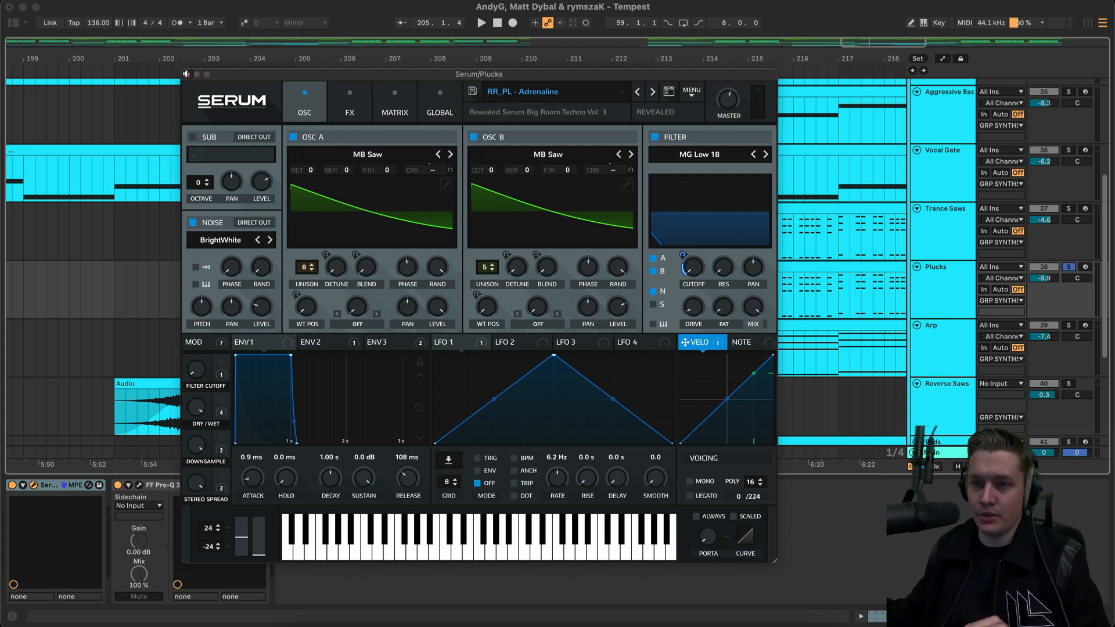
- Close Serum and solo the Arp track to show its Arpeggiator-to-Simplon chain
click(187, 75)
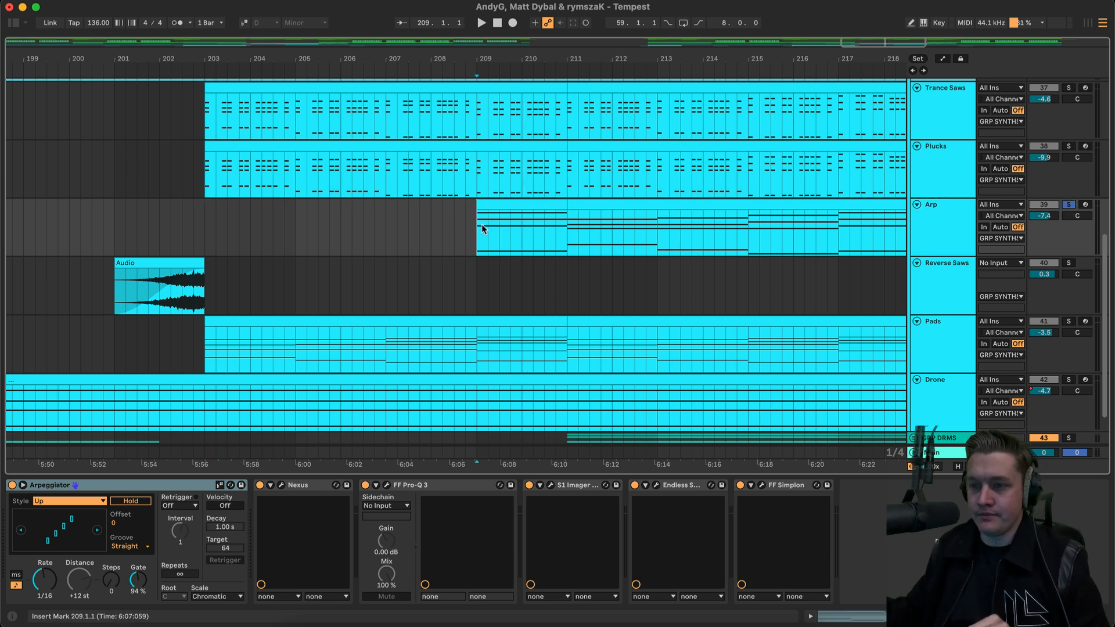
- Play the Arp from its entry and bring up its Nexus synth with the Vision preset
click(481, 22)
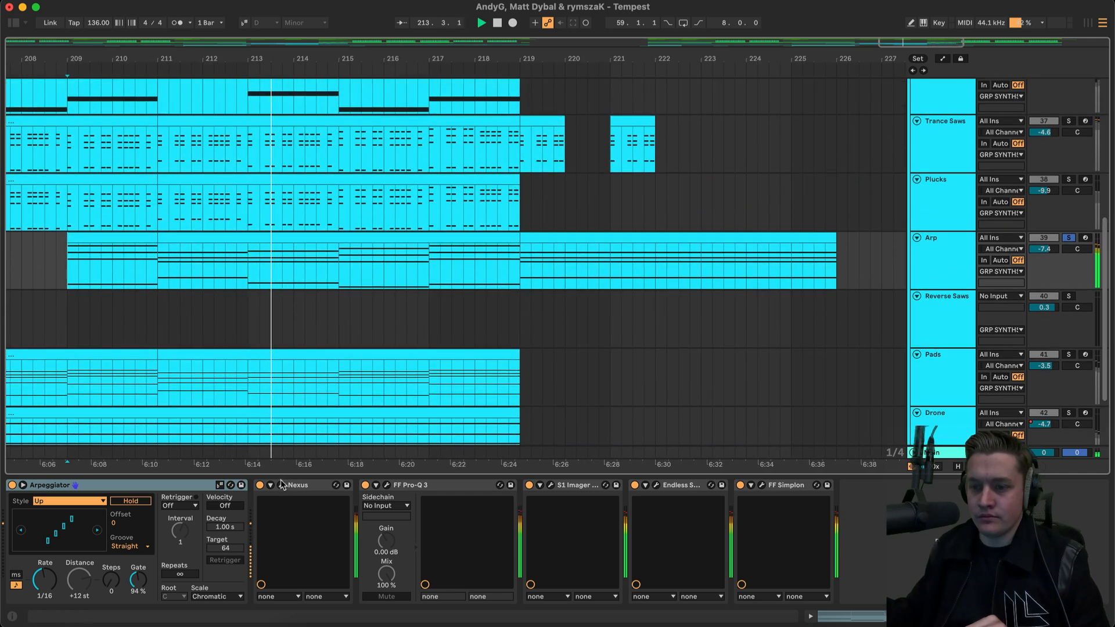
click(279, 486)
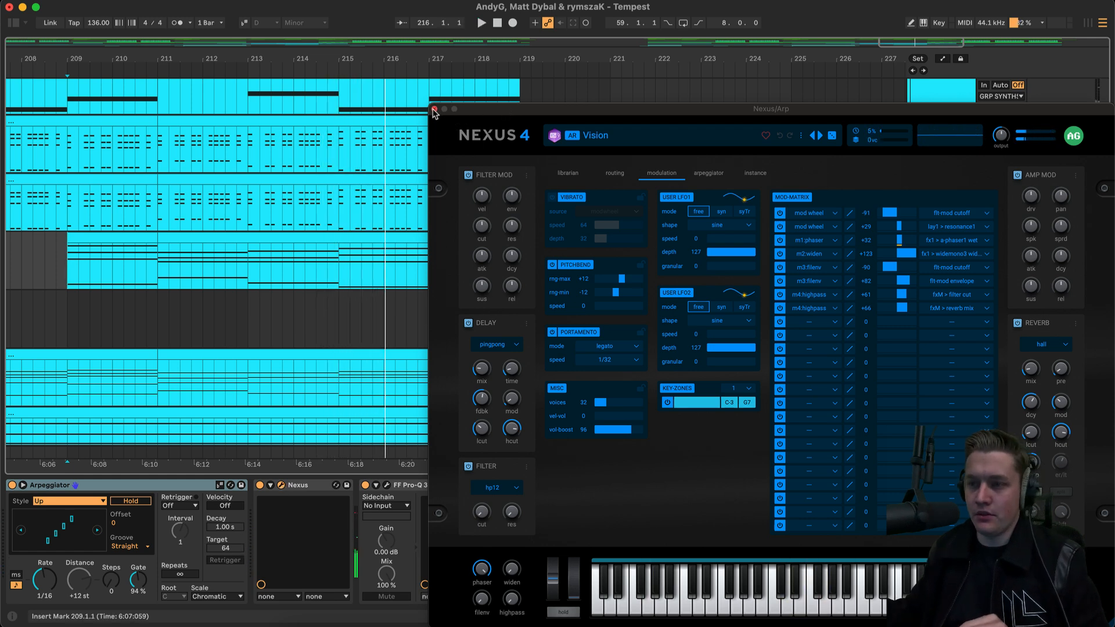
- Close the Nexus window, leaving the Arp's Arpeggiator-led device chain shown
click(433, 109)
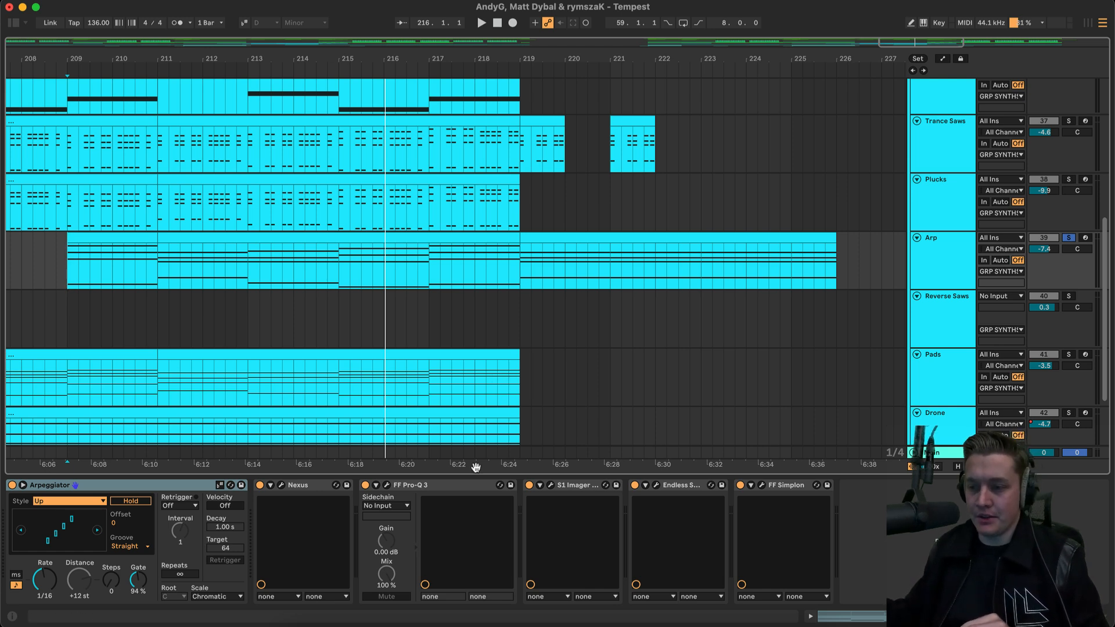
- Fold the tracks into six groups and show GRP KICK & BASS's EQ Eight-led chain
click(388, 485)
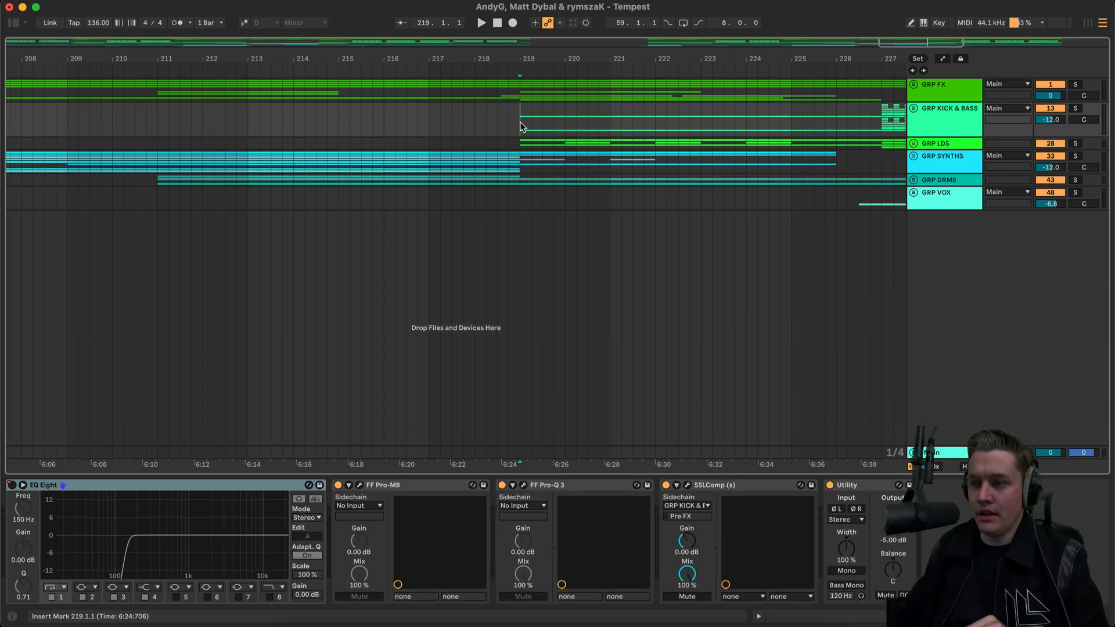
- Unfold GRP DRMS, solo and unsolo MD Drums, then scroll down to the leads tracks
click(912, 179)
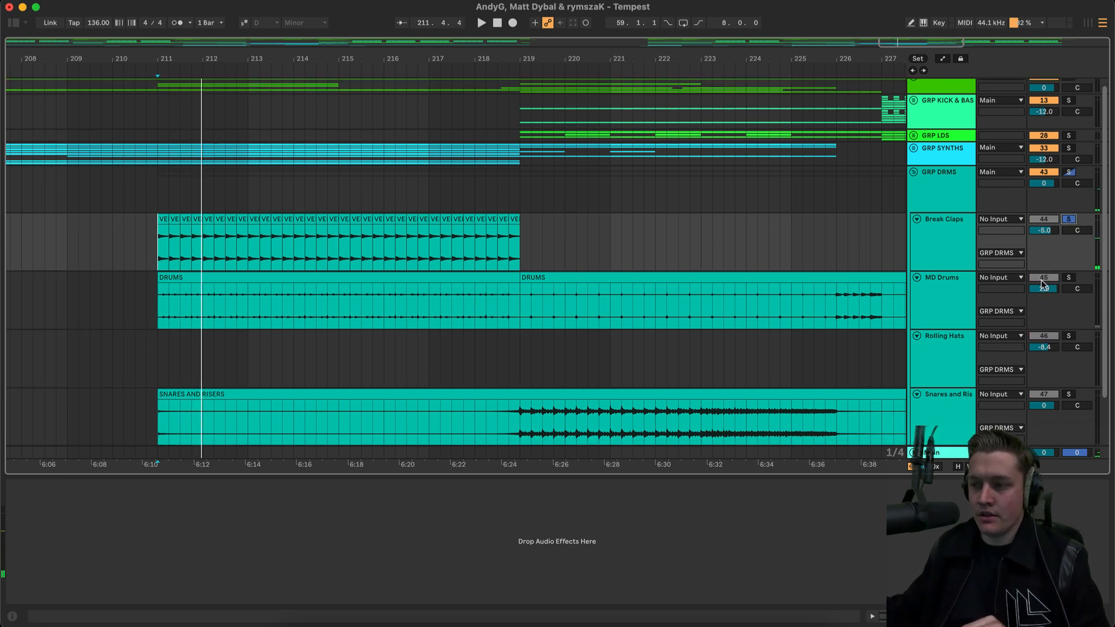
click(481, 22)
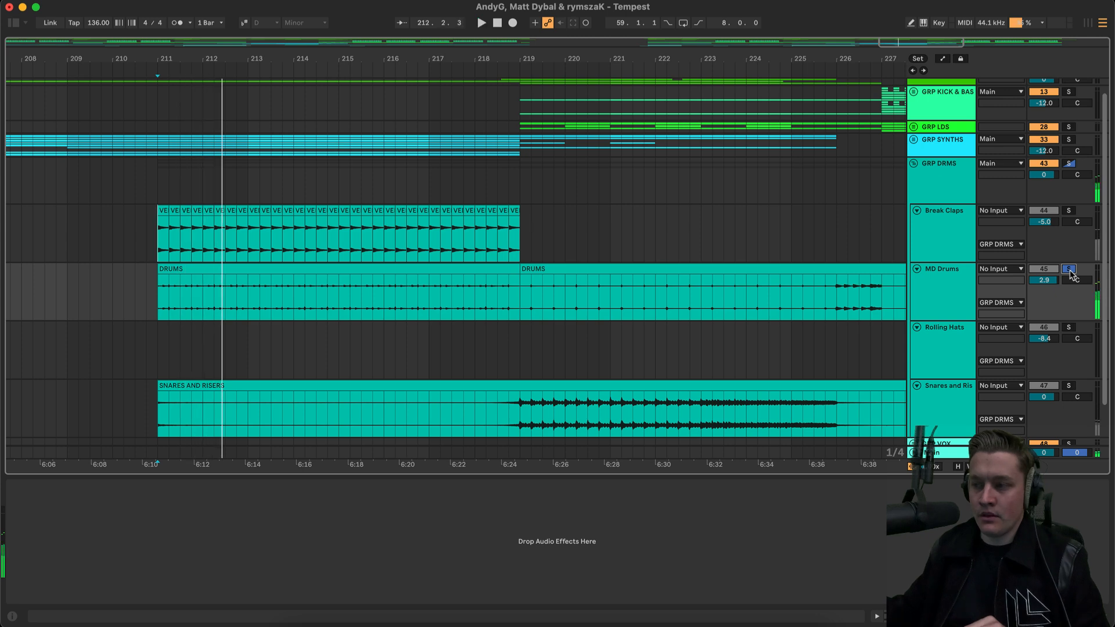
click(1068, 268)
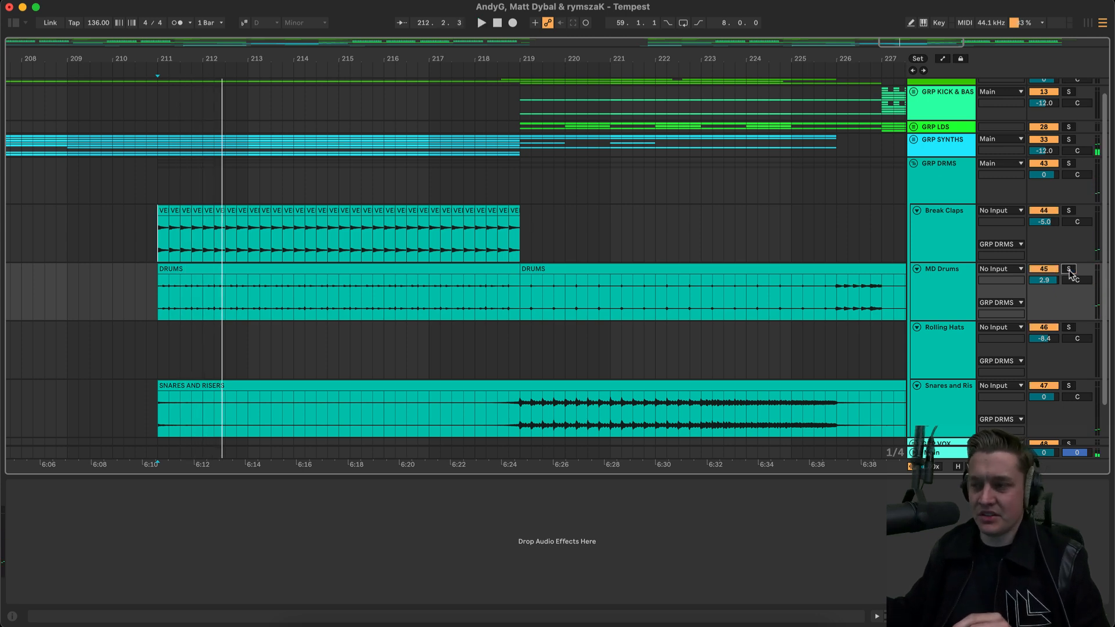
scroll(down, 3)
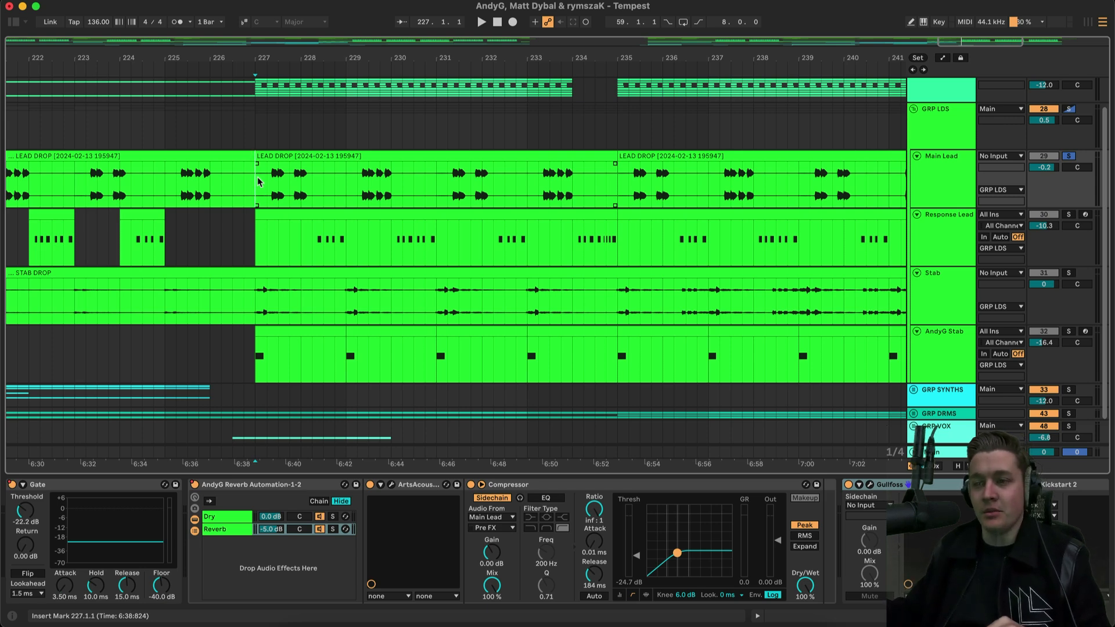
- Play the lead drop, check and close Main Lead's ArtsAcoustic Reverb, revealing Response Lead's chain
click(481, 20)
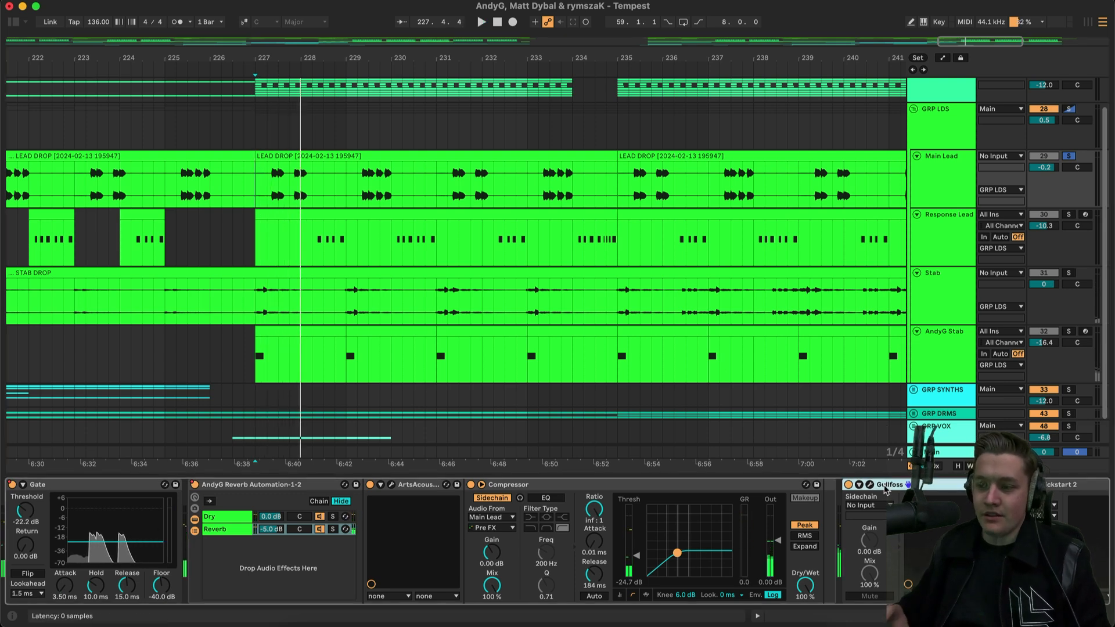
click(481, 21)
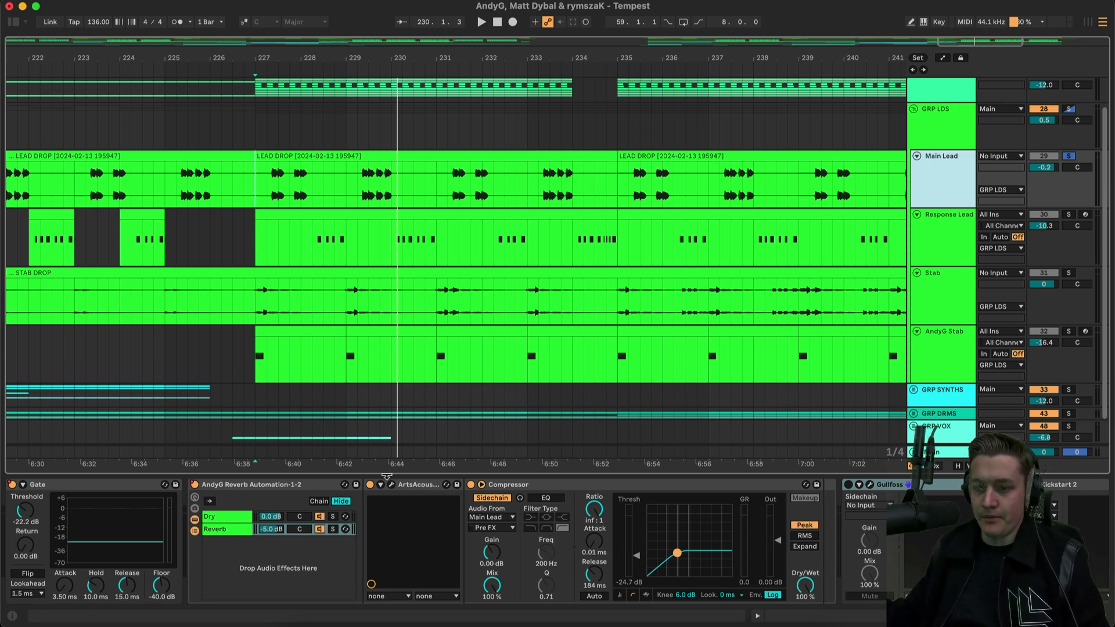
click(381, 484)
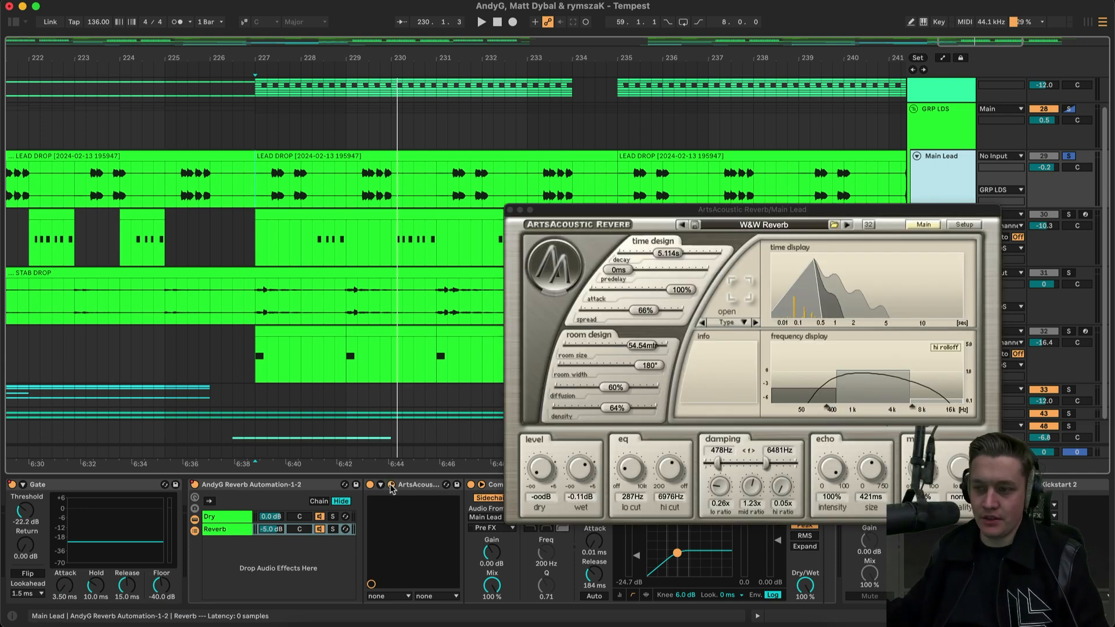
click(518, 209)
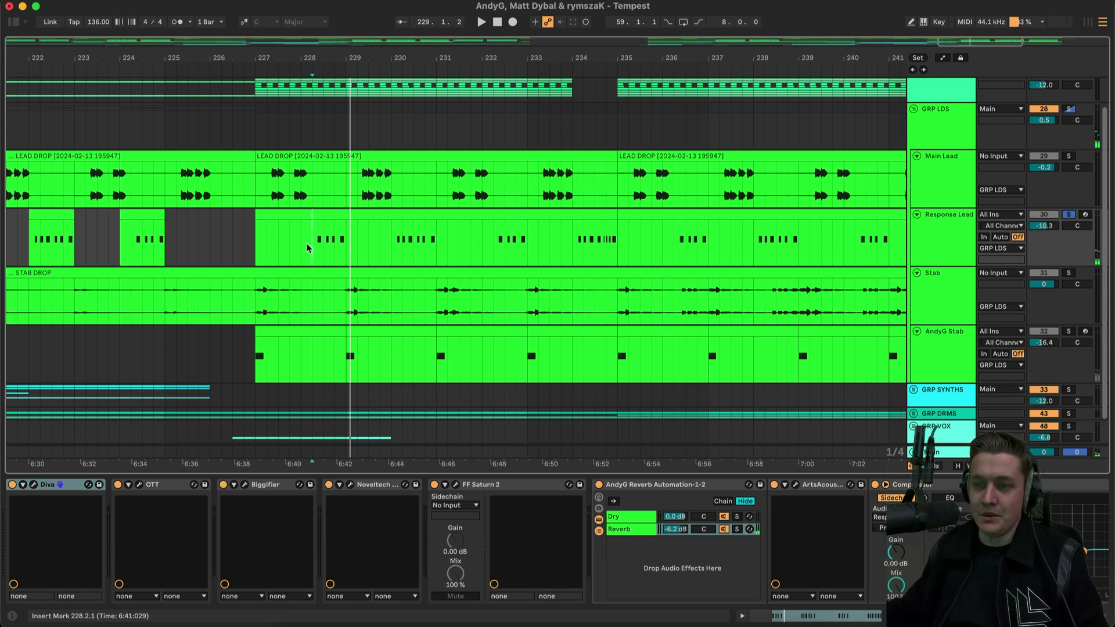
mouse_move(144, 407)
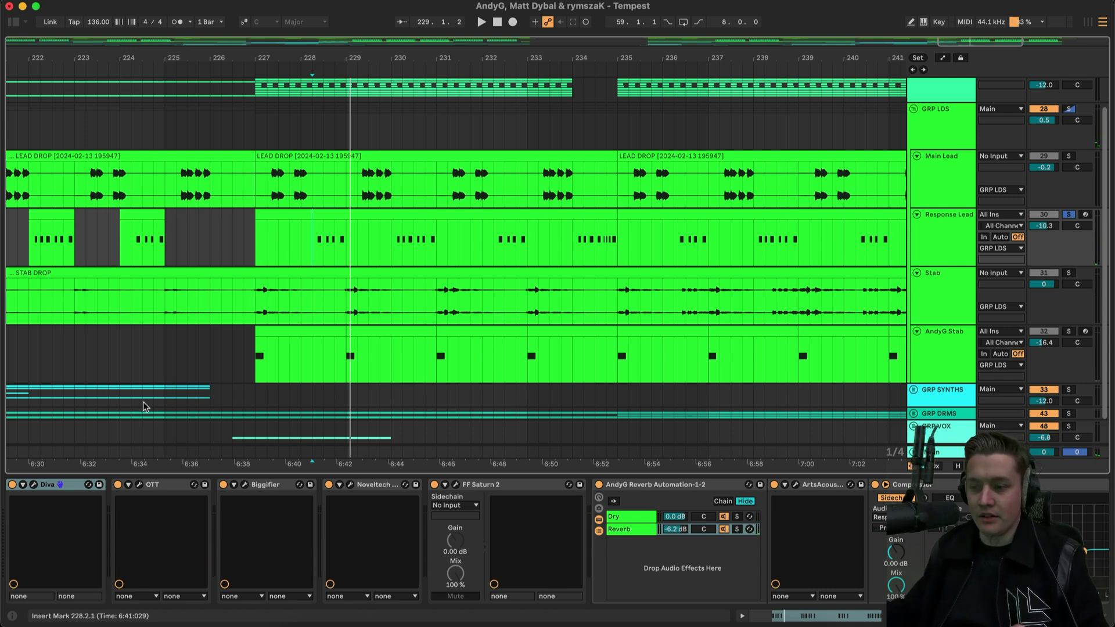
mouse_move(97, 441)
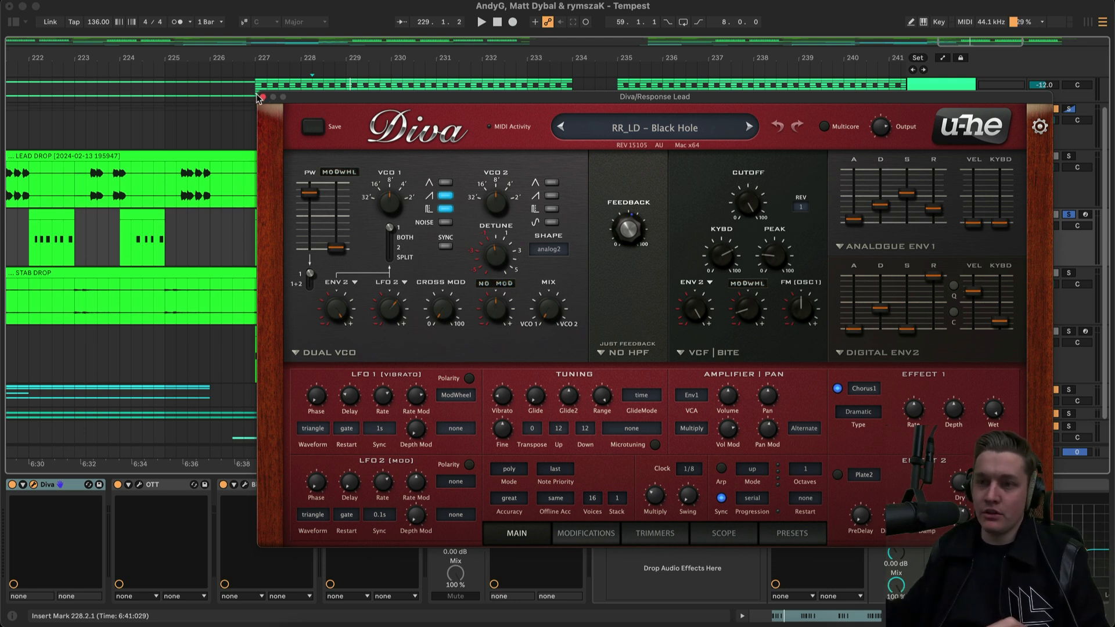
click(260, 96)
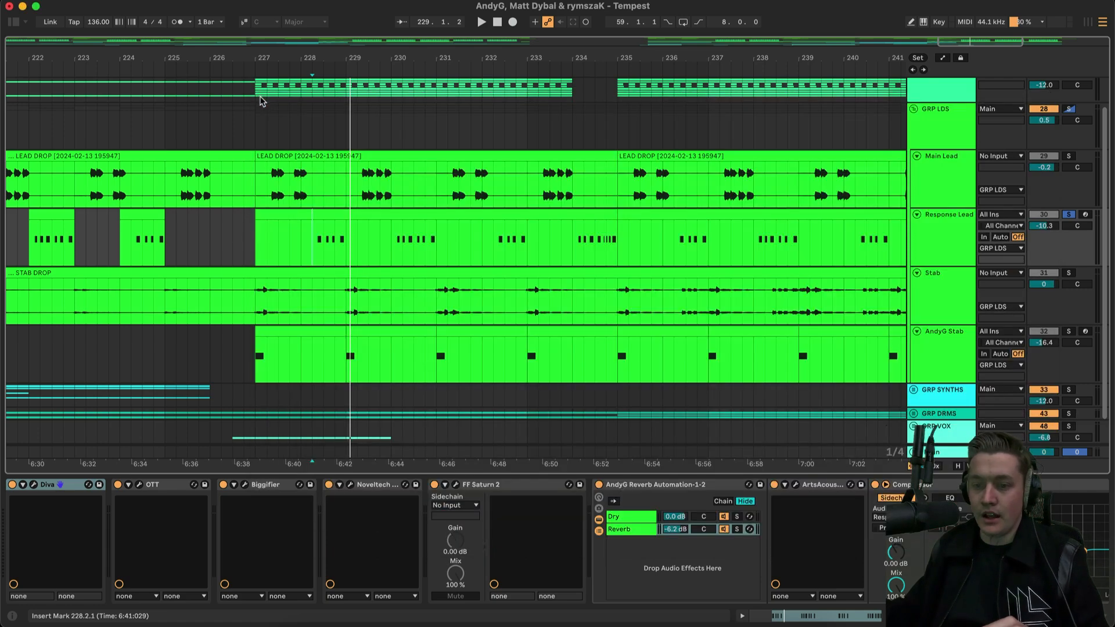
- Check the Biggifier and Noveltech Character plugins, then reveal the Compressor and FF Pro-Q 3
click(151, 484)
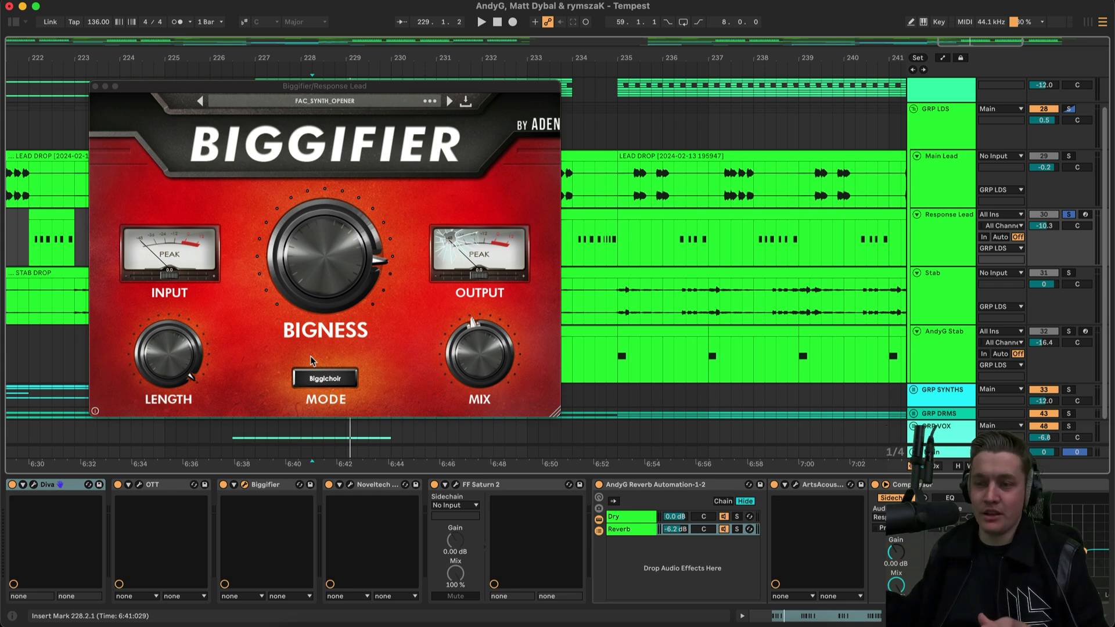
mouse_move(104, 105)
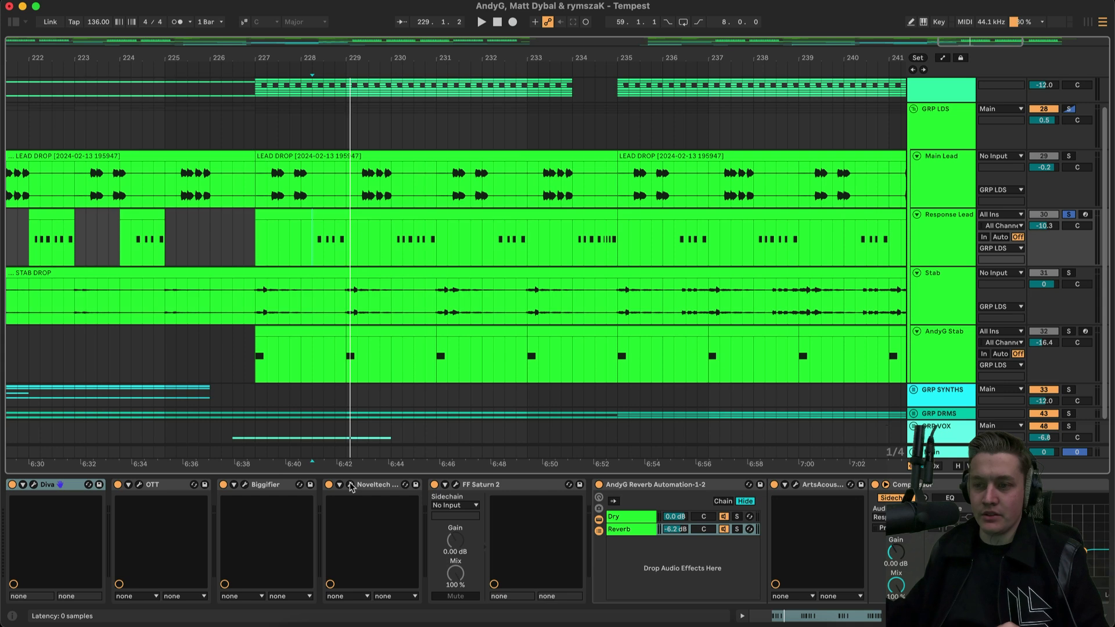
click(347, 485)
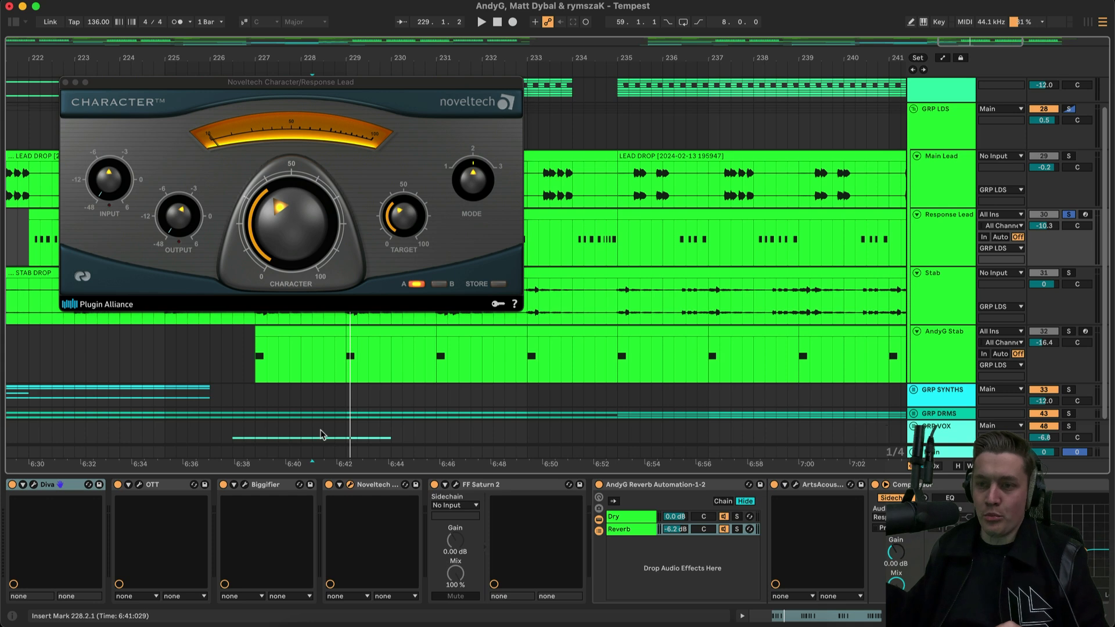
click(72, 81)
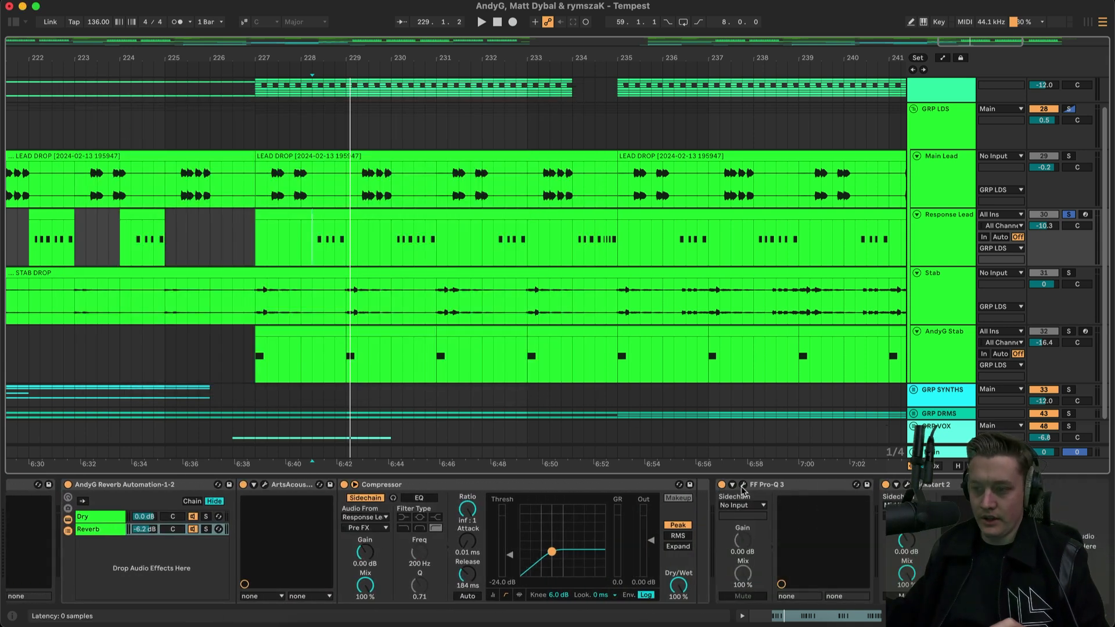
- Inspect Response Lead's Pro-Q 3 low-cut curve and close the equalizer
click(731, 484)
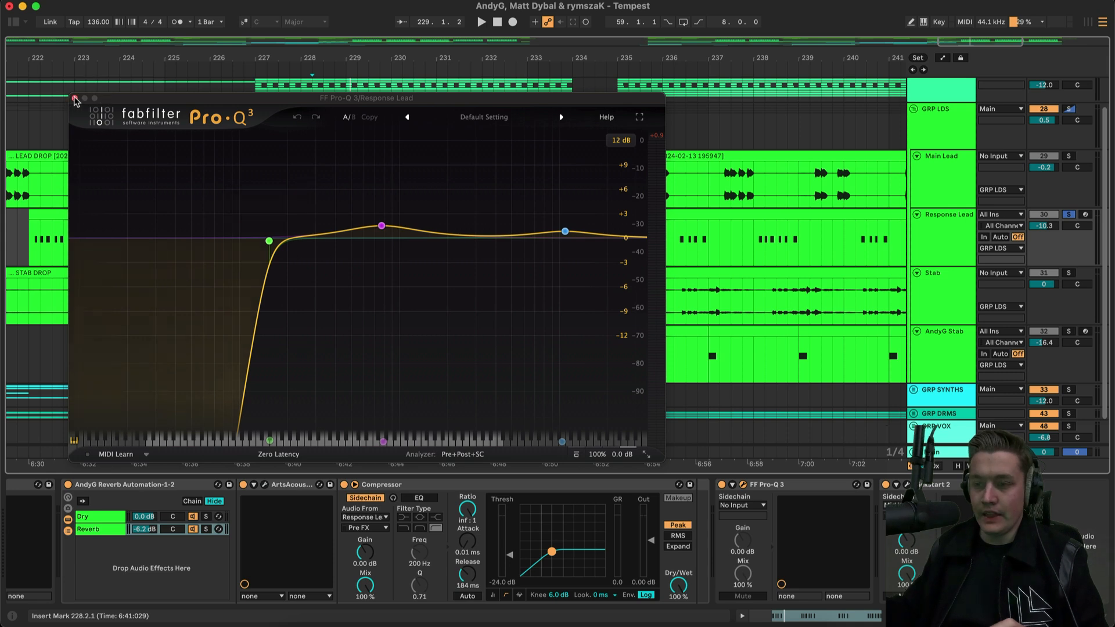
click(74, 99)
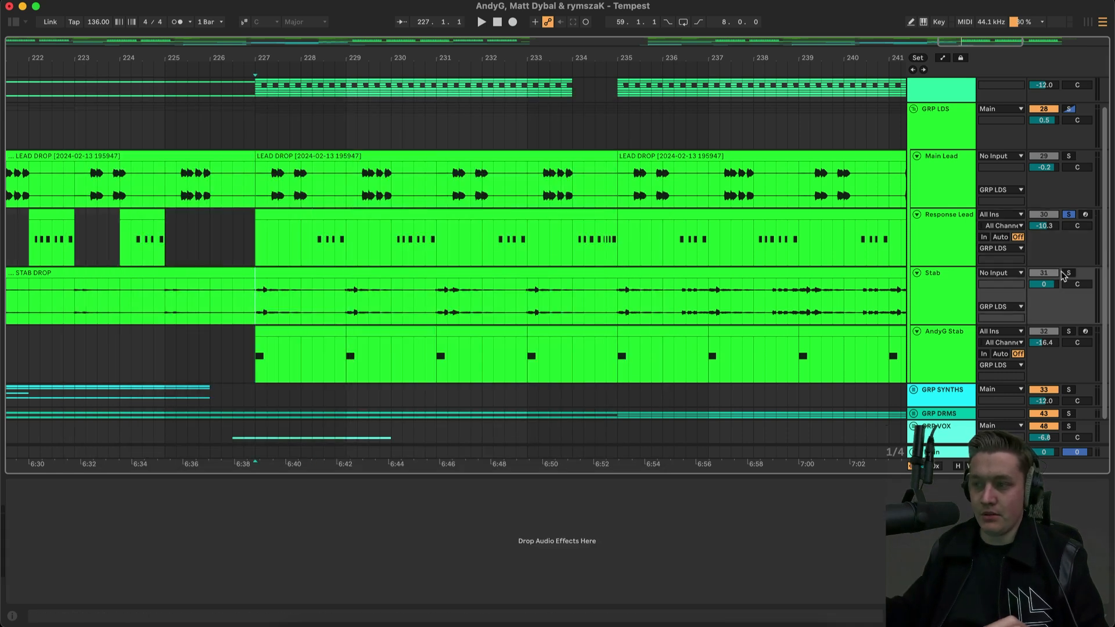
click(481, 21)
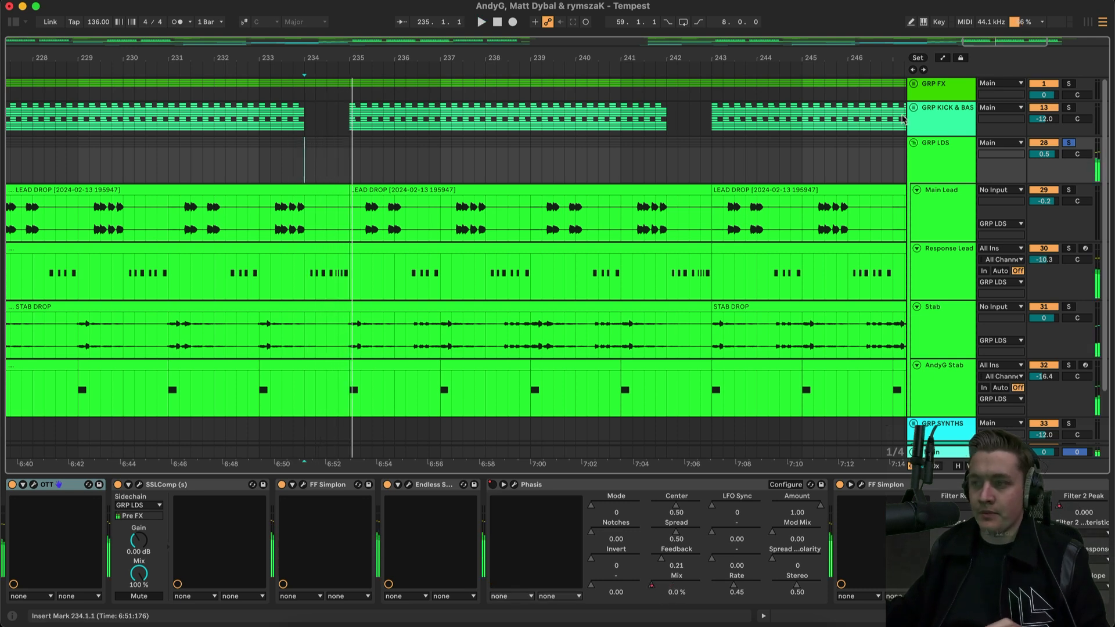
- Select GRP LDS, check and close its SSL bus compressor, then fold the leads group
click(938, 142)
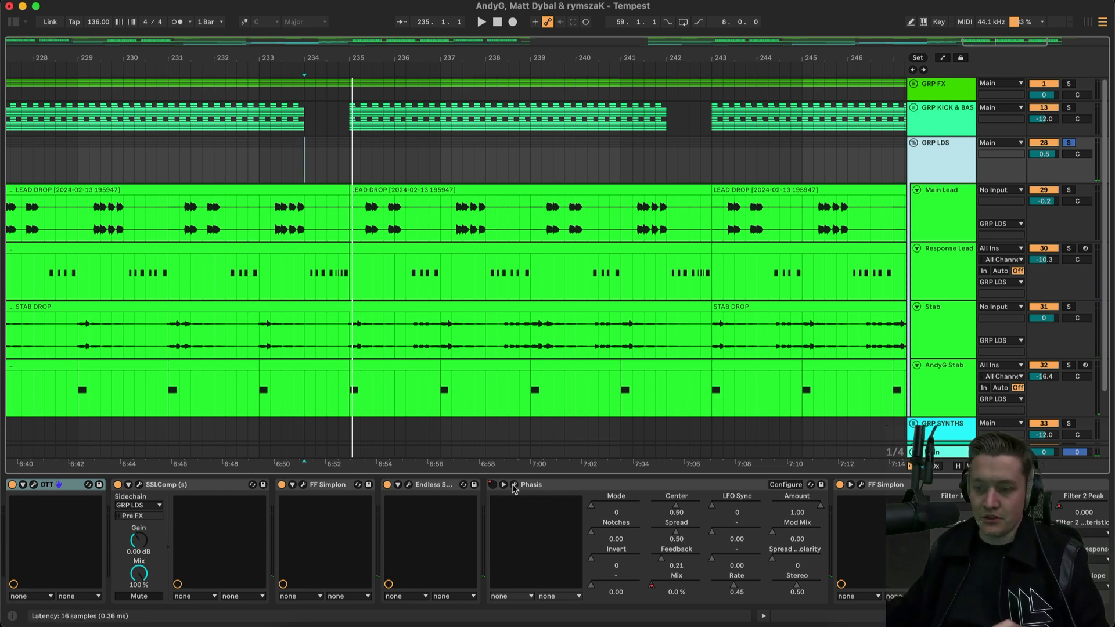
click(512, 484)
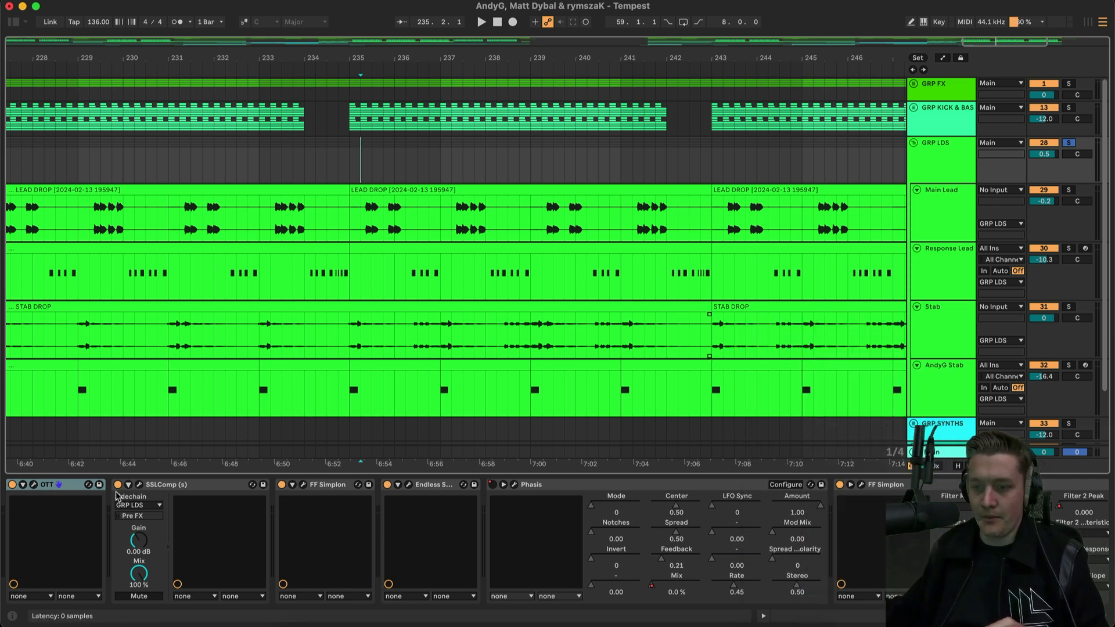
click(137, 484)
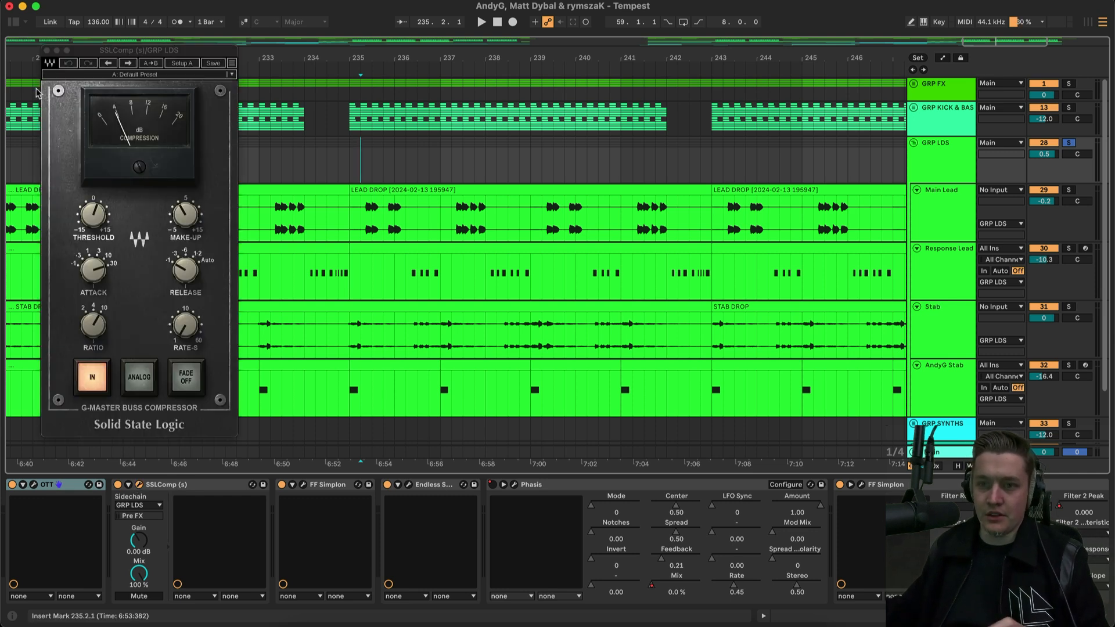
click(45, 49)
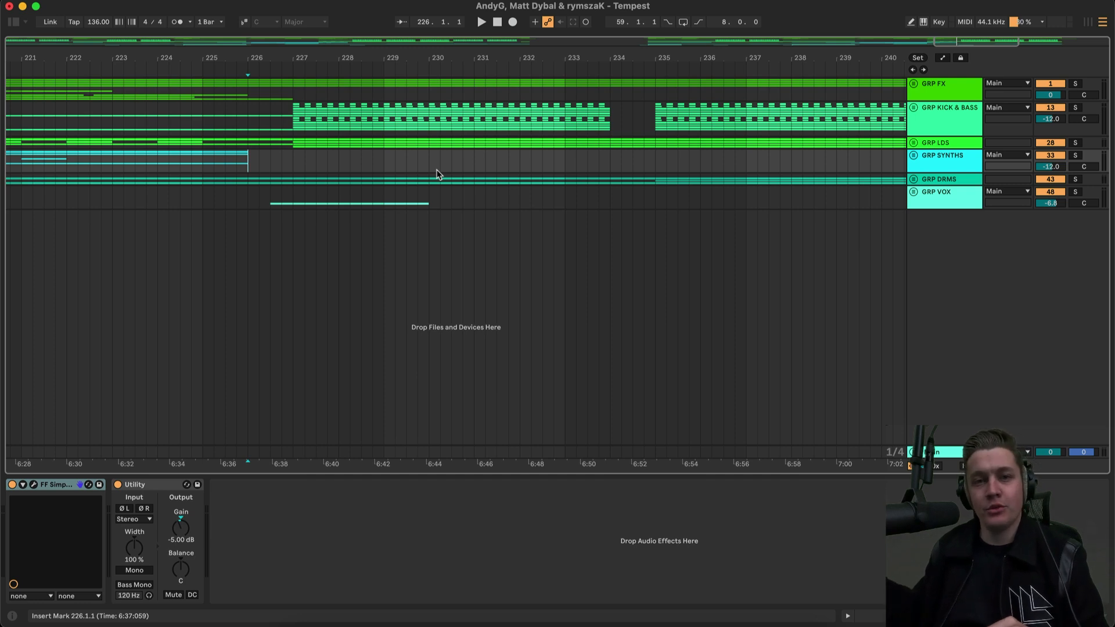
mouse_move(263, 186)
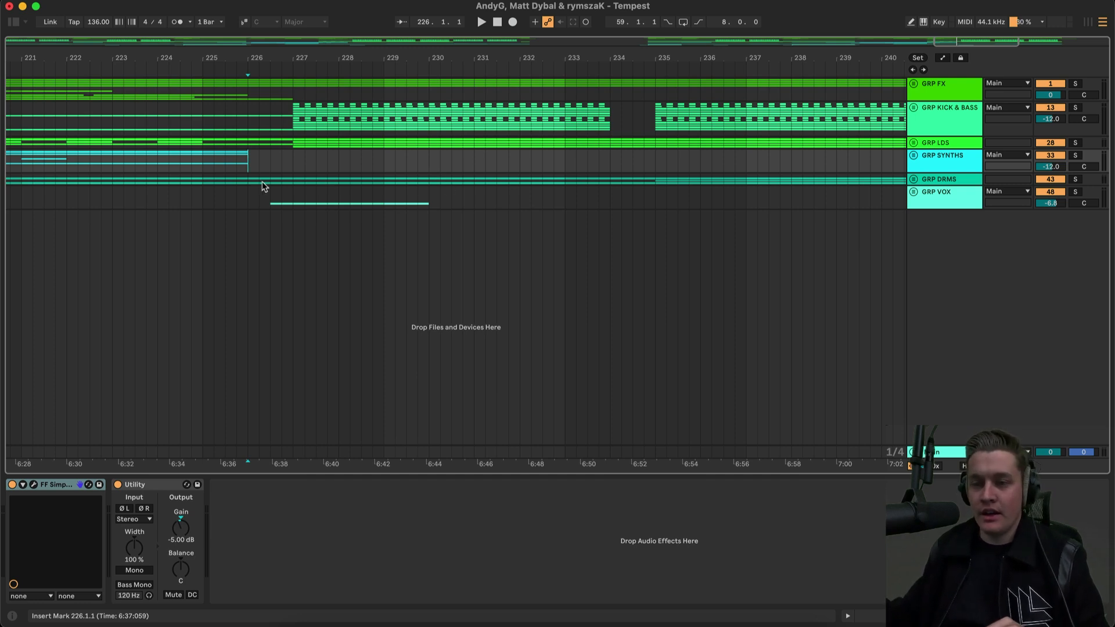
mouse_move(276, 187)
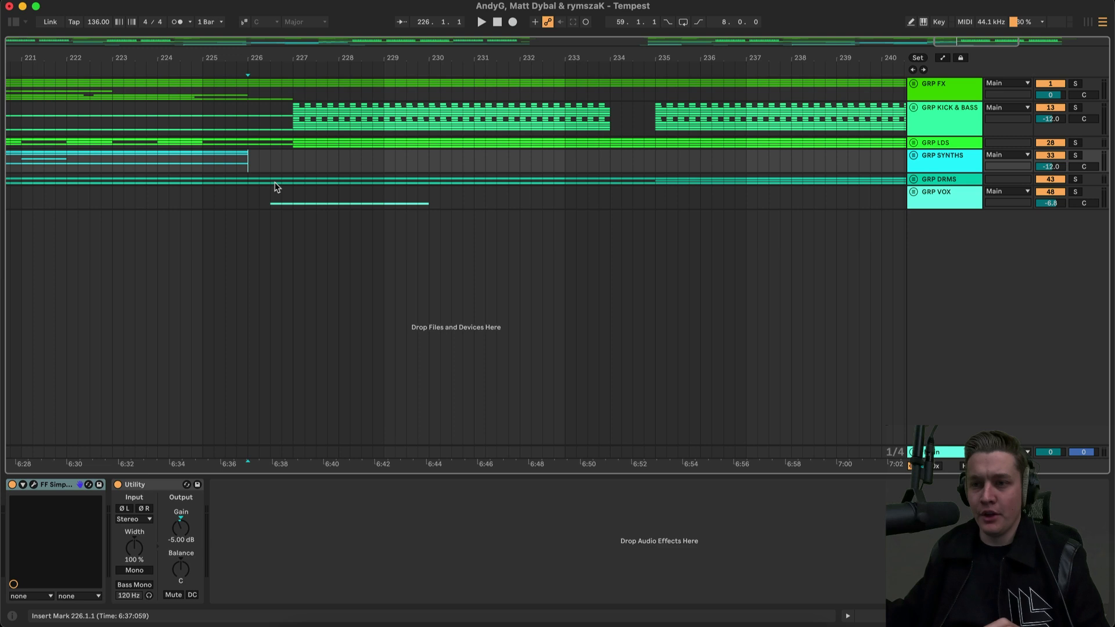